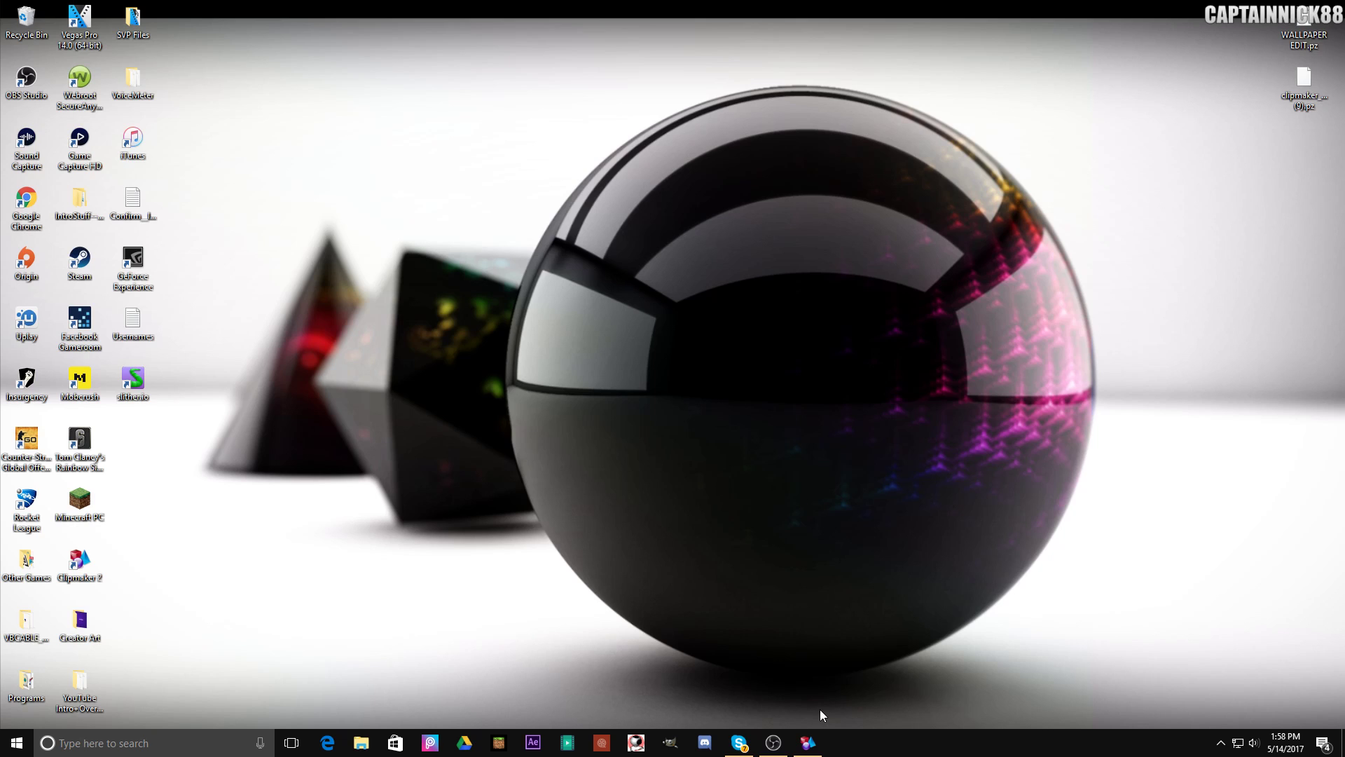
{"action": "mouse_move", "coordinate": [907, 702]}
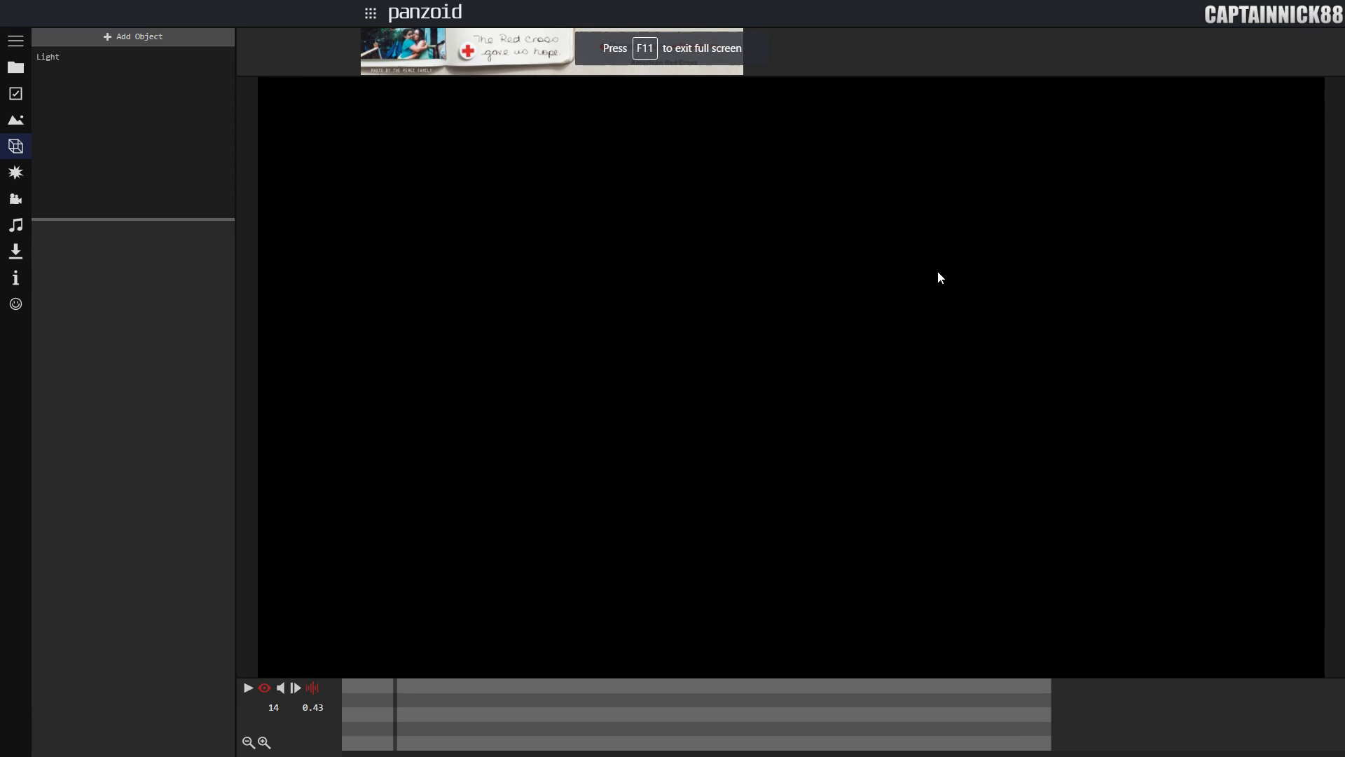
{"action": "mouse_move", "coordinate": [78, 67]}
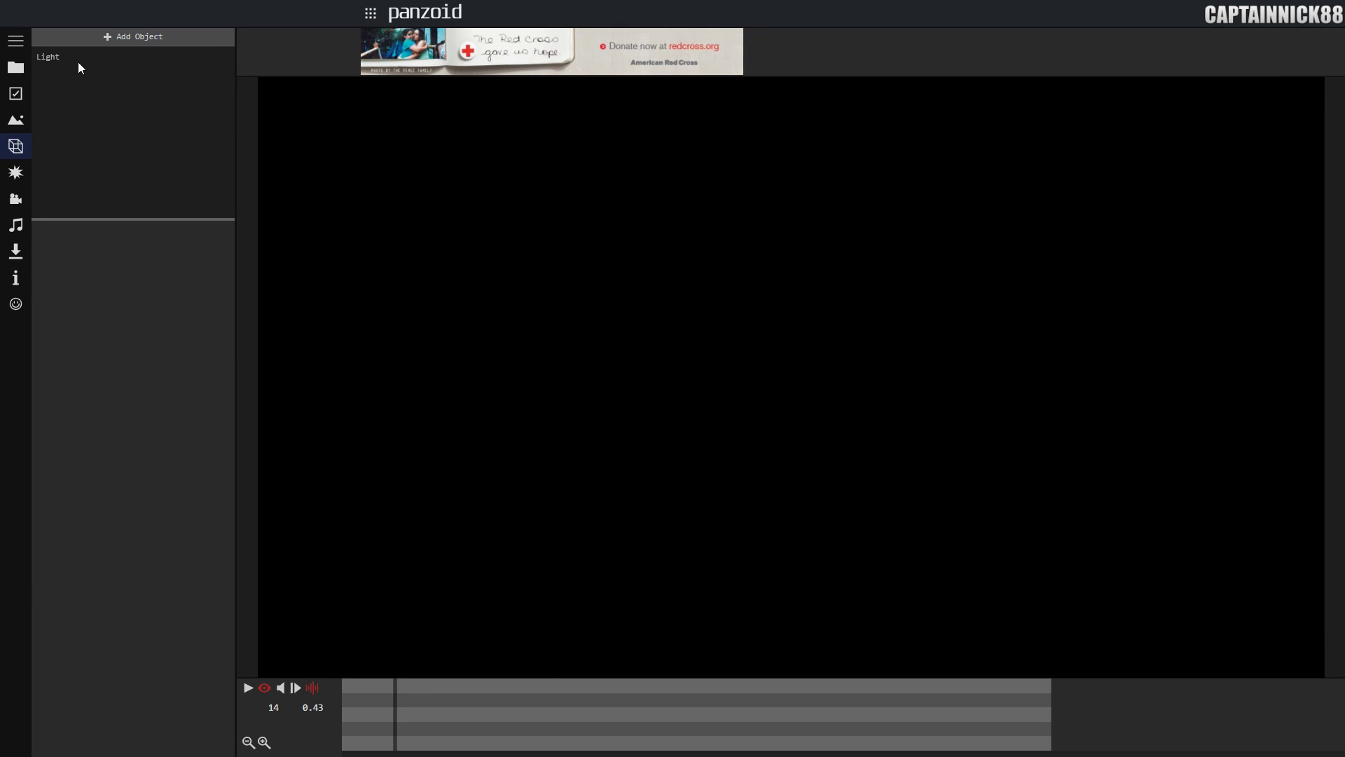
- Show the Light object's settings, glance at project templates, and return to the Objects list
{"action": "left_click", "coordinate": [47, 56]}
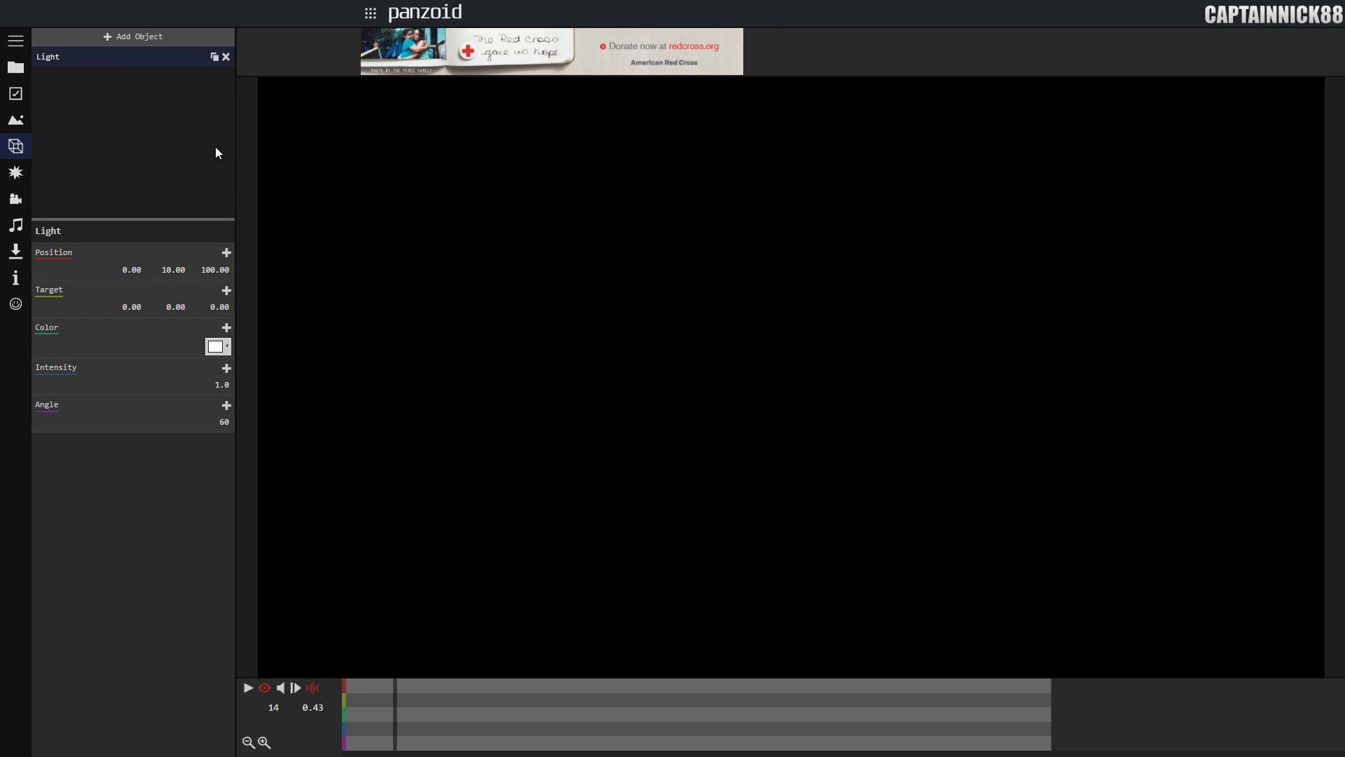
{"action": "mouse_move", "coordinate": [408, 512]}
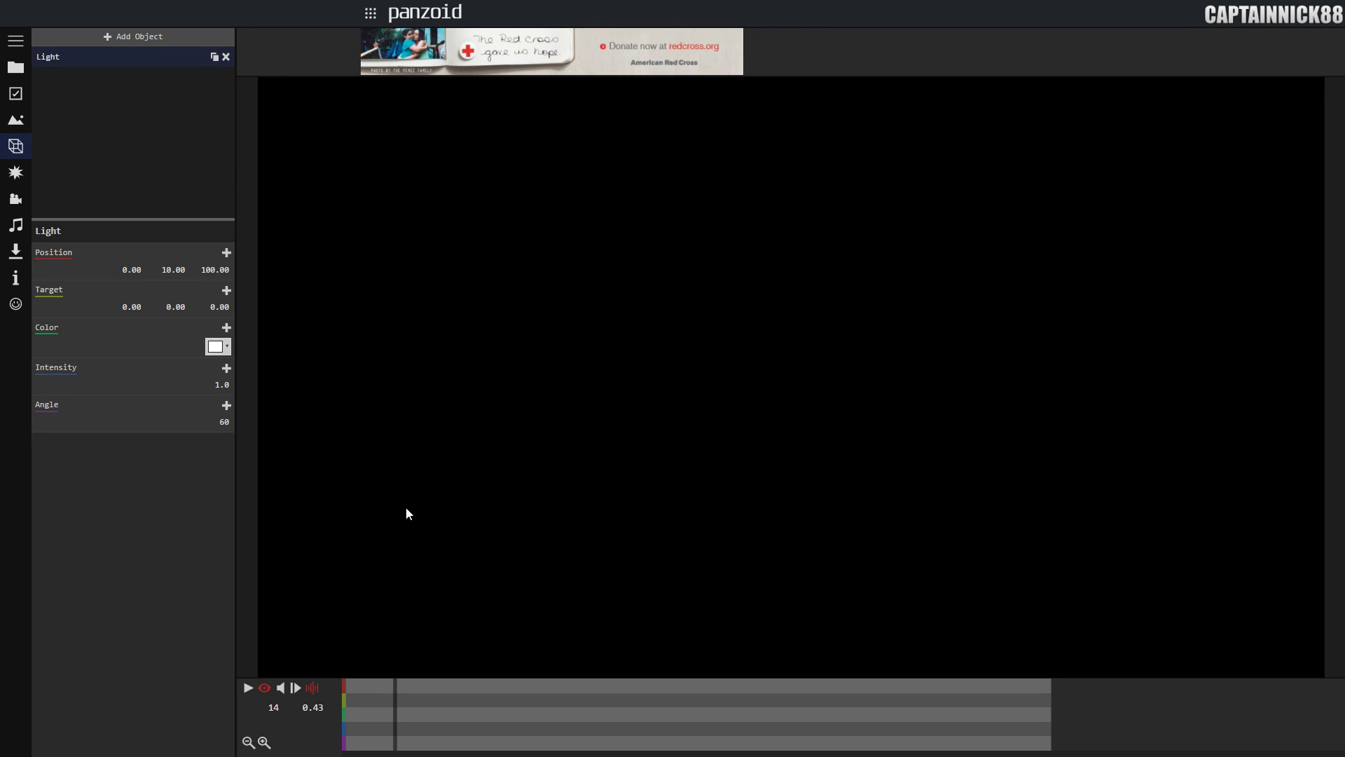
{"action": "mouse_move", "coordinate": [686, 396]}
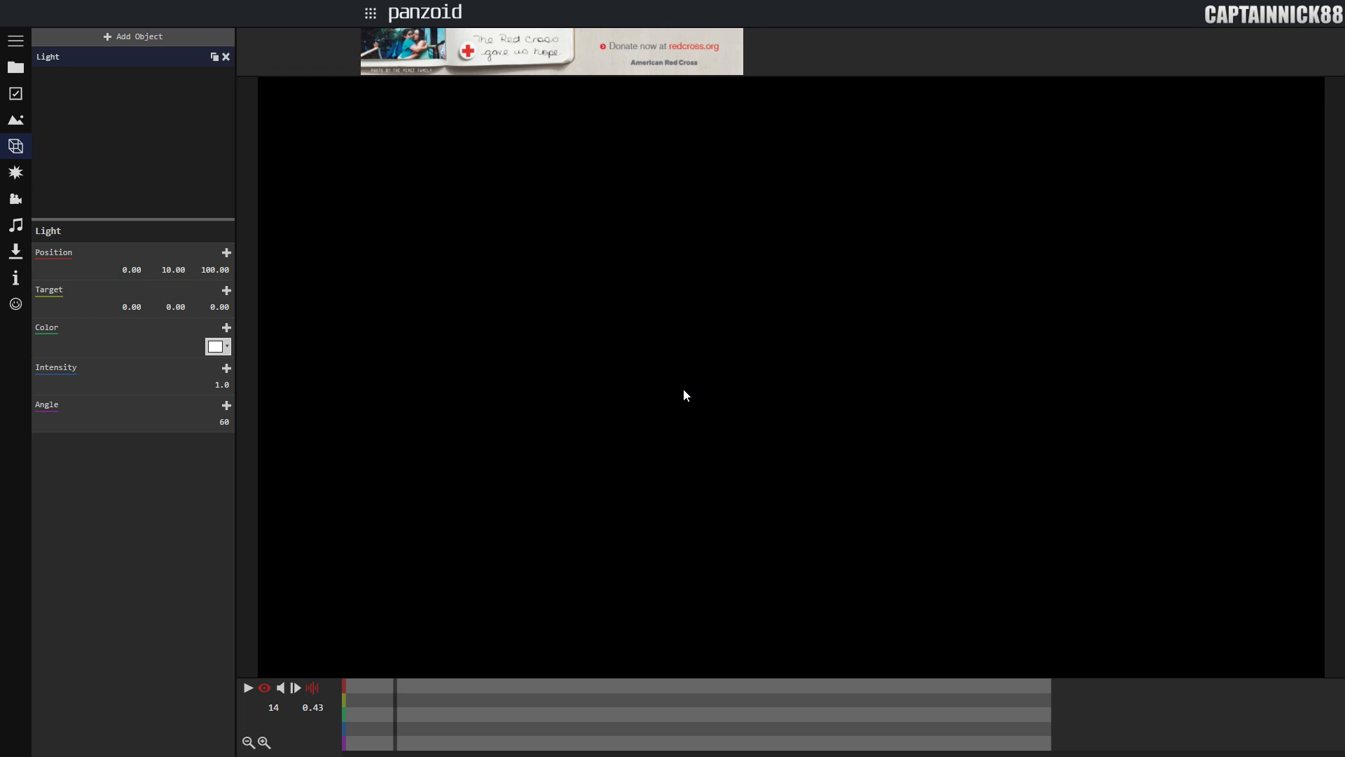
{"action": "mouse_move", "coordinate": [101, 150]}
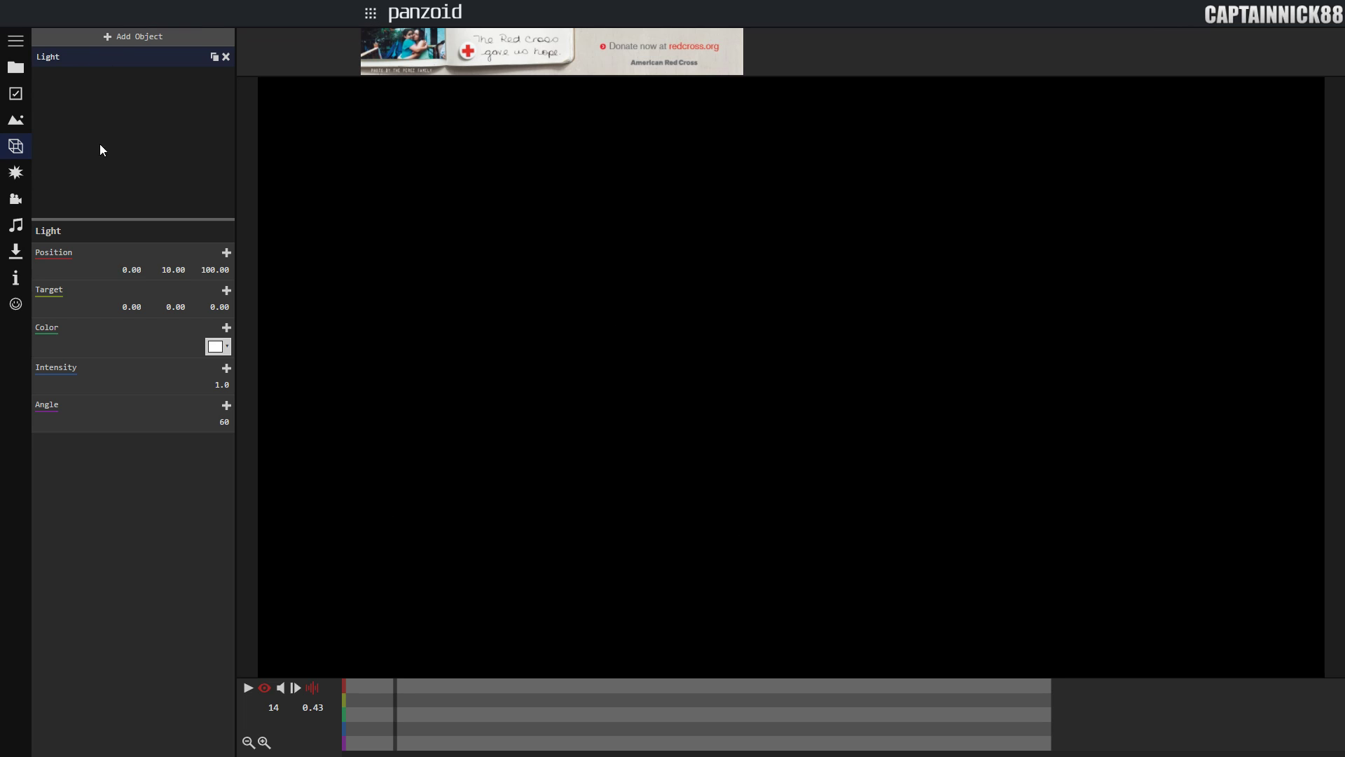
{"action": "mouse_move", "coordinate": [146, 264]}
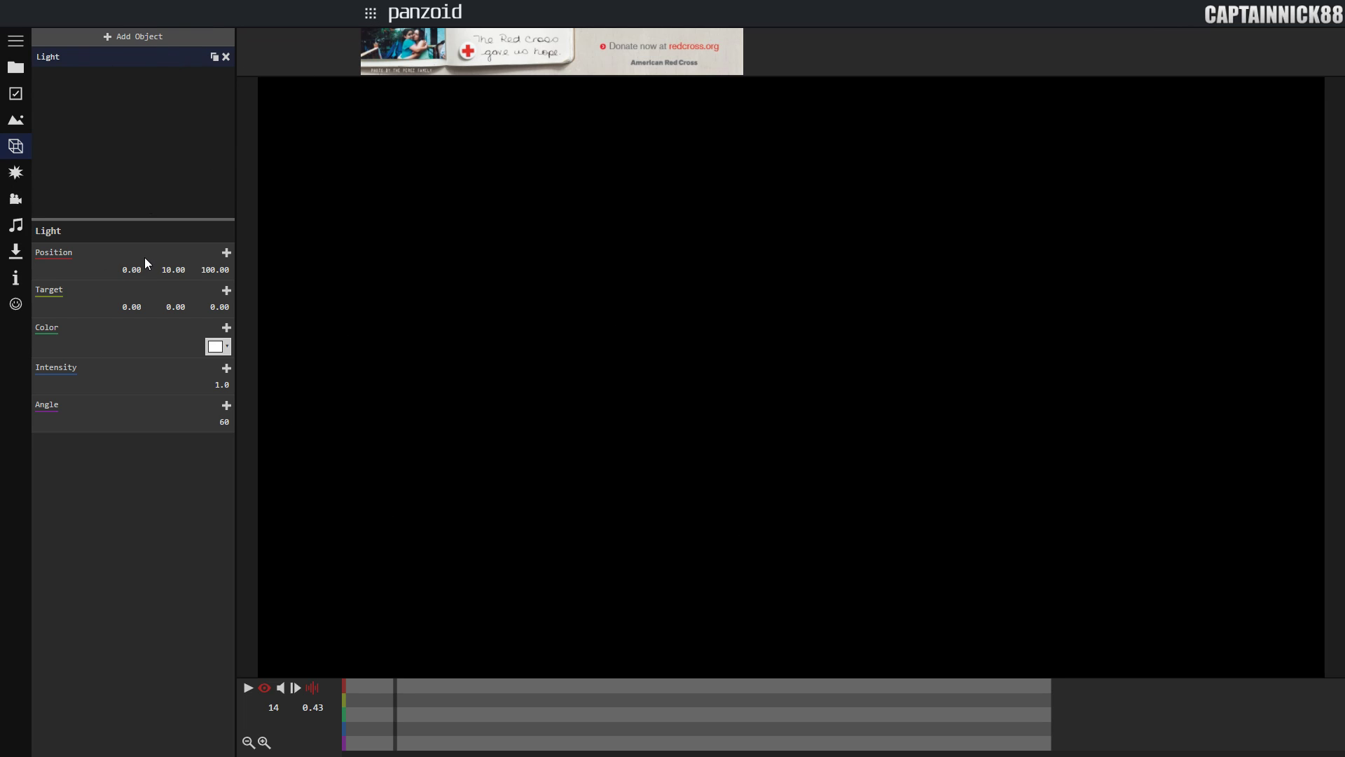
{"action": "mouse_move", "coordinate": [151, 39]}
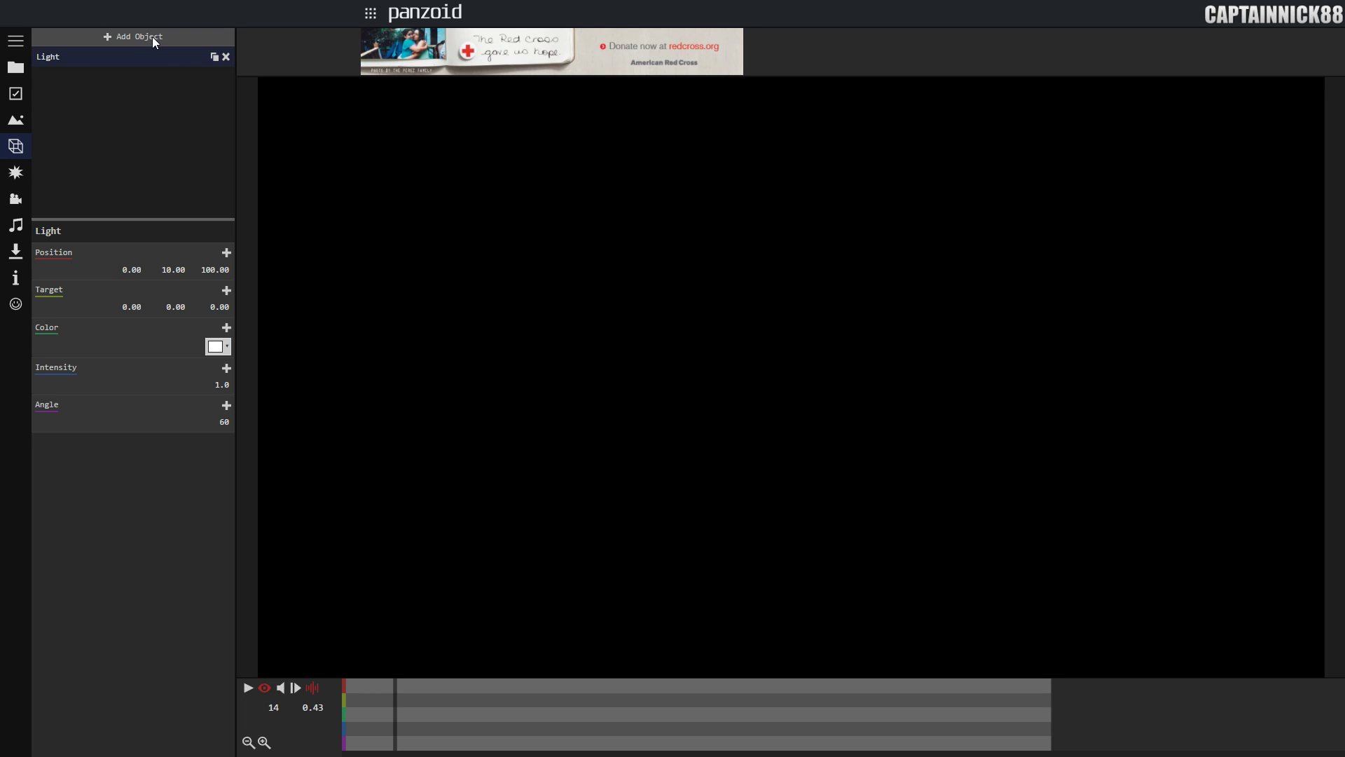
{"action": "left_click", "coordinate": [14, 67]}
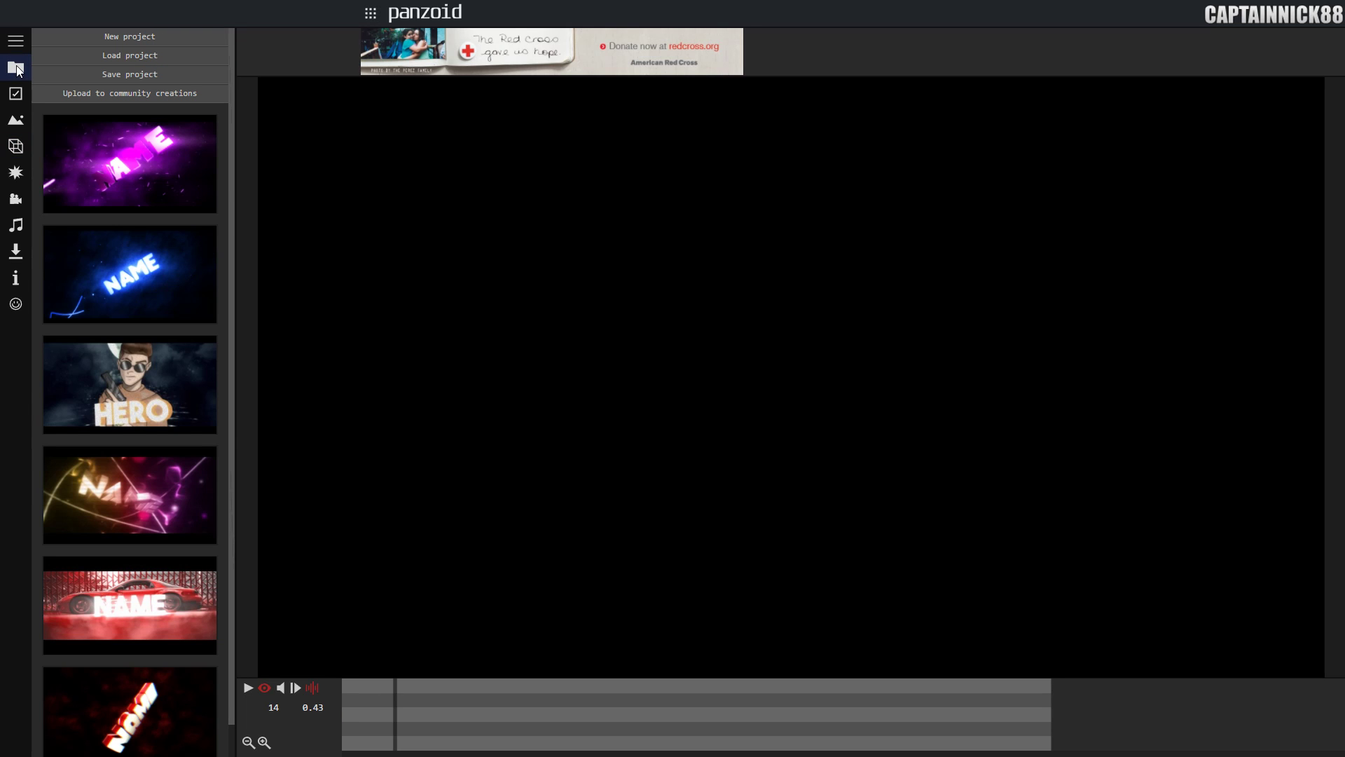
{"action": "left_click", "coordinate": [14, 41]}
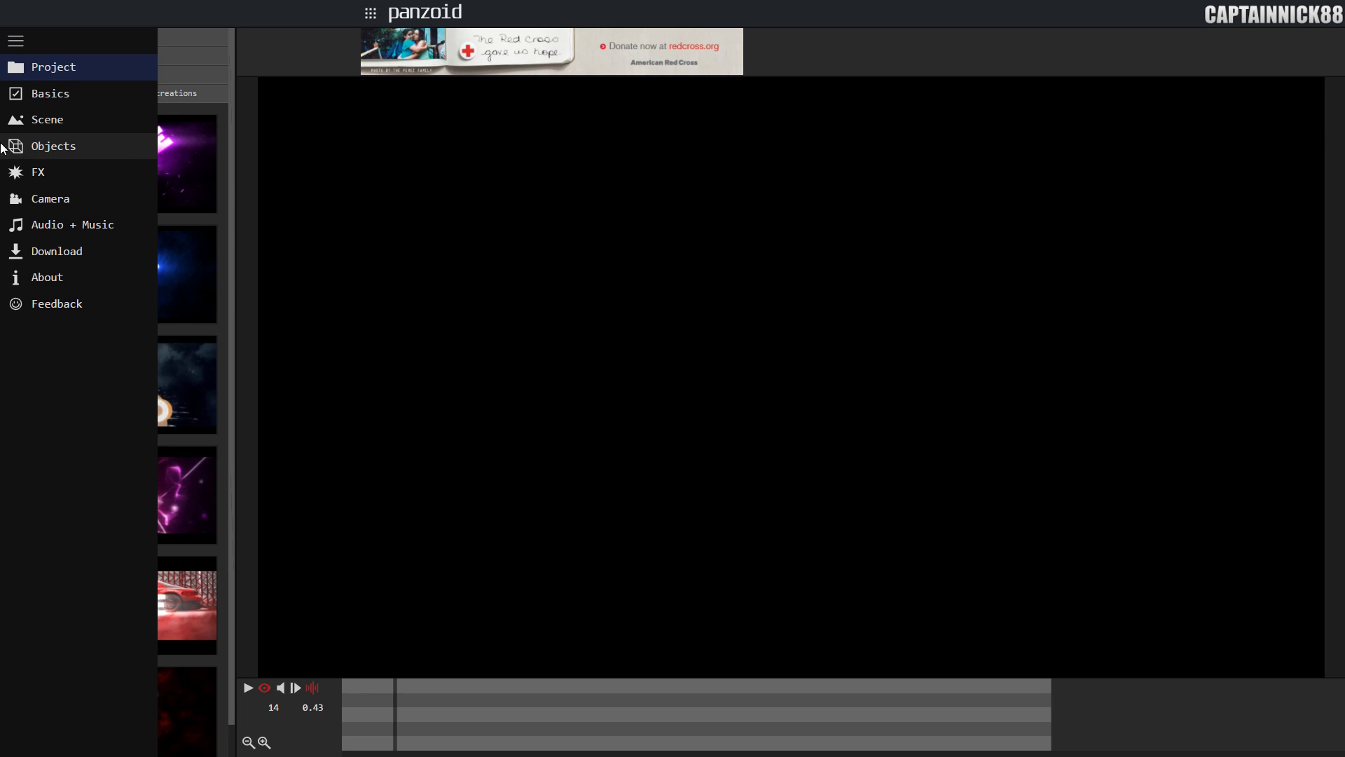
{"action": "left_click", "coordinate": [53, 146]}
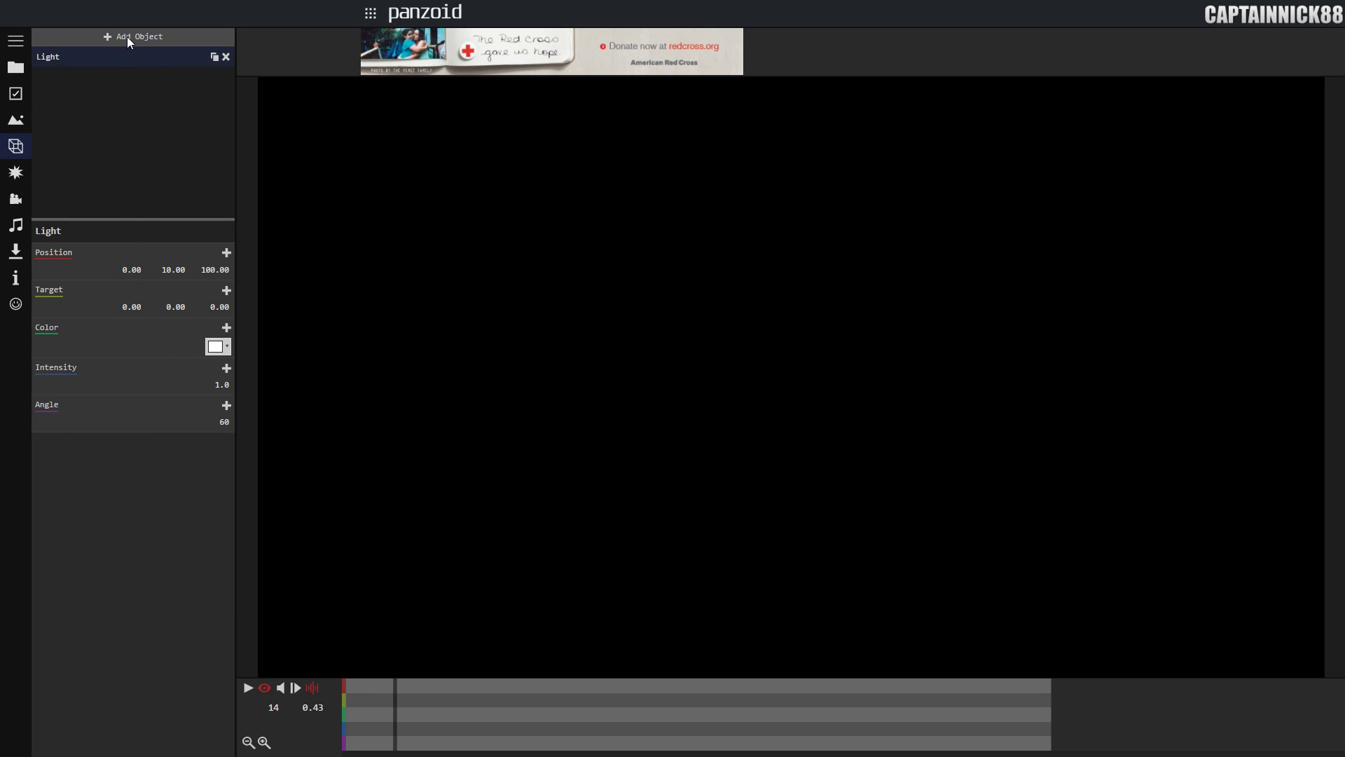
- Bring up the Add Object list of shape, text, model, light, particles, group and custom object
{"action": "left_click", "coordinate": [133, 37]}
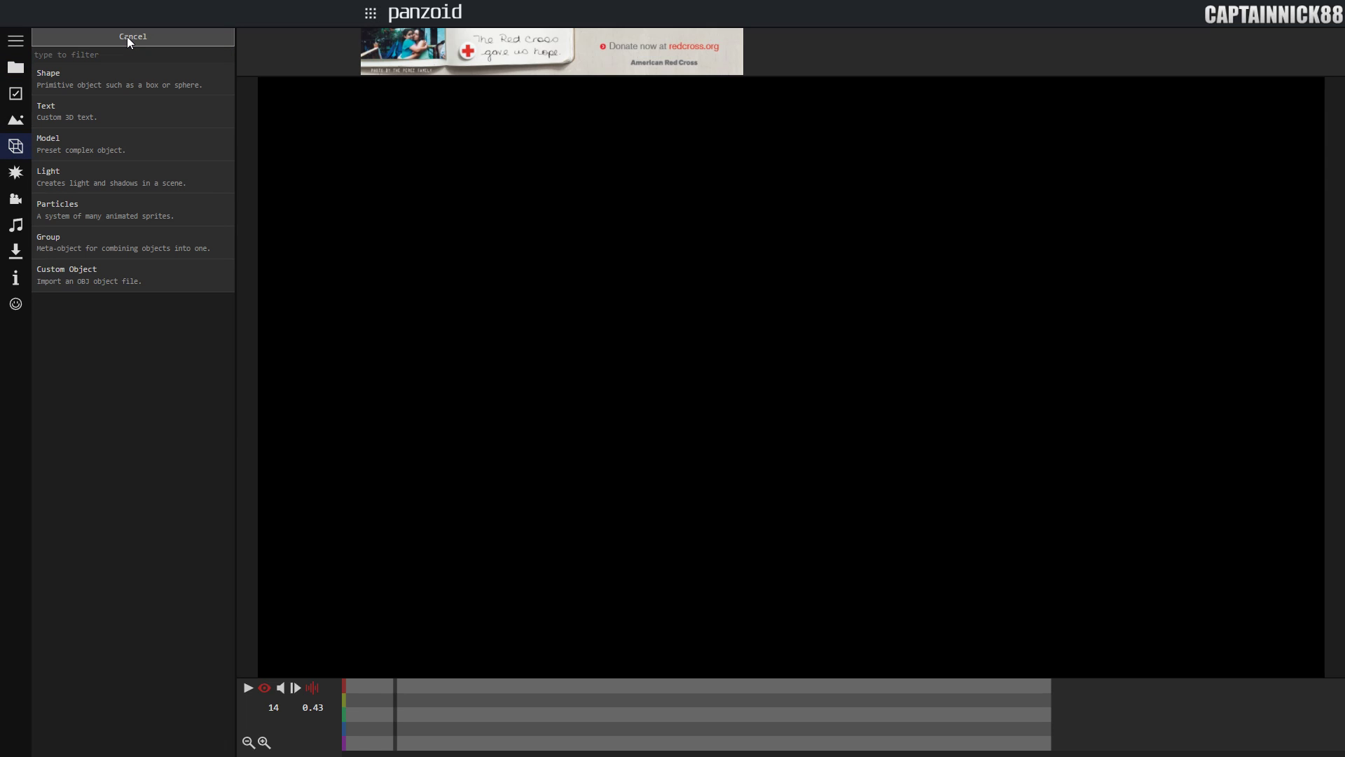
{"action": "mouse_move", "coordinate": [69, 282]}
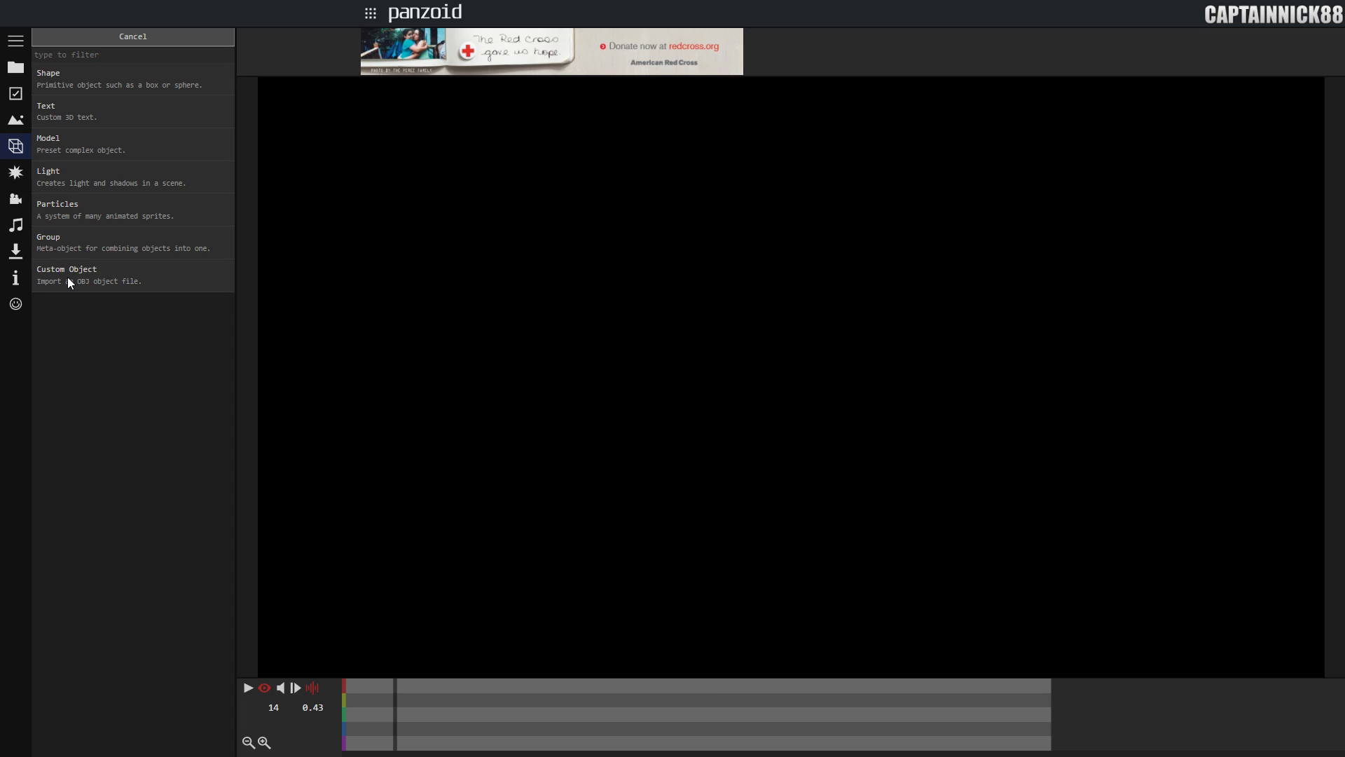
{"action": "mouse_move", "coordinate": [140, 264]}
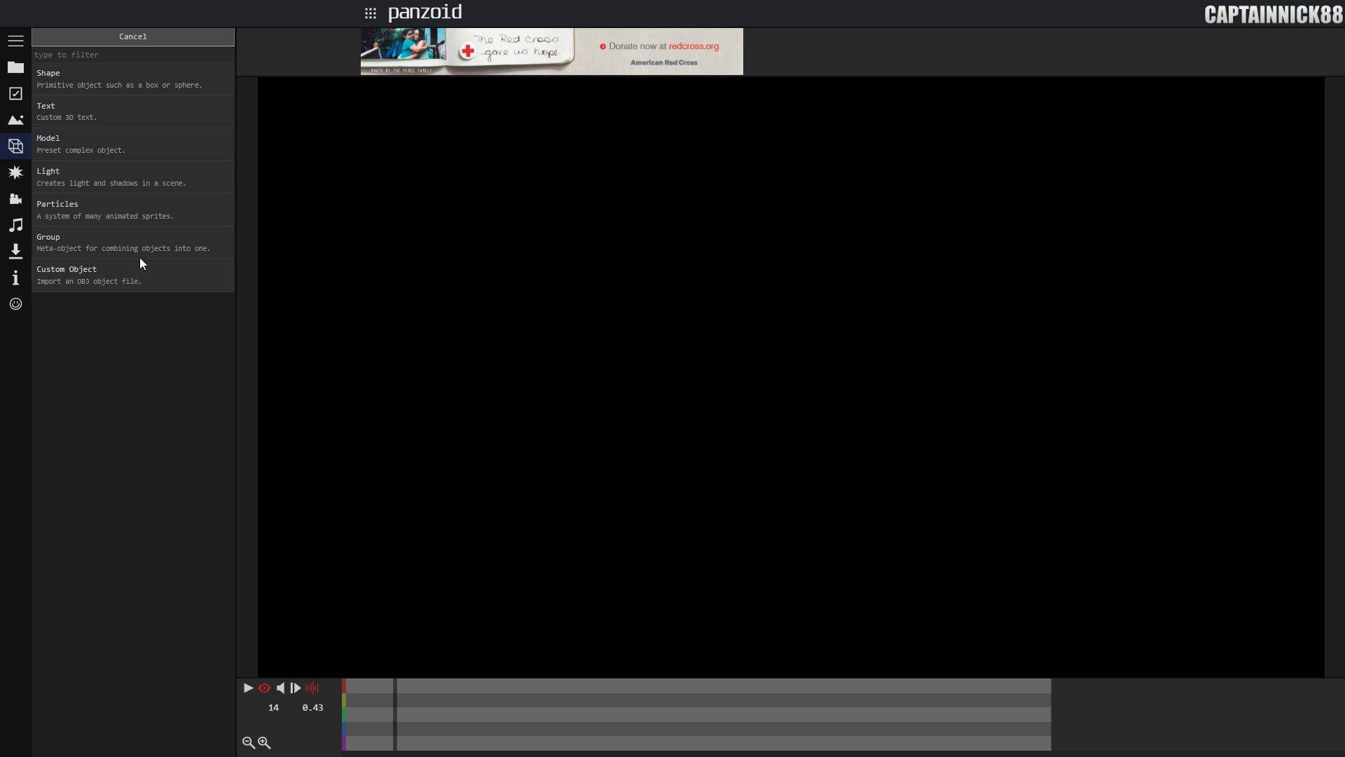
{"action": "mouse_move", "coordinate": [89, 286]}
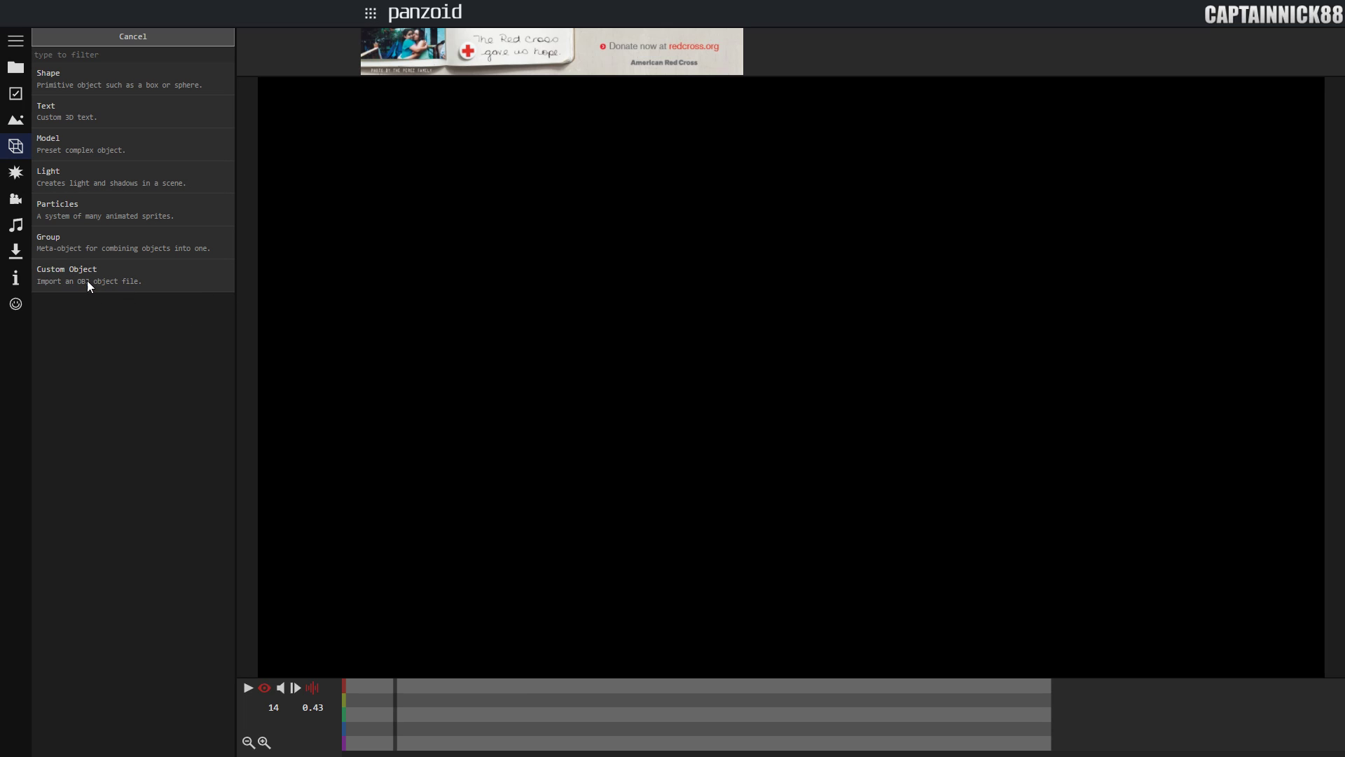
{"action": "mouse_move", "coordinate": [66, 211]}
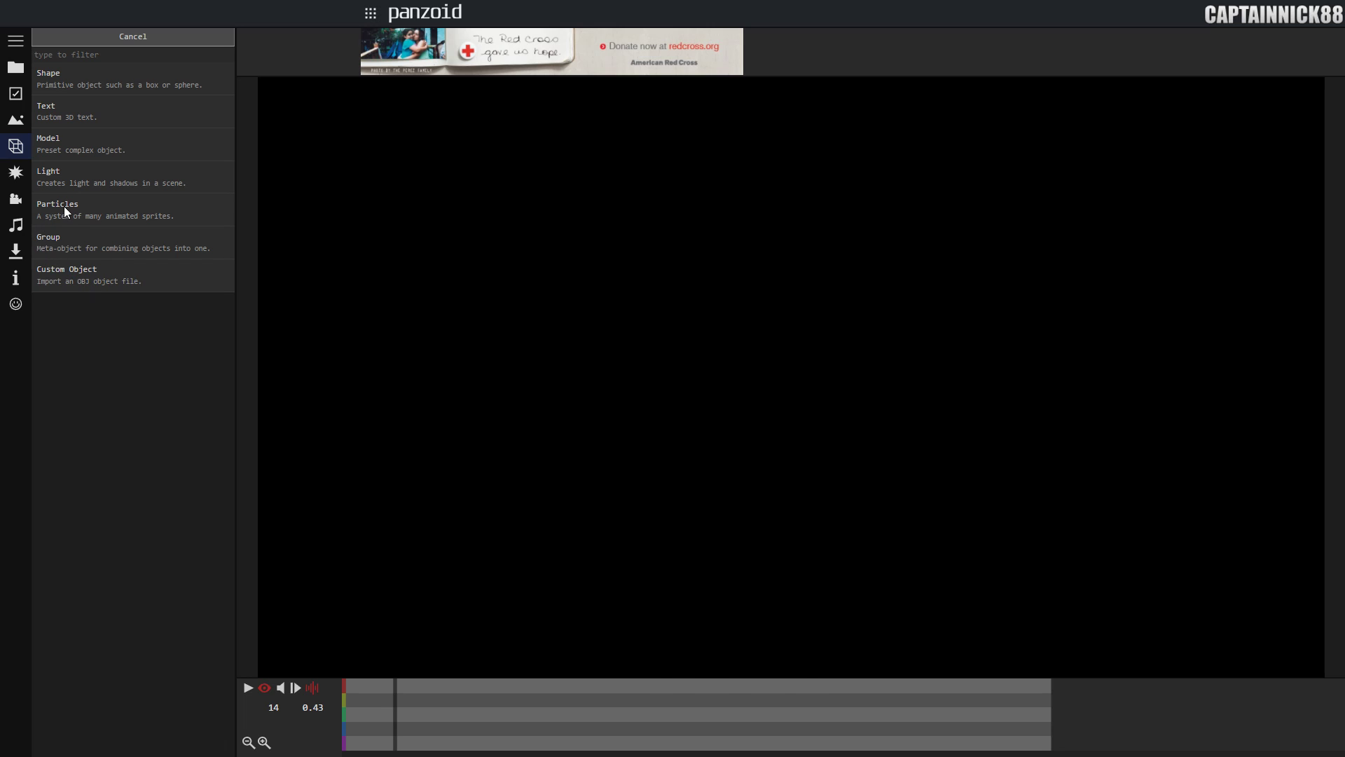
- Add a Particles object and preview its animation until it shows soft pale-pink clouds
{"action": "left_click", "coordinate": [58, 209]}
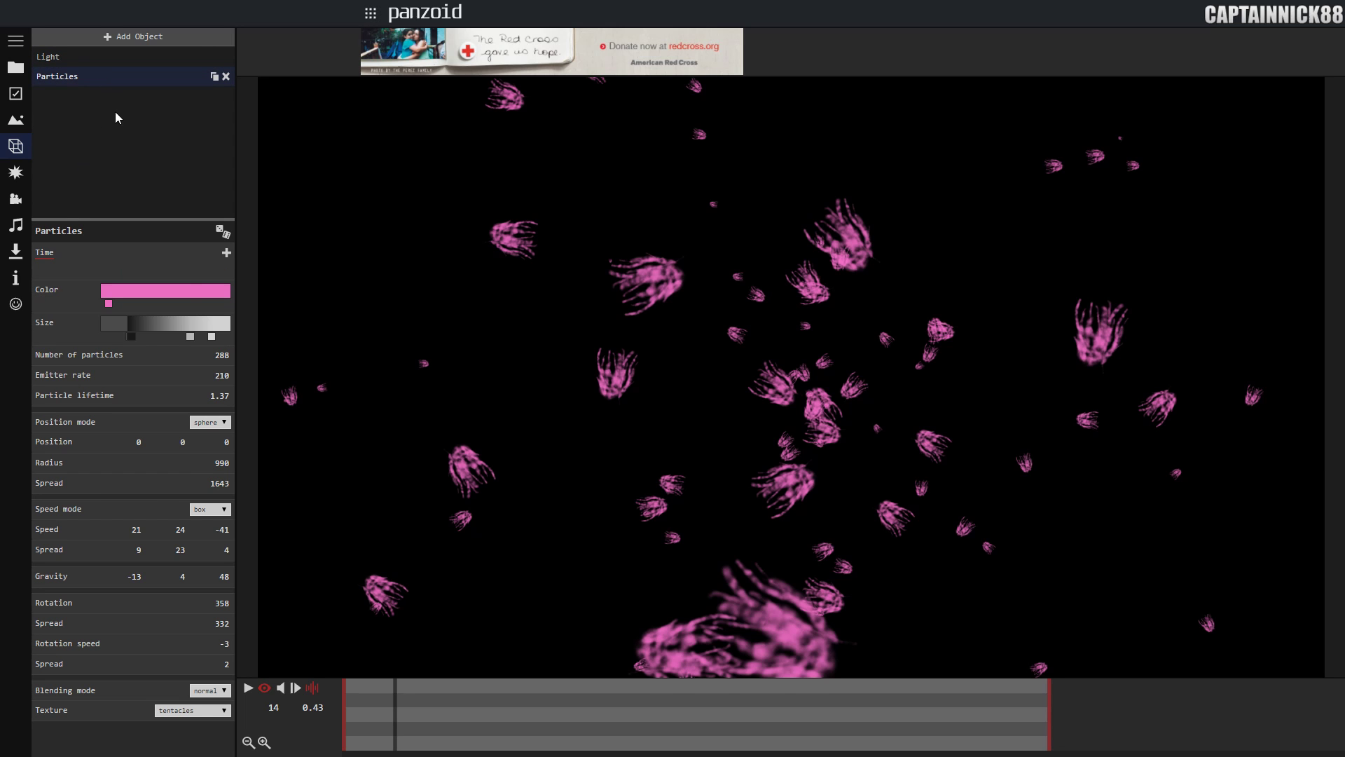
{"action": "left_click", "coordinate": [248, 686]}
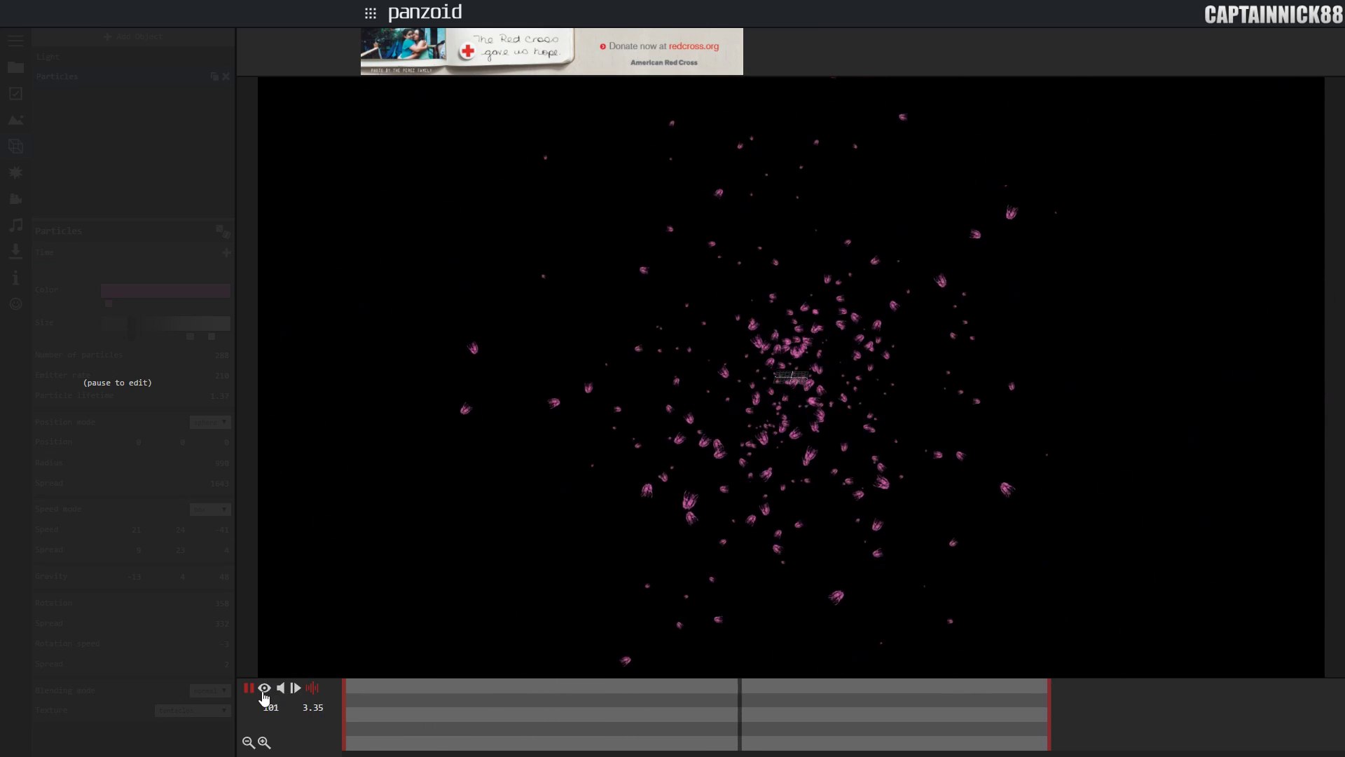
{"action": "left_click", "coordinate": [248, 686]}
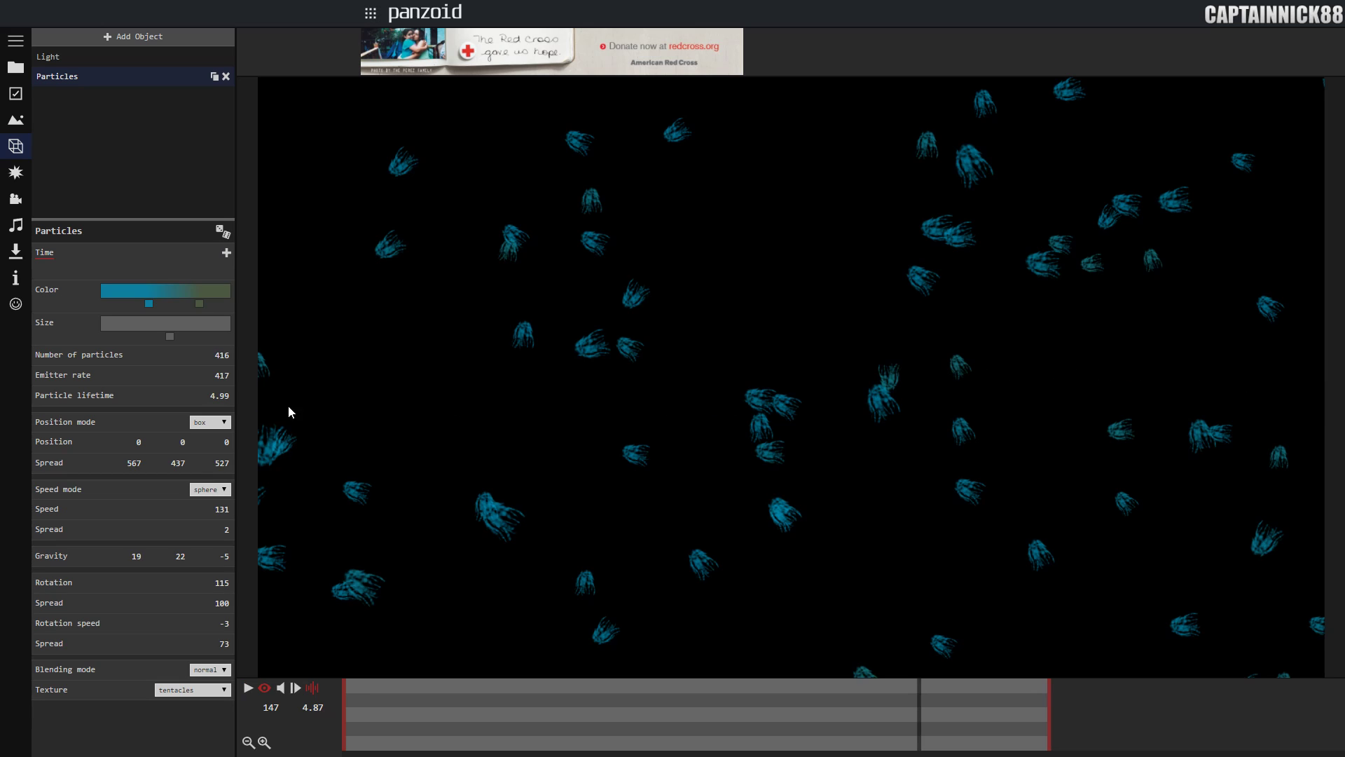
{"action": "left_click", "coordinate": [249, 686]}
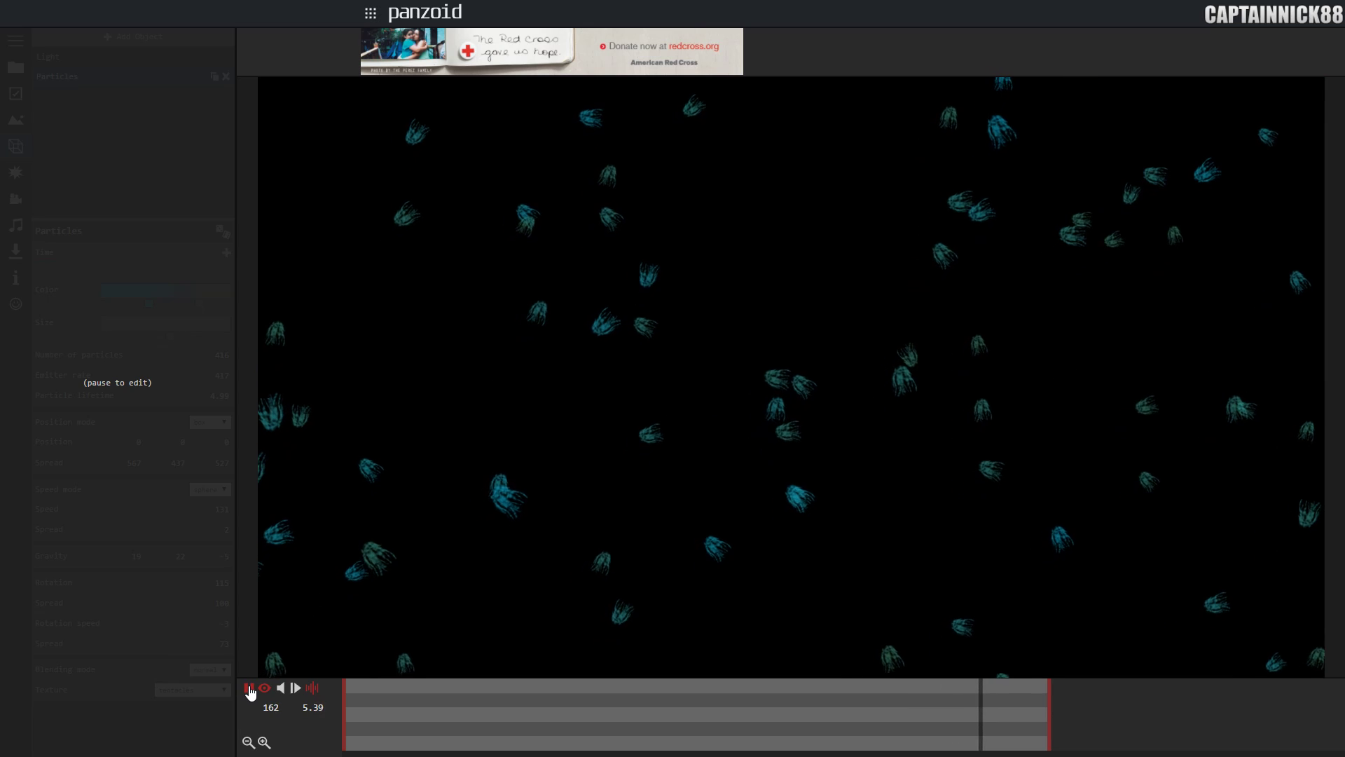
{"action": "left_click", "coordinate": [249, 687]}
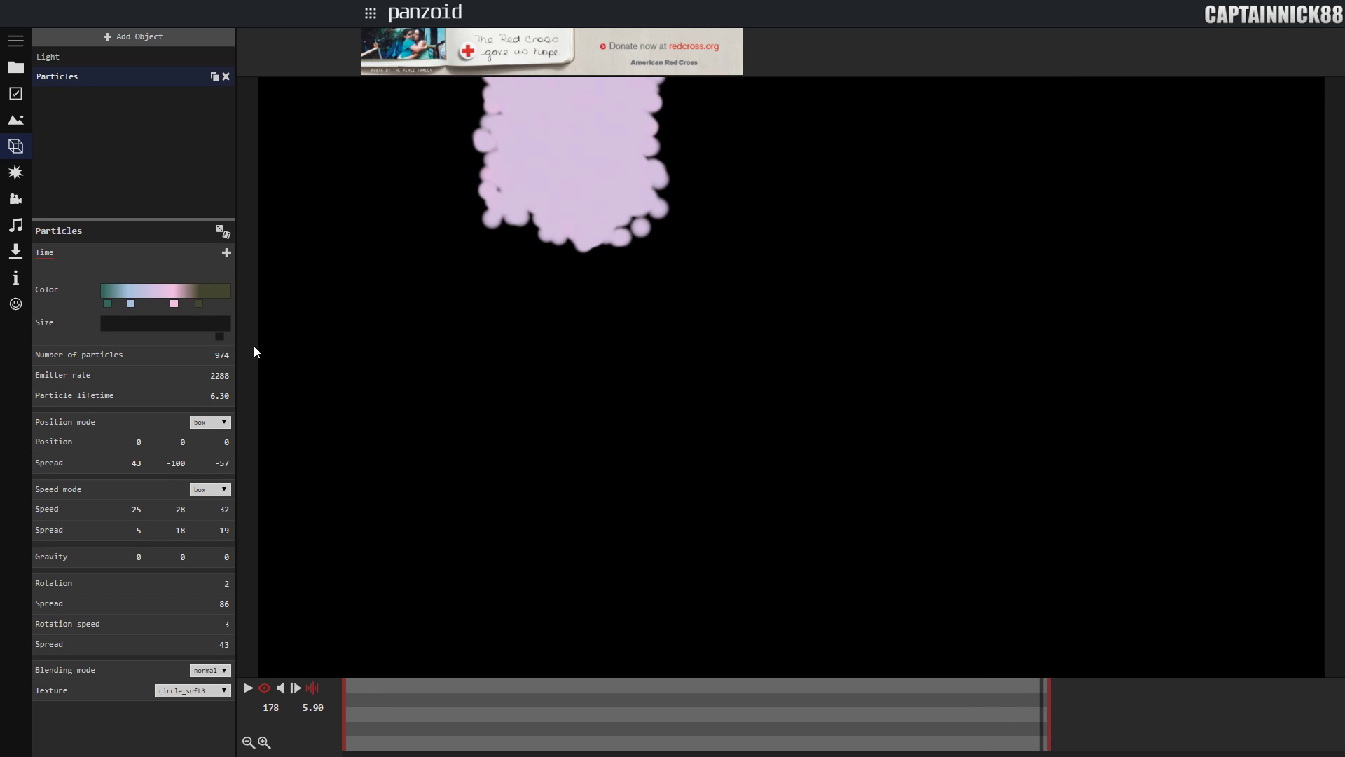
- Recolour the ring particles to white #ffffff and start editing the size gradient stop
{"action": "left_click", "coordinate": [220, 230]}
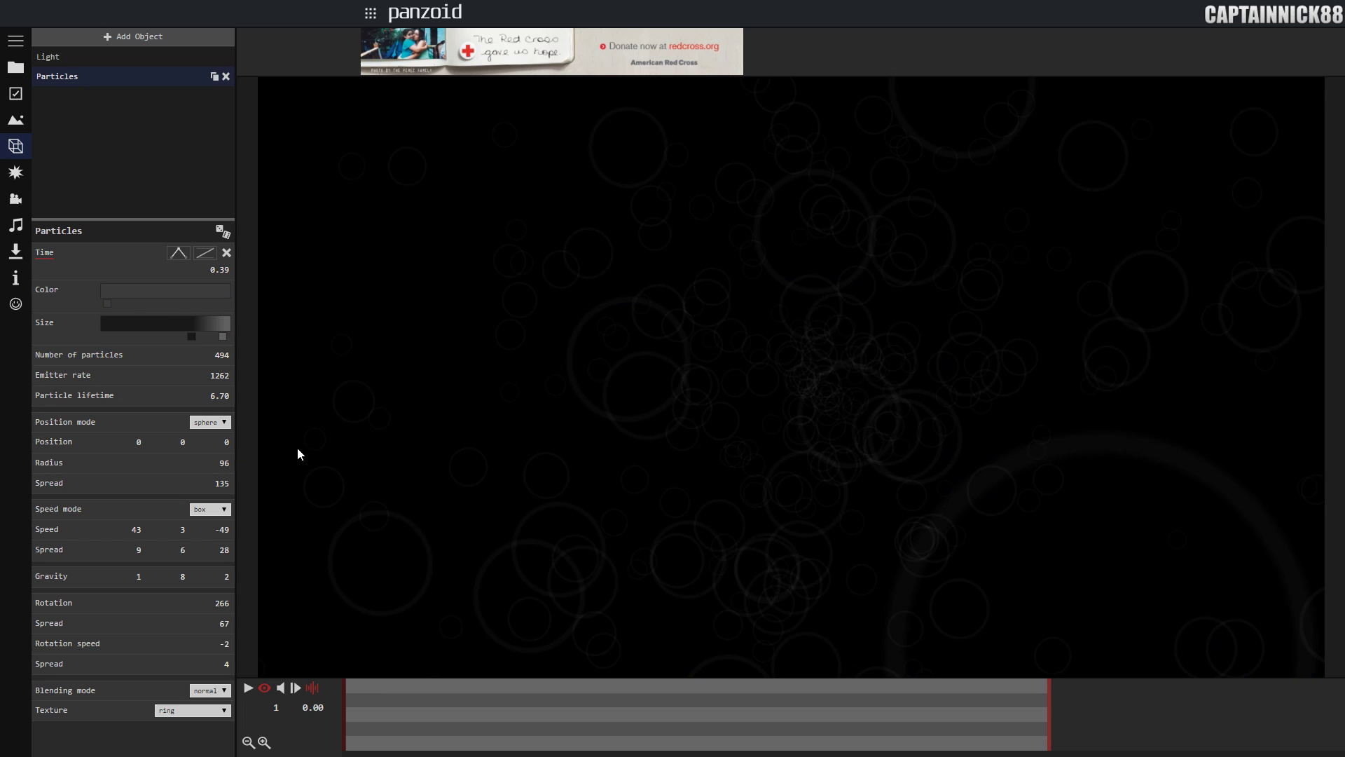
{"action": "left_click", "coordinate": [164, 295]}
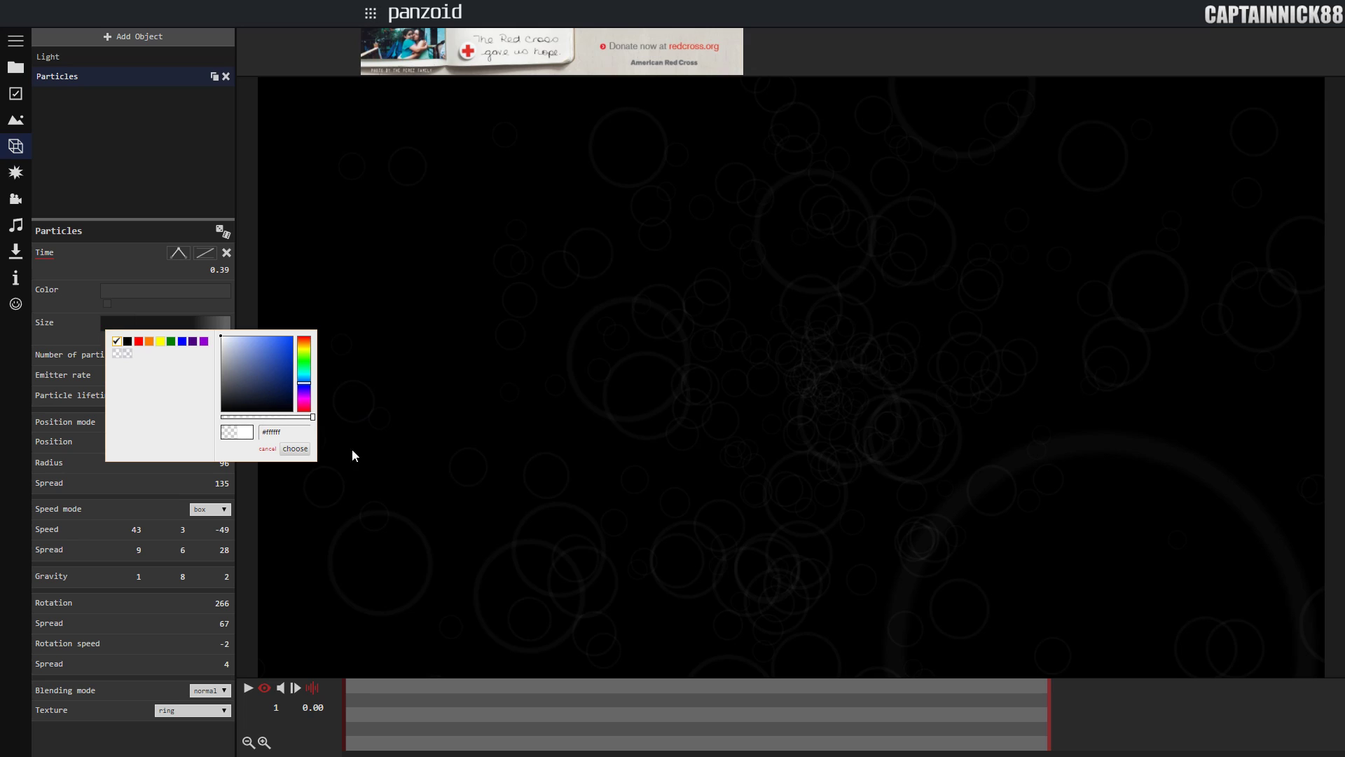
{"action": "left_click", "coordinate": [294, 448]}
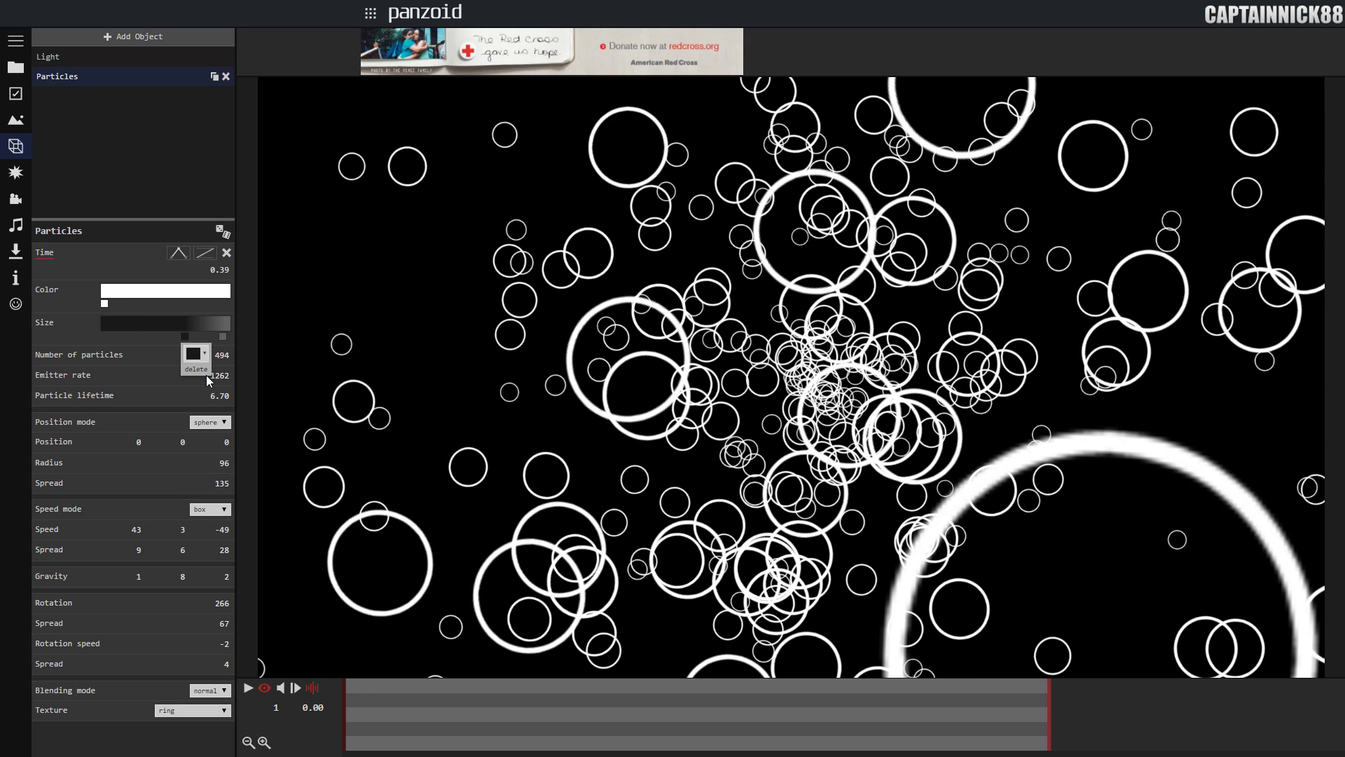
{"action": "left_click", "coordinate": [114, 354]}
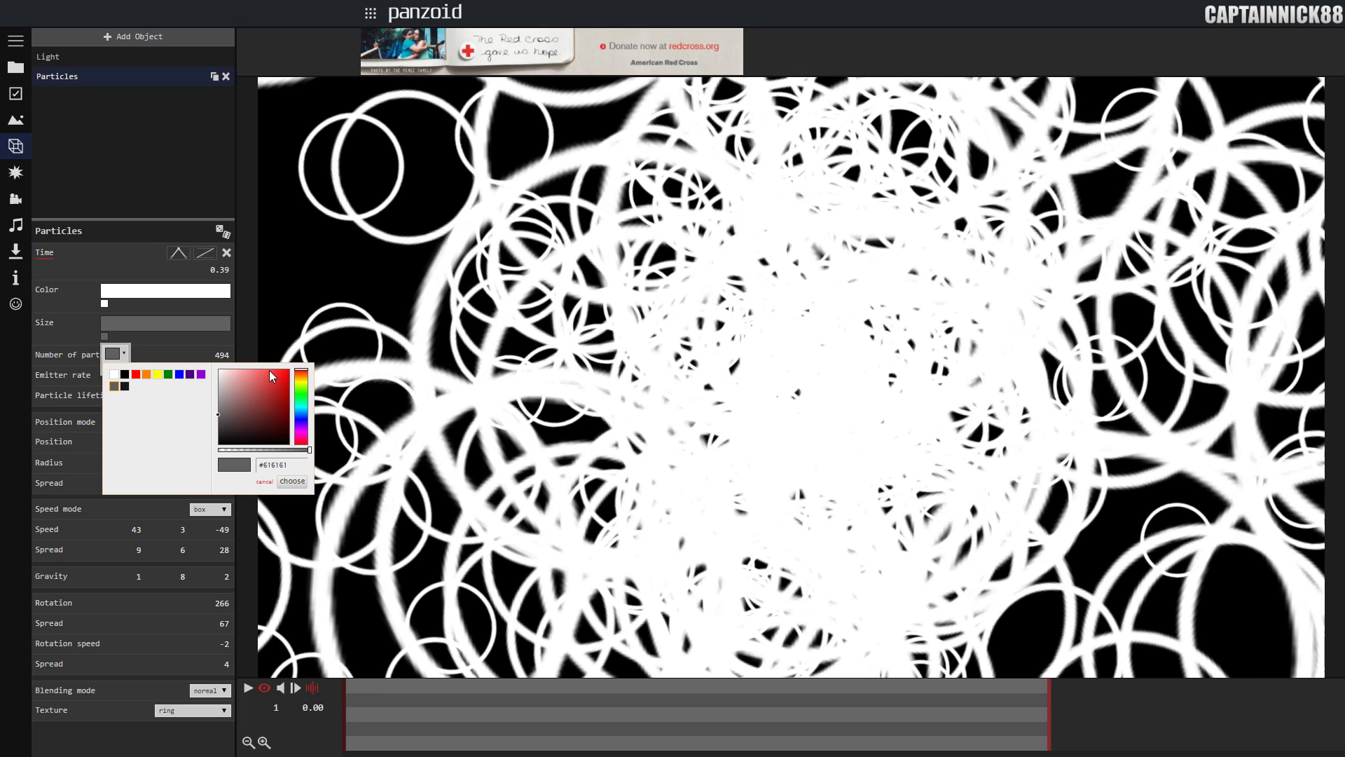
{"action": "mouse_move", "coordinate": [234, 391]}
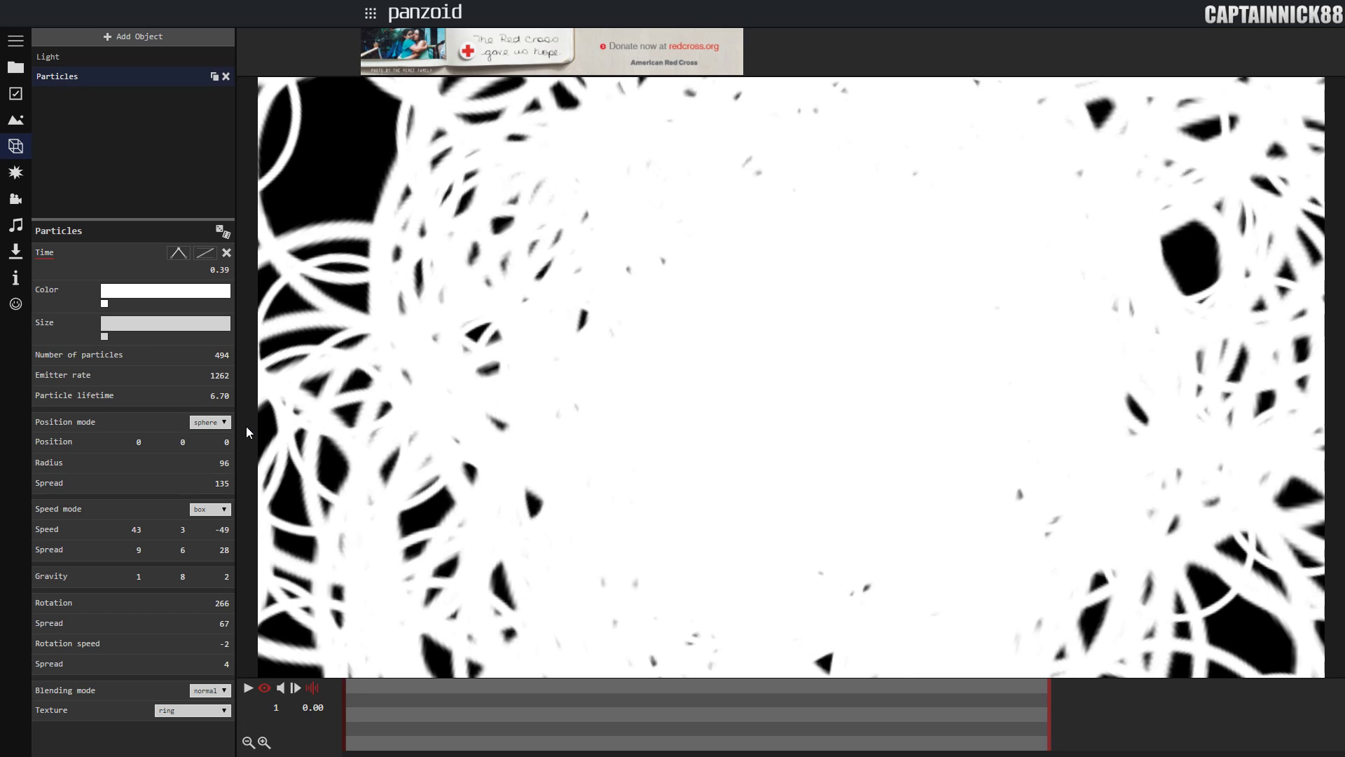
{"action": "mouse_move", "coordinate": [248, 376]}
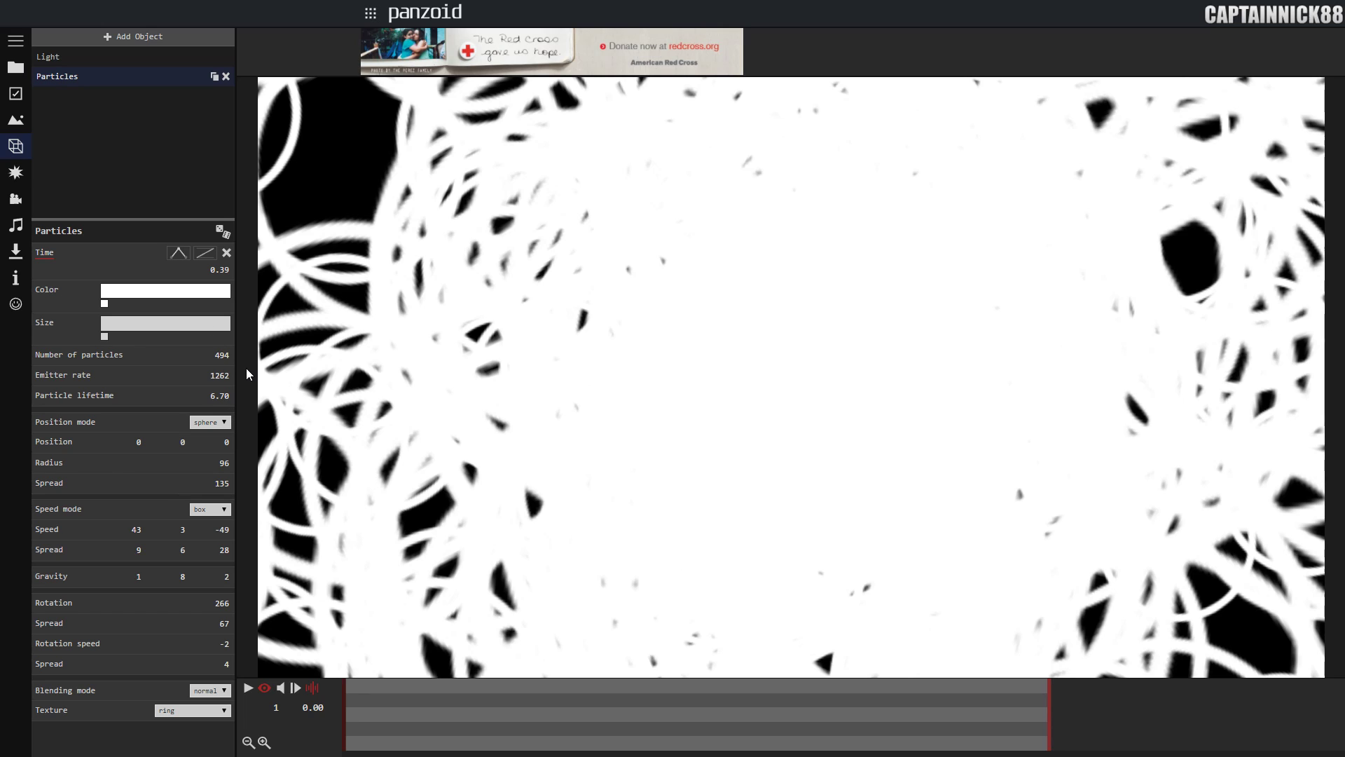
{"action": "mouse_move", "coordinate": [816, 299]}
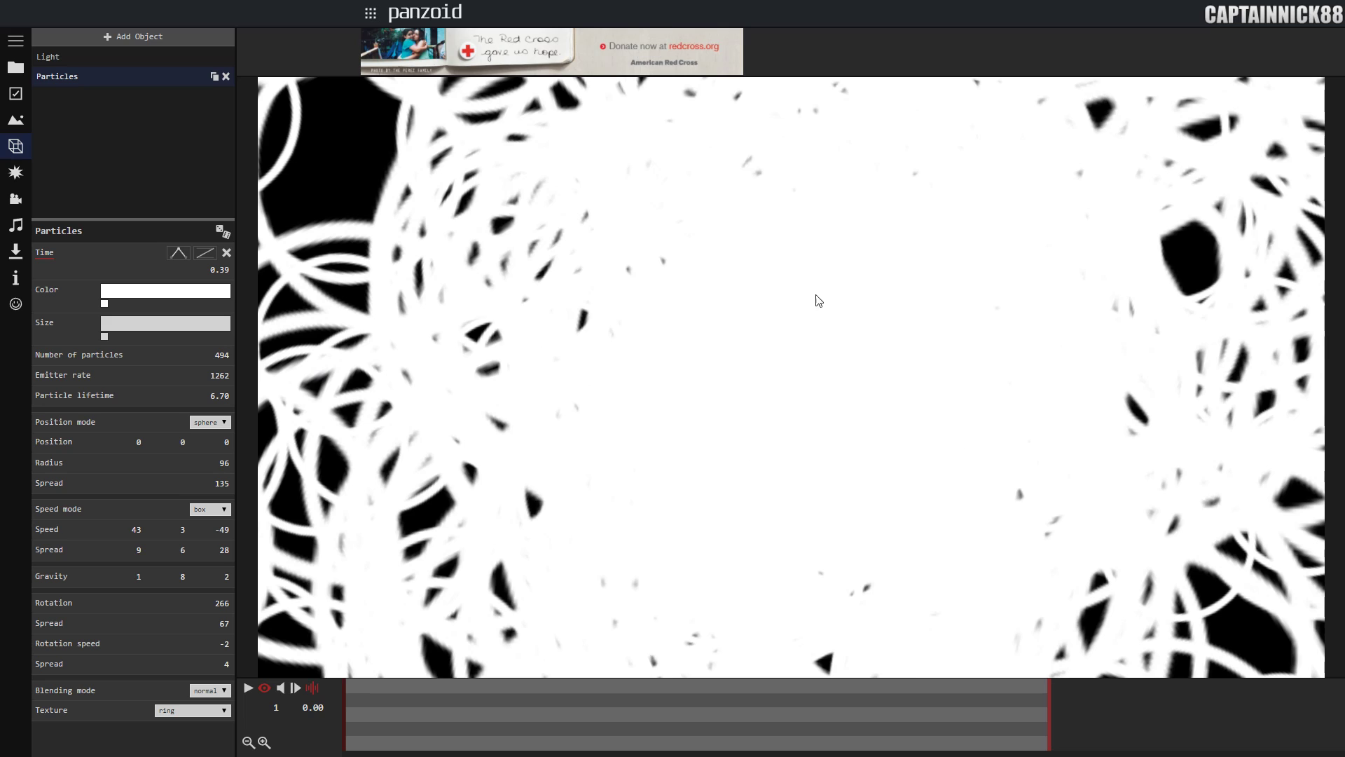
{"action": "mouse_move", "coordinate": [183, 411]}
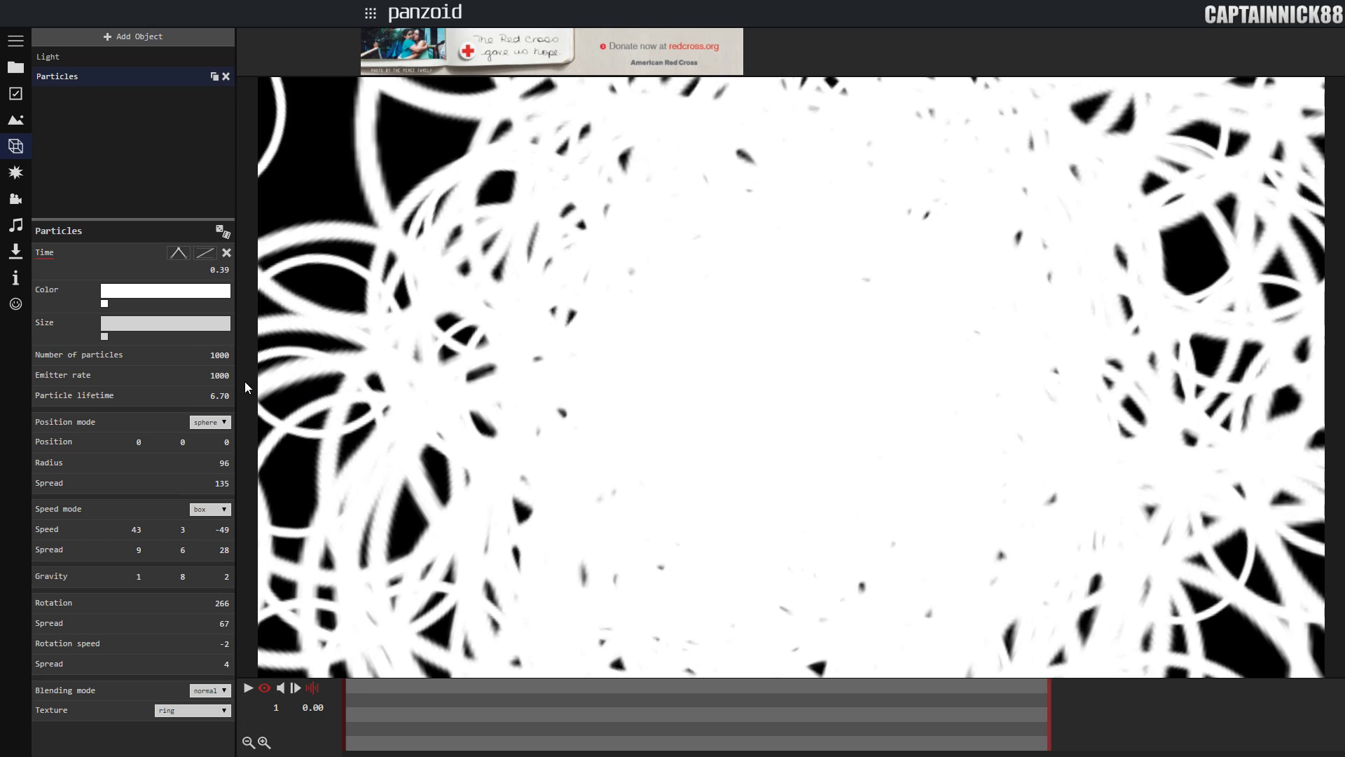
{"action": "mouse_move", "coordinate": [277, 375]}
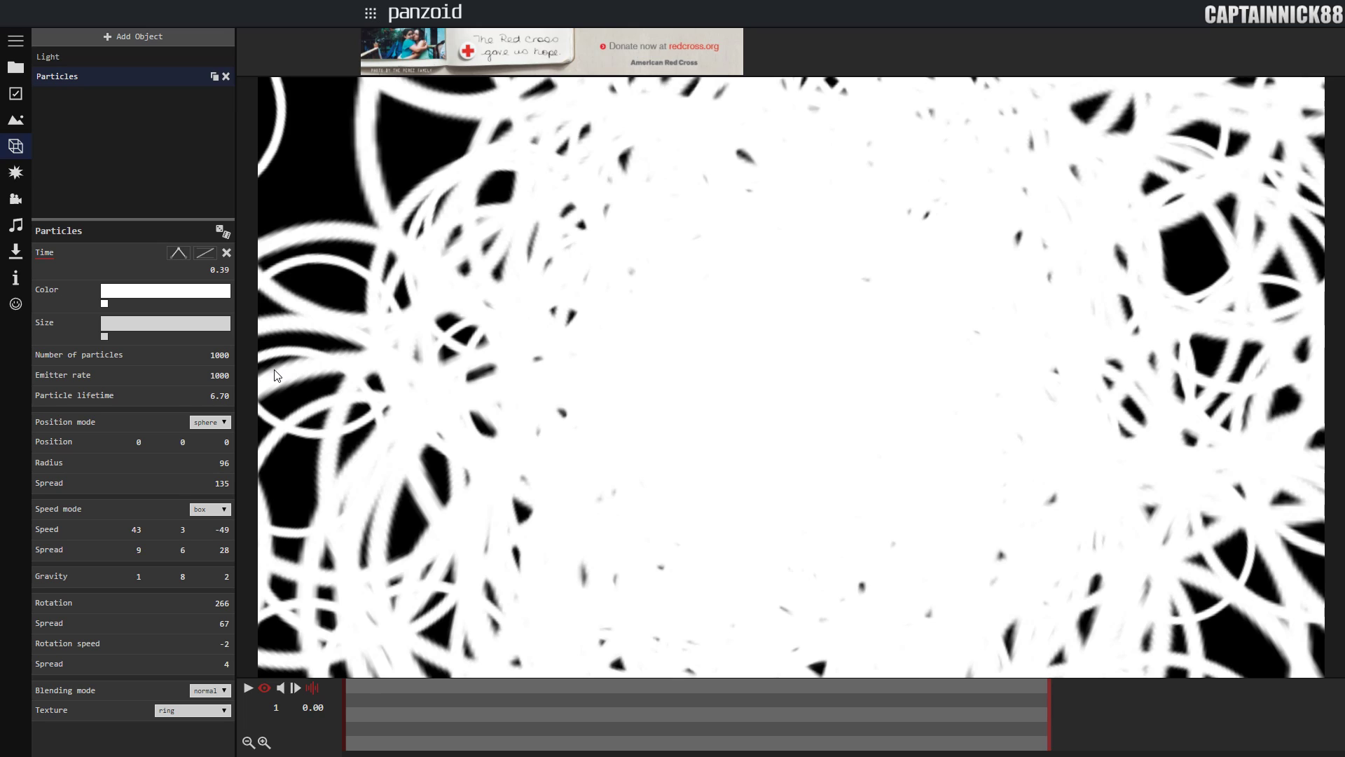
{"action": "mouse_move", "coordinate": [38, 398]}
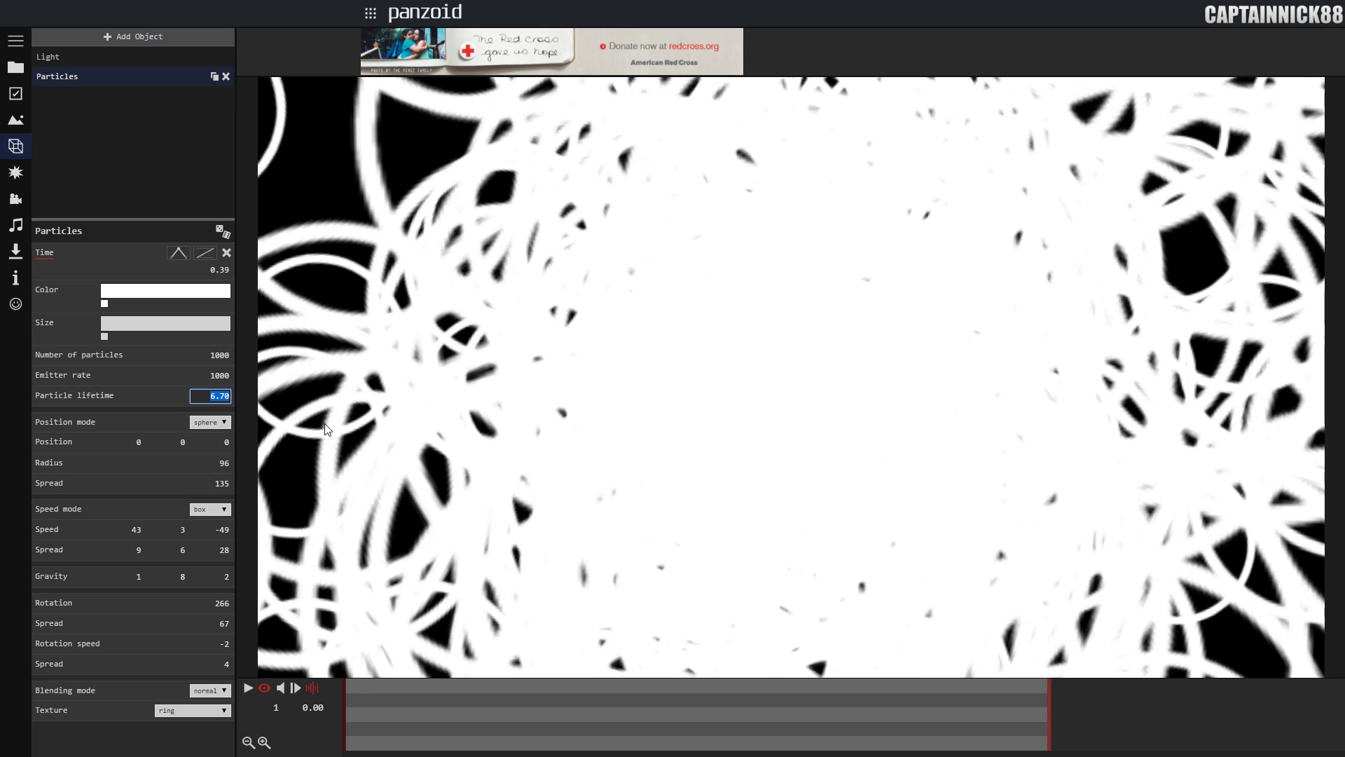
- Set the particle lifetime to 3.00
{"action": "type", "text": "3.00"}
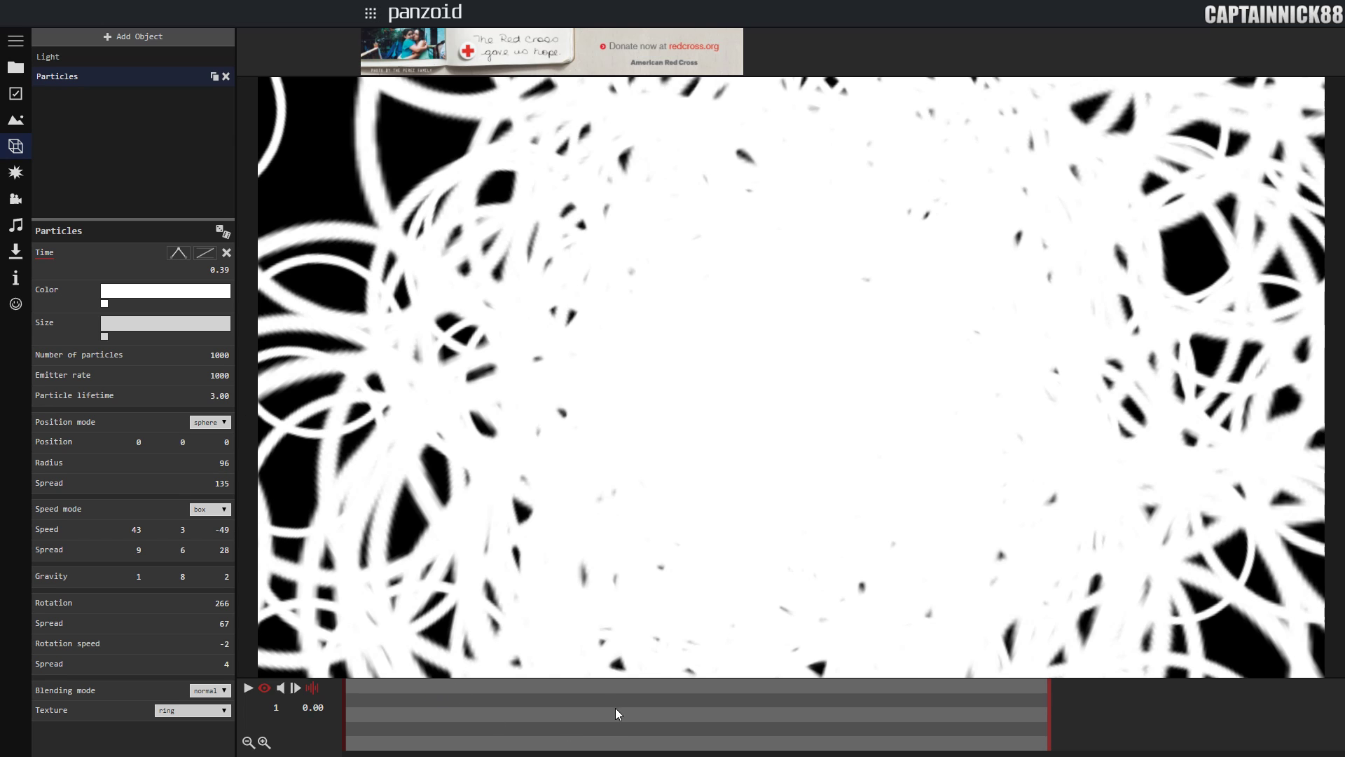
- Play the clip to frame 180 so the particle time value reads 1.00
{"action": "left_click", "coordinate": [247, 686]}
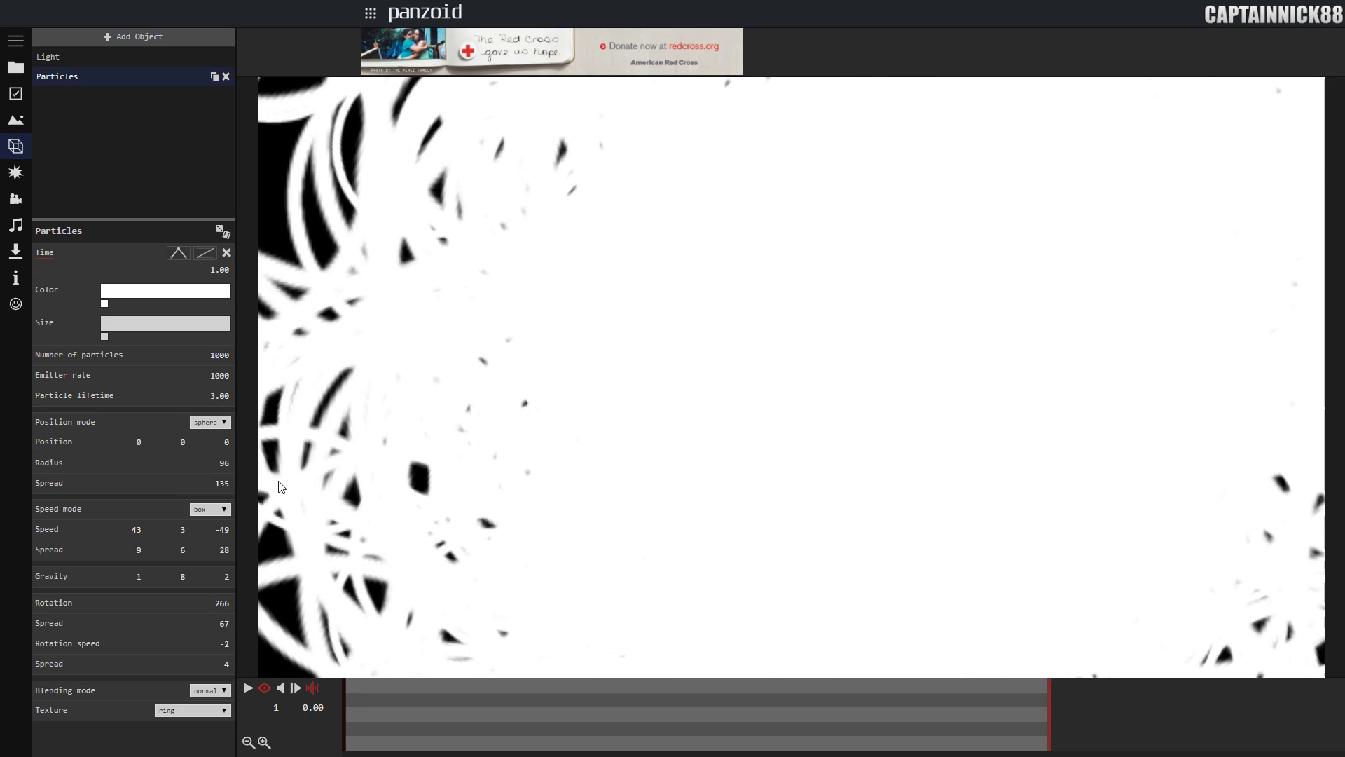
{"action": "mouse_move", "coordinate": [297, 583]}
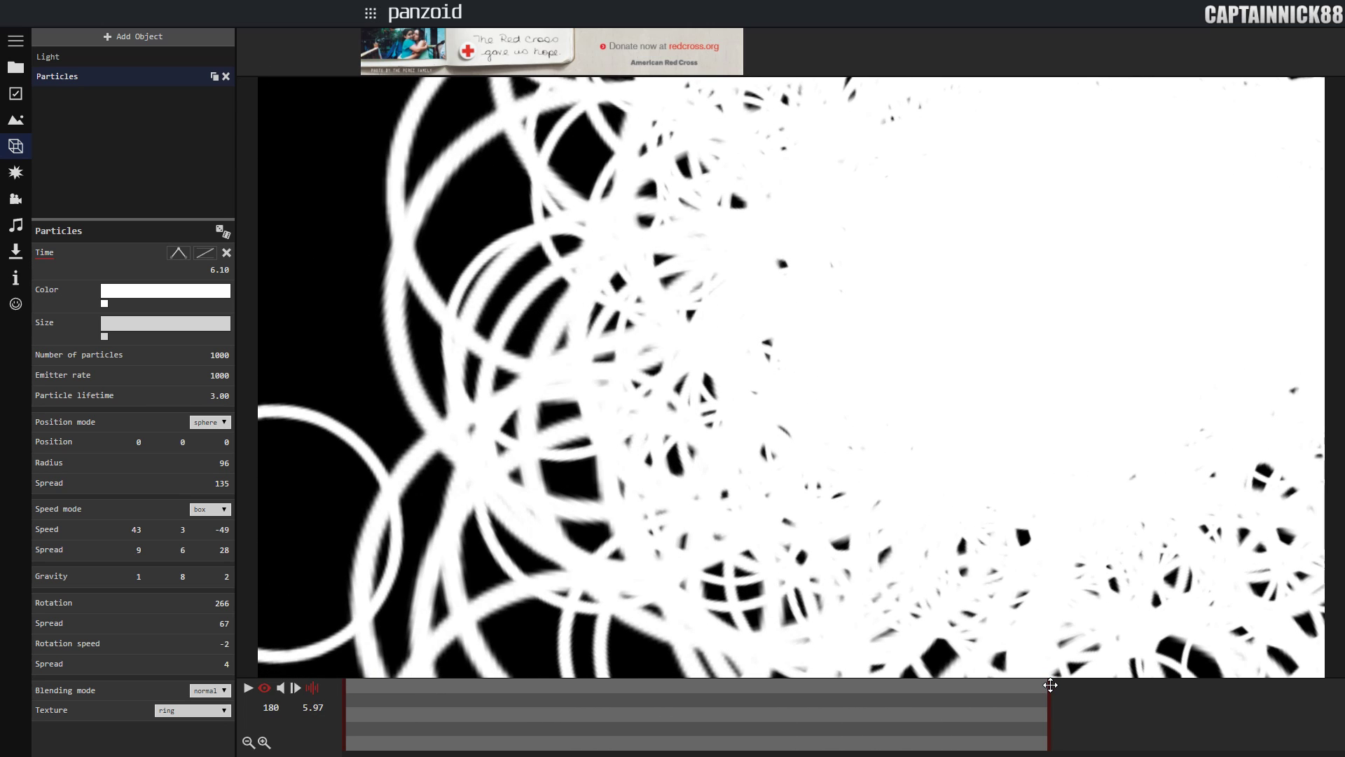
{"action": "mouse_move", "coordinate": [214, 398]}
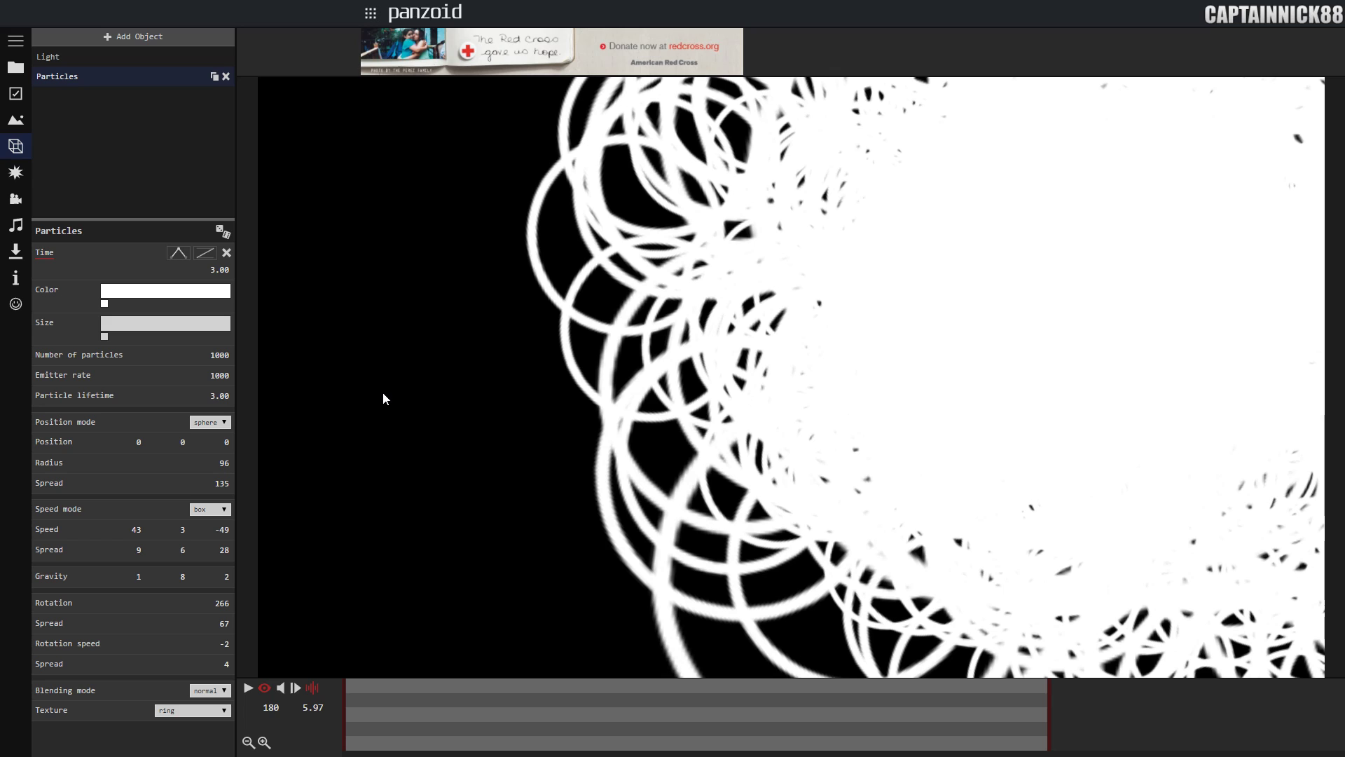
{"action": "mouse_move", "coordinate": [412, 701]}
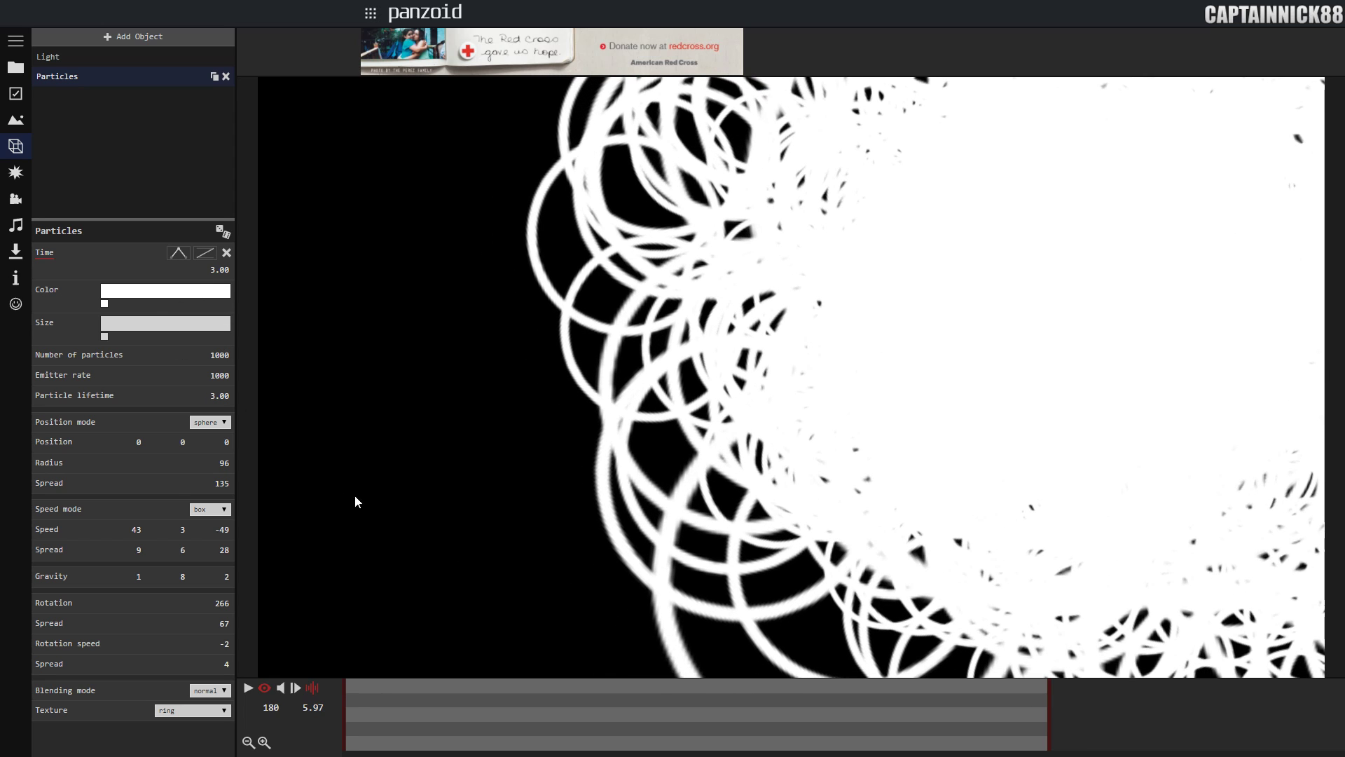
{"action": "mouse_move", "coordinate": [333, 455]}
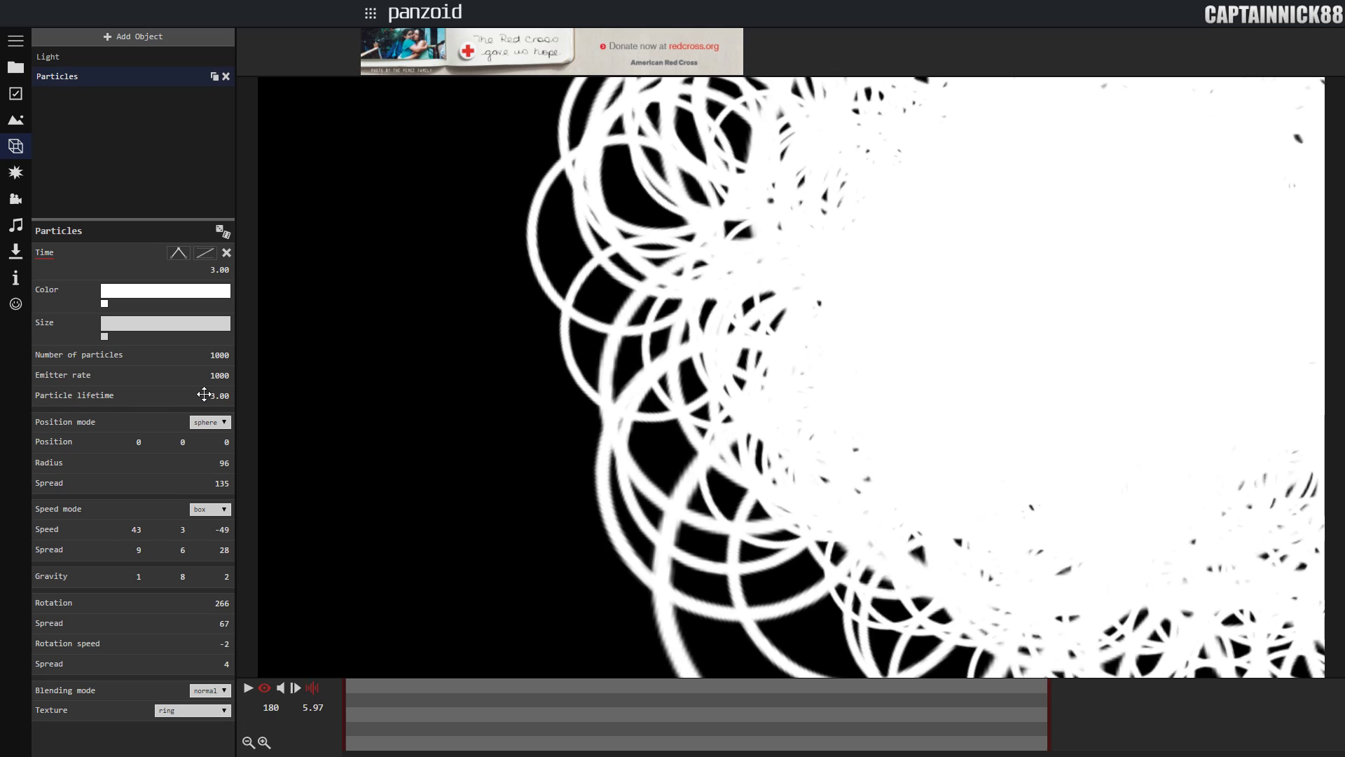
{"action": "mouse_move", "coordinate": [185, 267]}
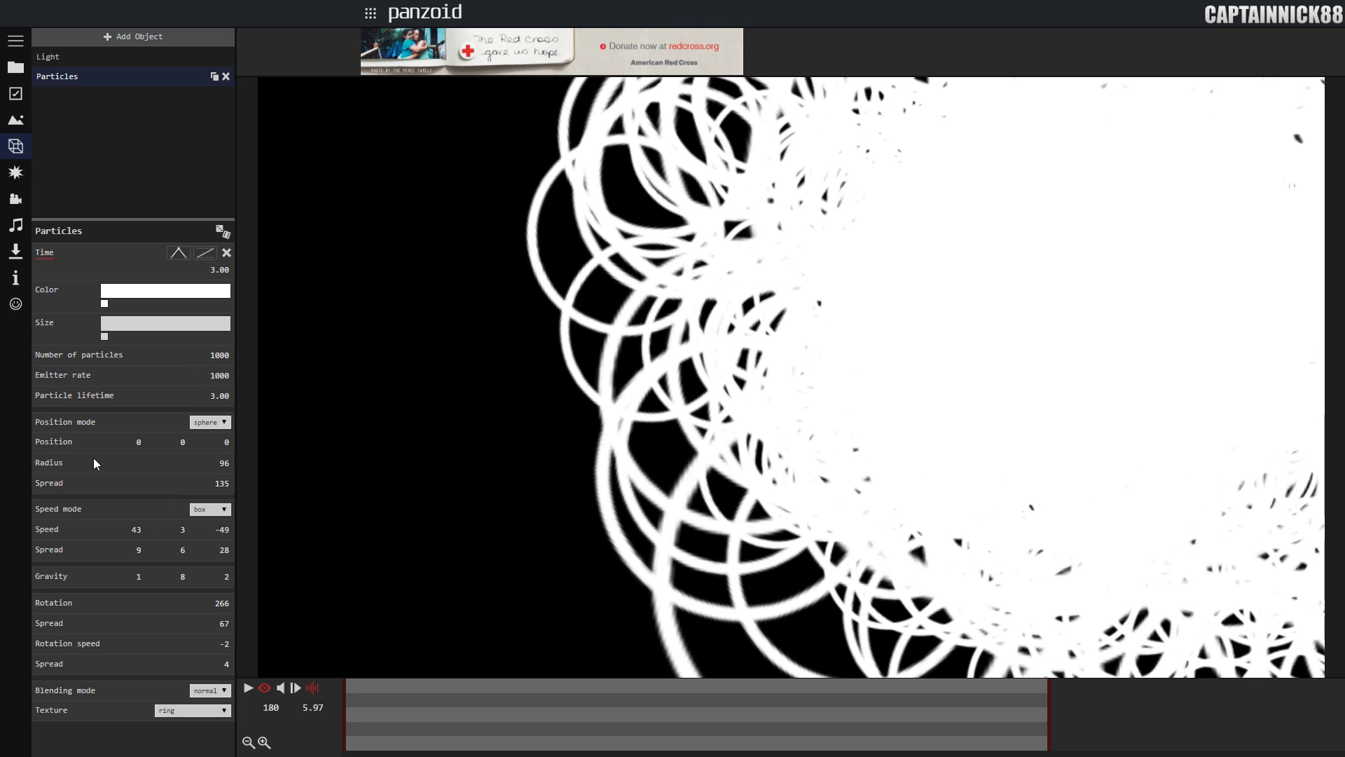
{"action": "mouse_move", "coordinate": [58, 428]}
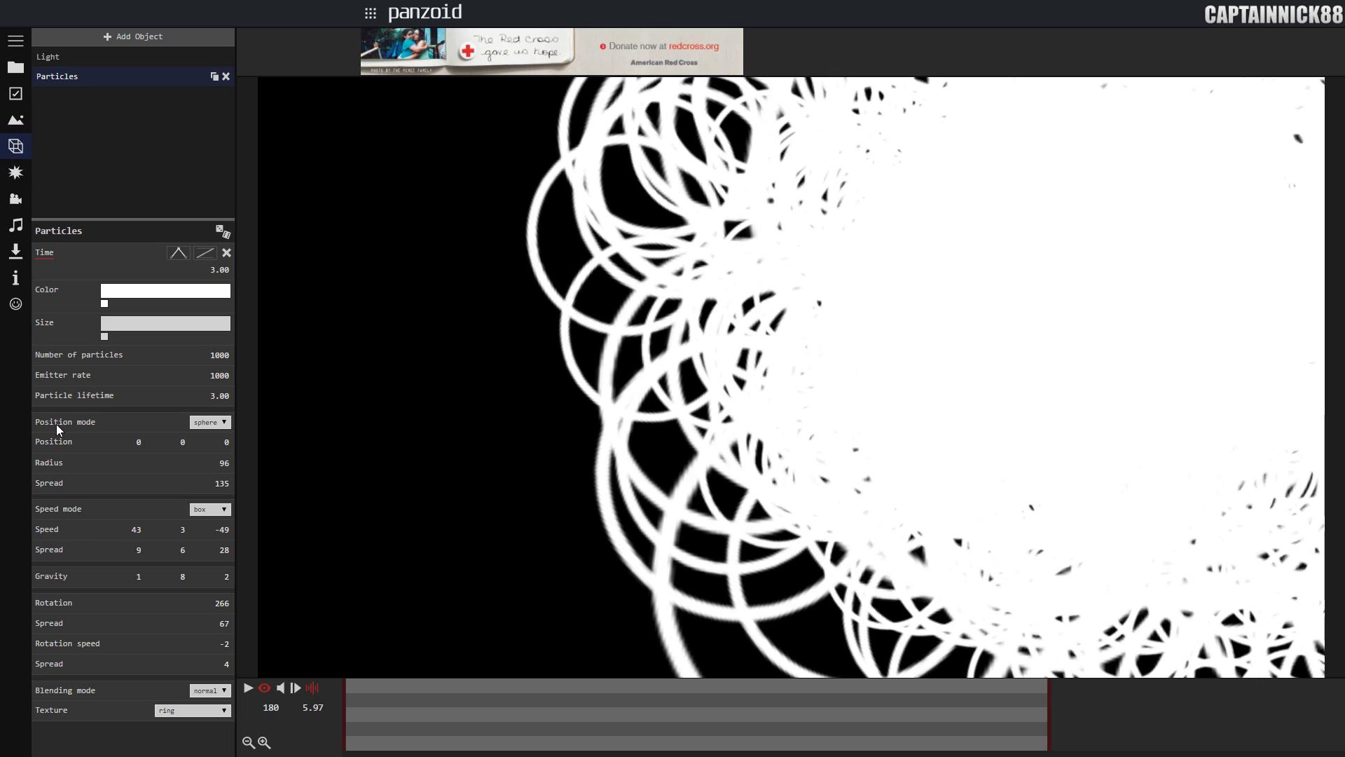
- Set the particle position mode to box so they spawn with spread 500 on every axis
{"action": "left_click", "coordinate": [209, 422]}
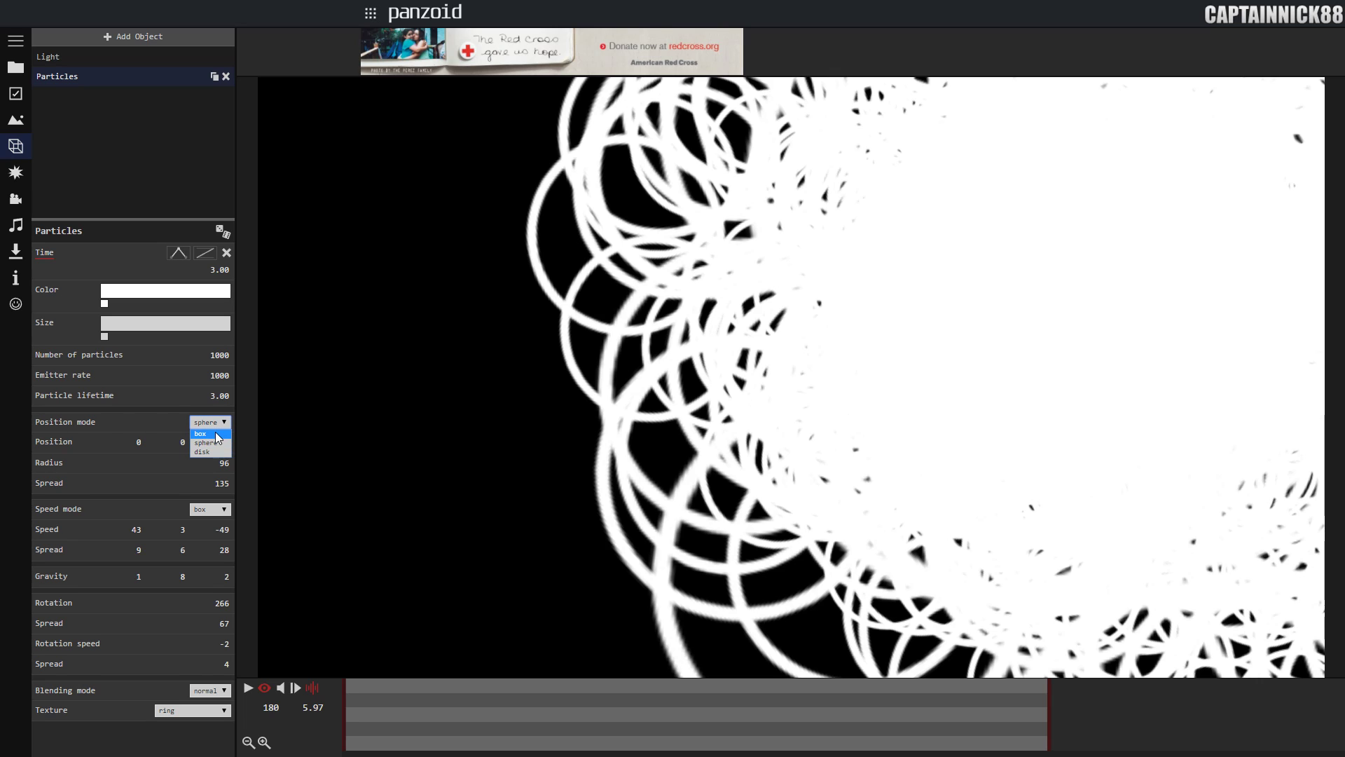
{"action": "left_click", "coordinate": [199, 433]}
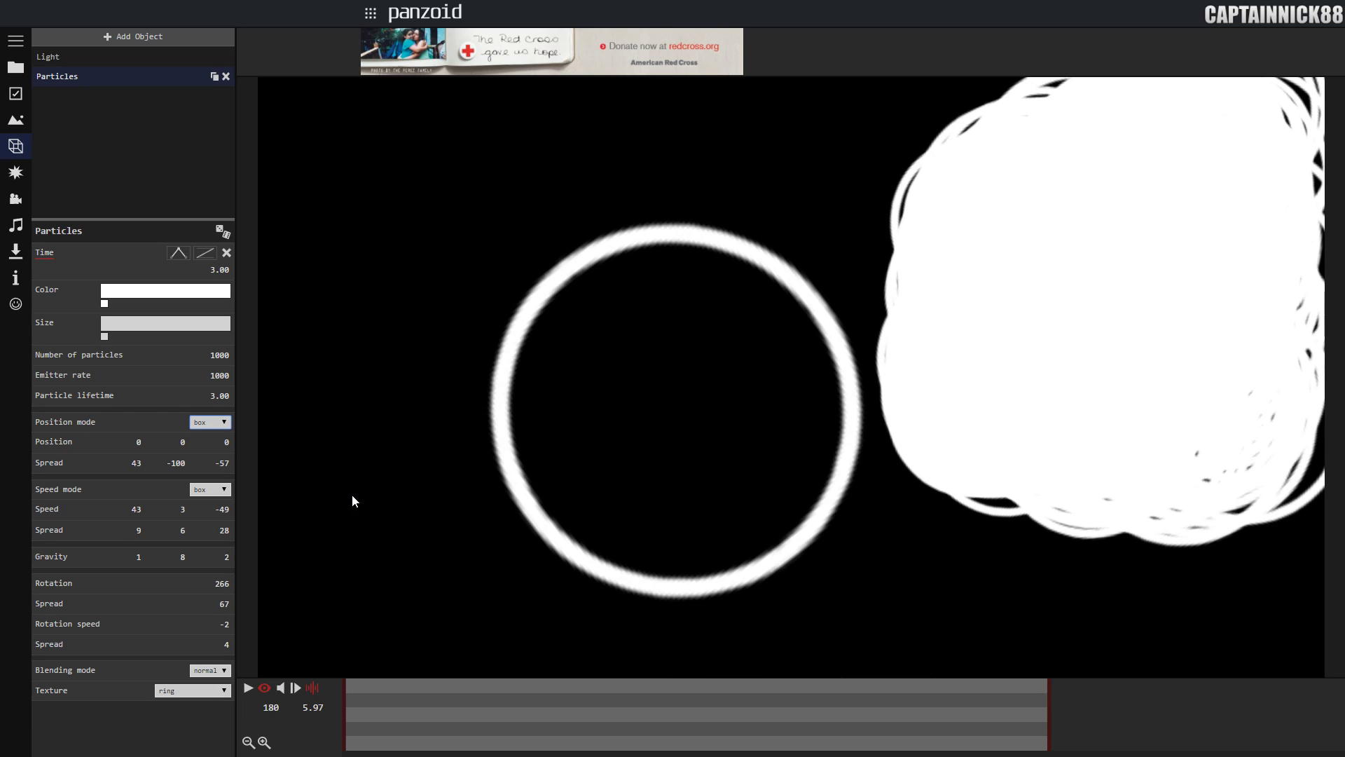
{"action": "mouse_move", "coordinate": [156, 448]}
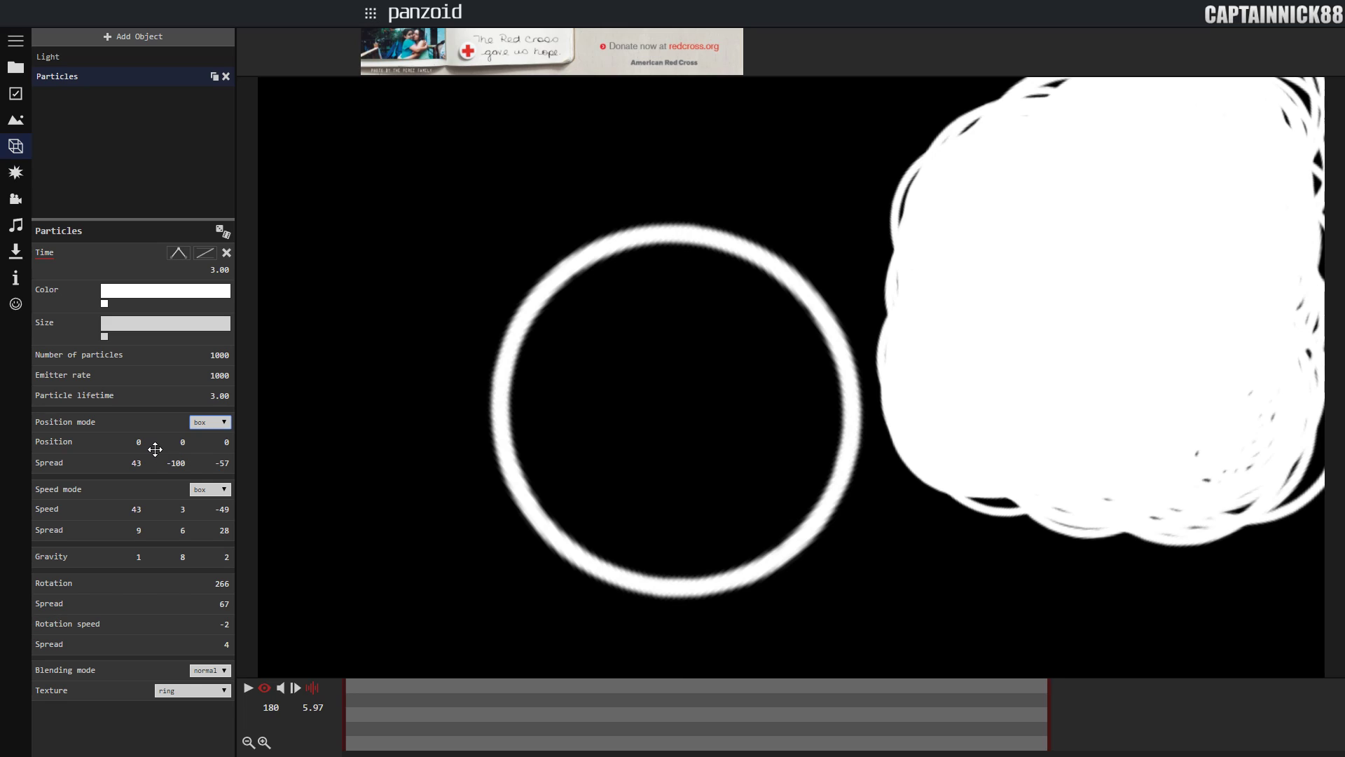
{"action": "left_click", "coordinate": [209, 422]}
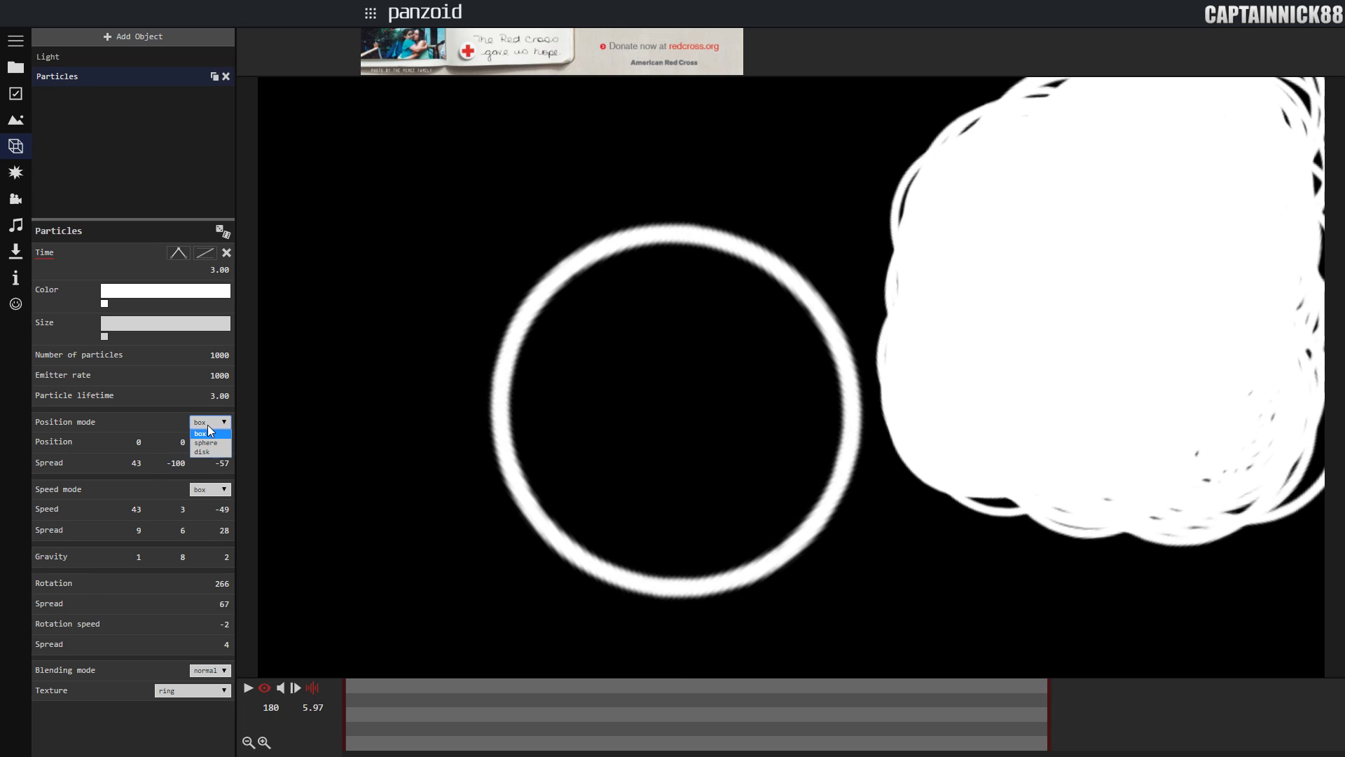
{"action": "left_click", "coordinate": [201, 433]}
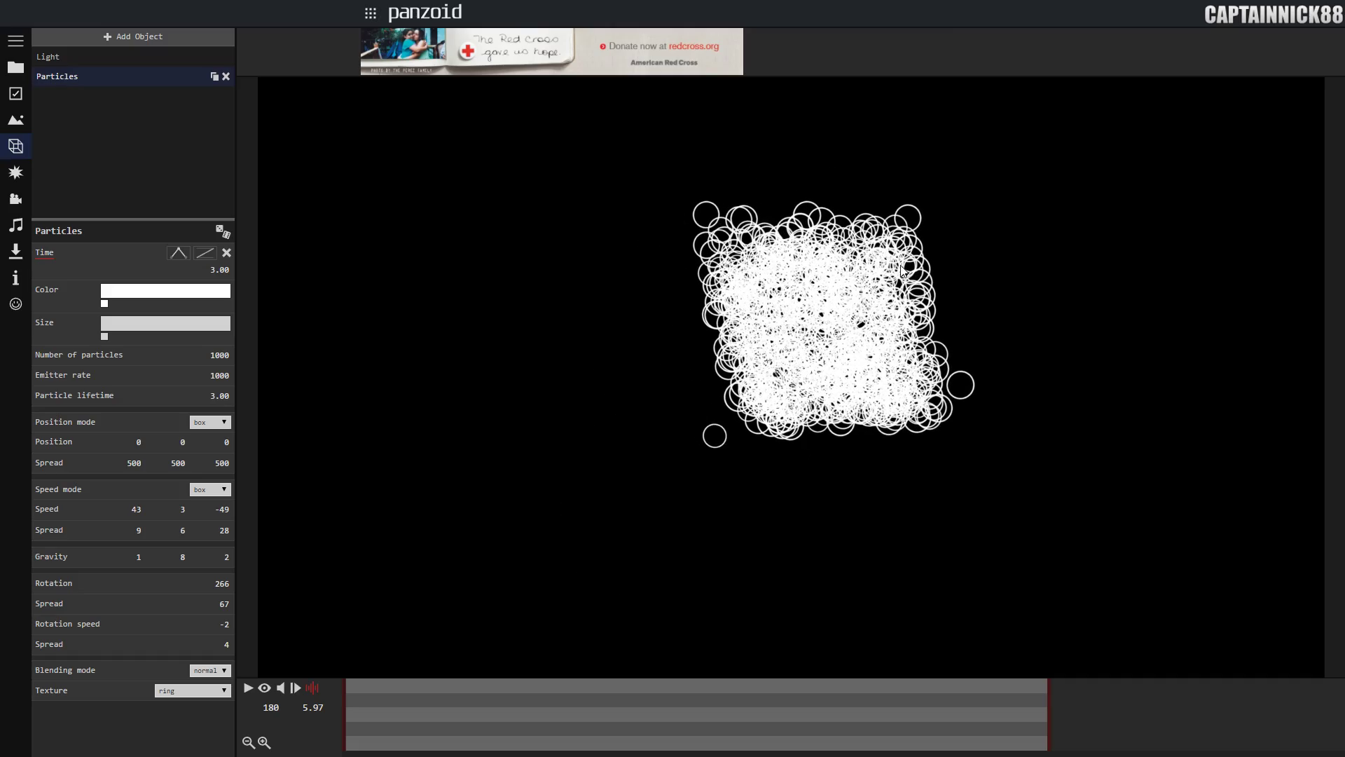
- Rewind the clip and raise particle speed to 123, -15, -49 with spread X 19
{"action": "left_click", "coordinate": [280, 687]}
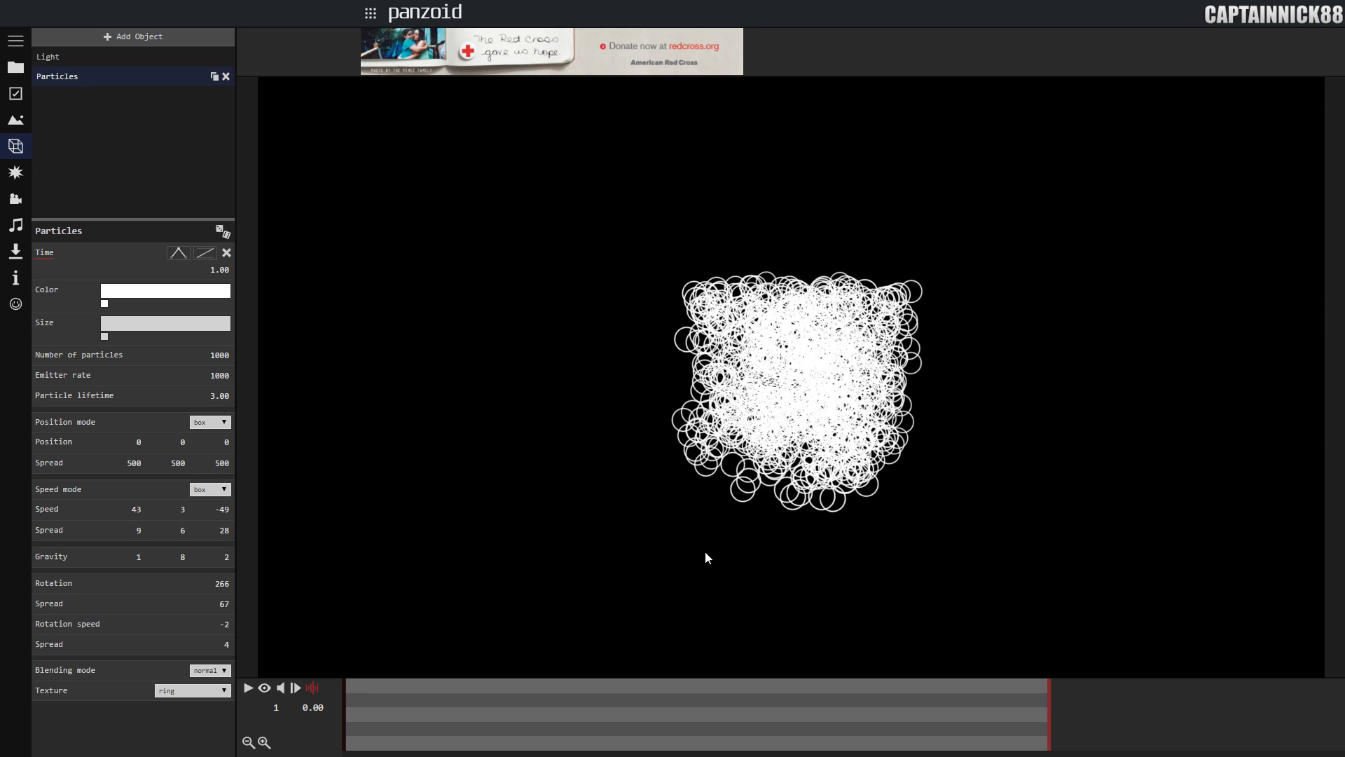
{"action": "mouse_move", "coordinate": [286, 675]}
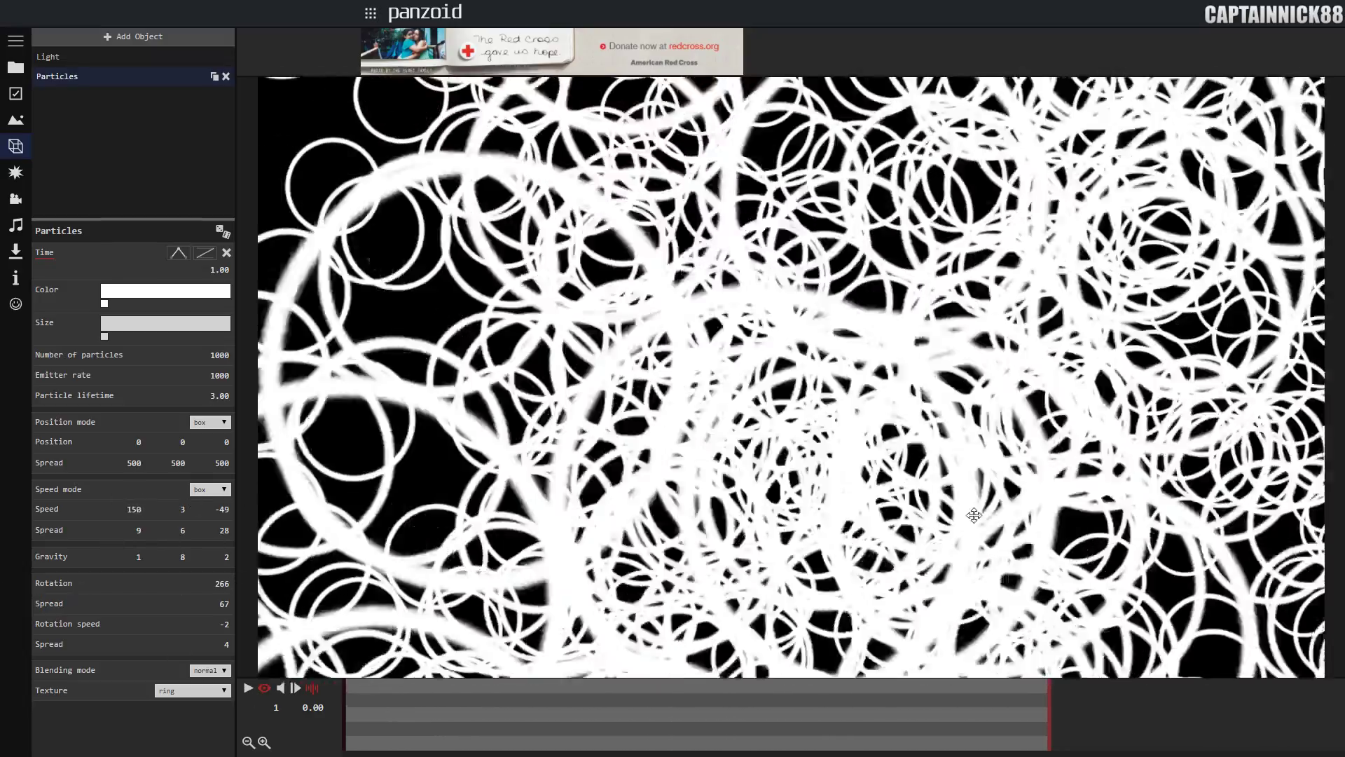
{"action": "left_click", "coordinate": [248, 686]}
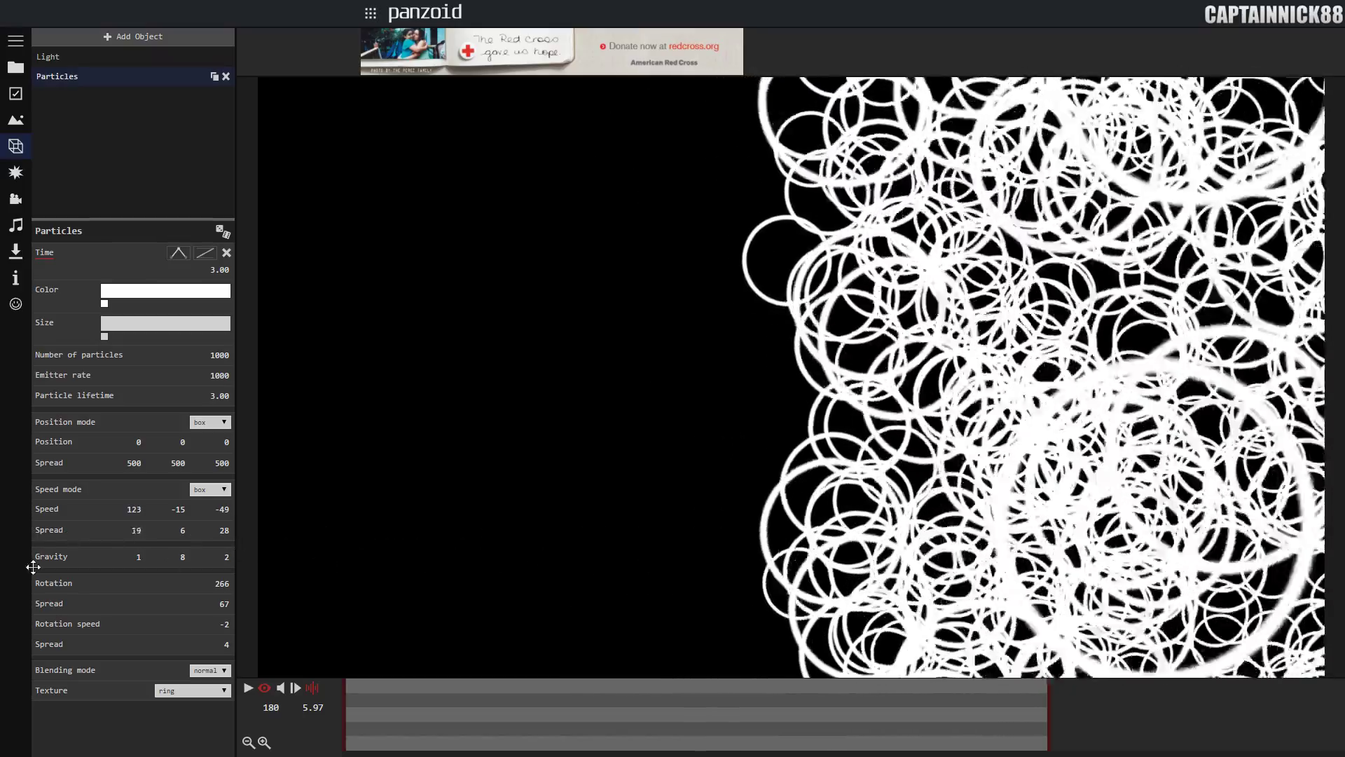
- Enter particle speed 10, 0, 0 and play then pause to check the motion
{"action": "triple_click", "coordinate": [136, 530]}
{"action": "type", "text": "0"}
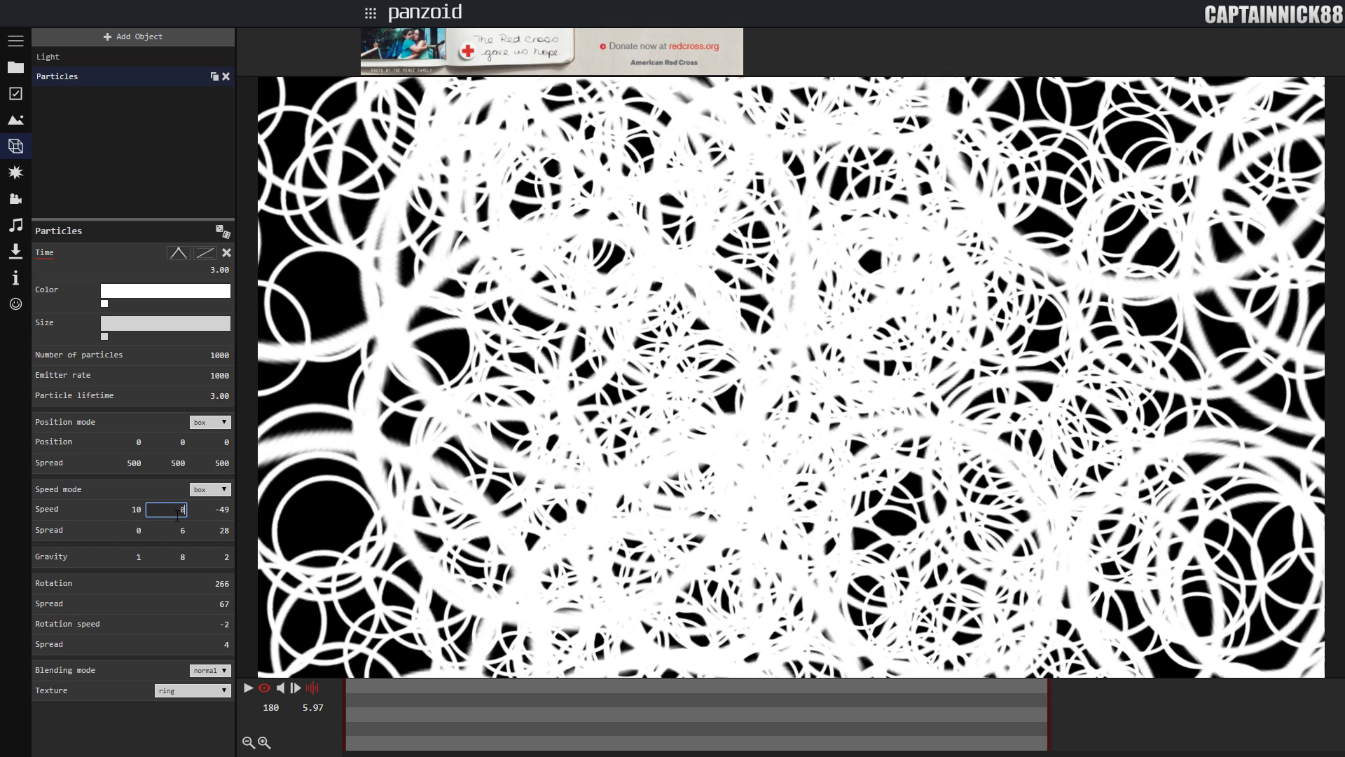
{"action": "left_click", "coordinate": [265, 688]}
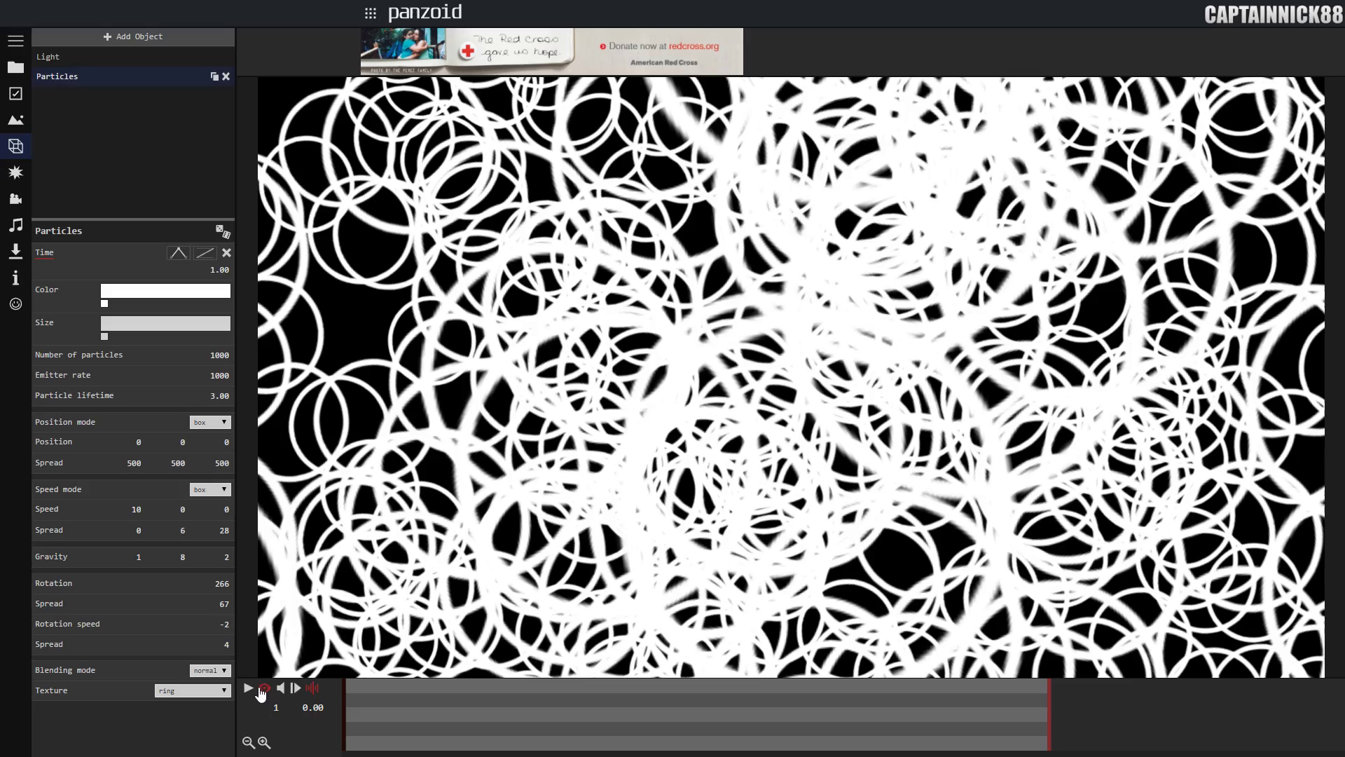
{"action": "left_click", "coordinate": [248, 686]}
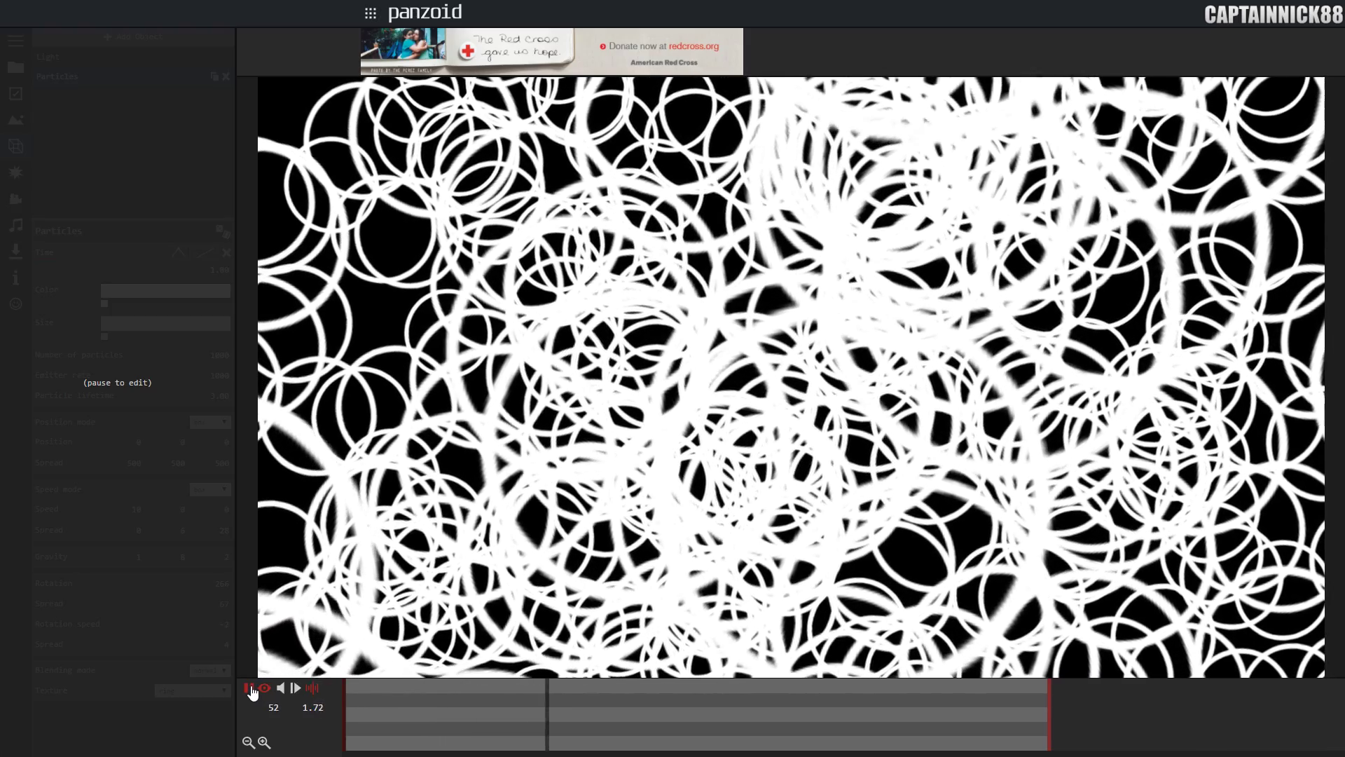
{"action": "left_click", "coordinate": [248, 688]}
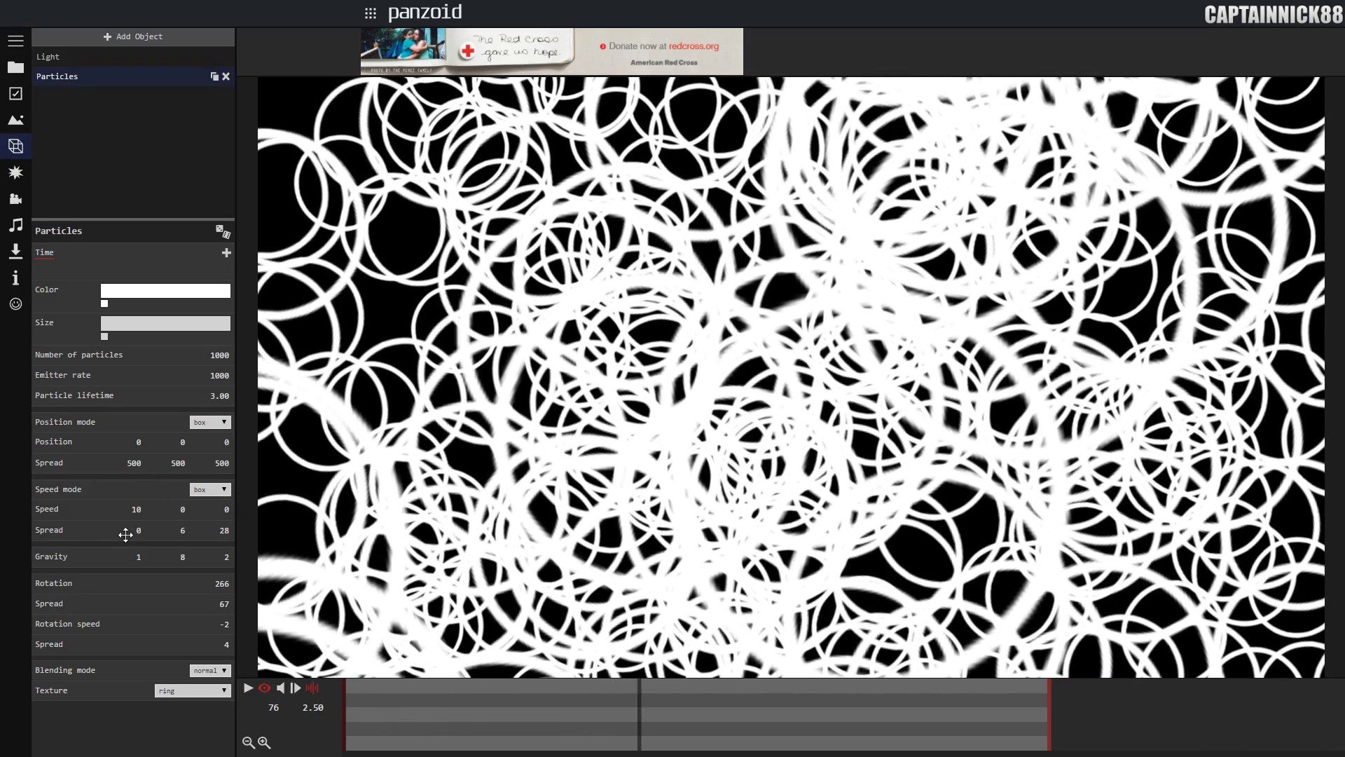
{"action": "mouse_move", "coordinate": [178, 562]}
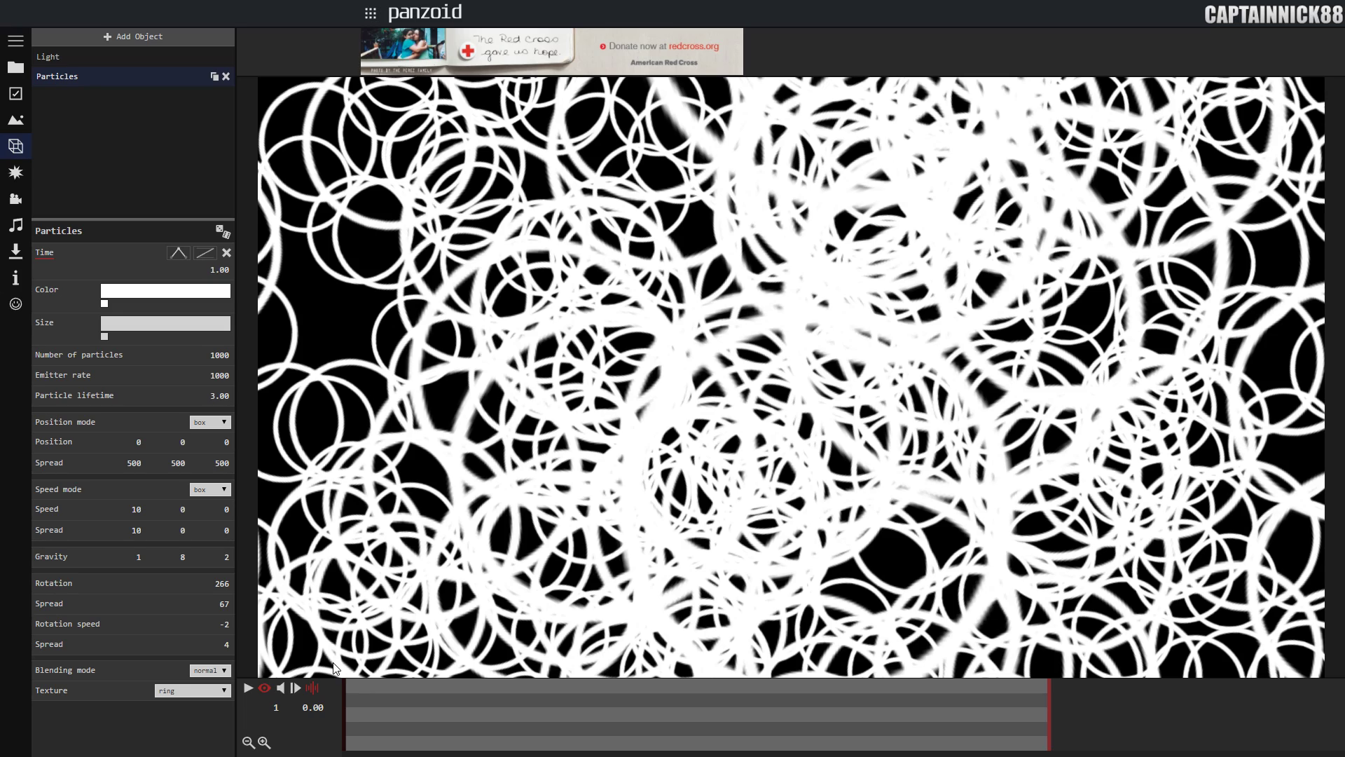
{"action": "mouse_move", "coordinate": [620, 426]}
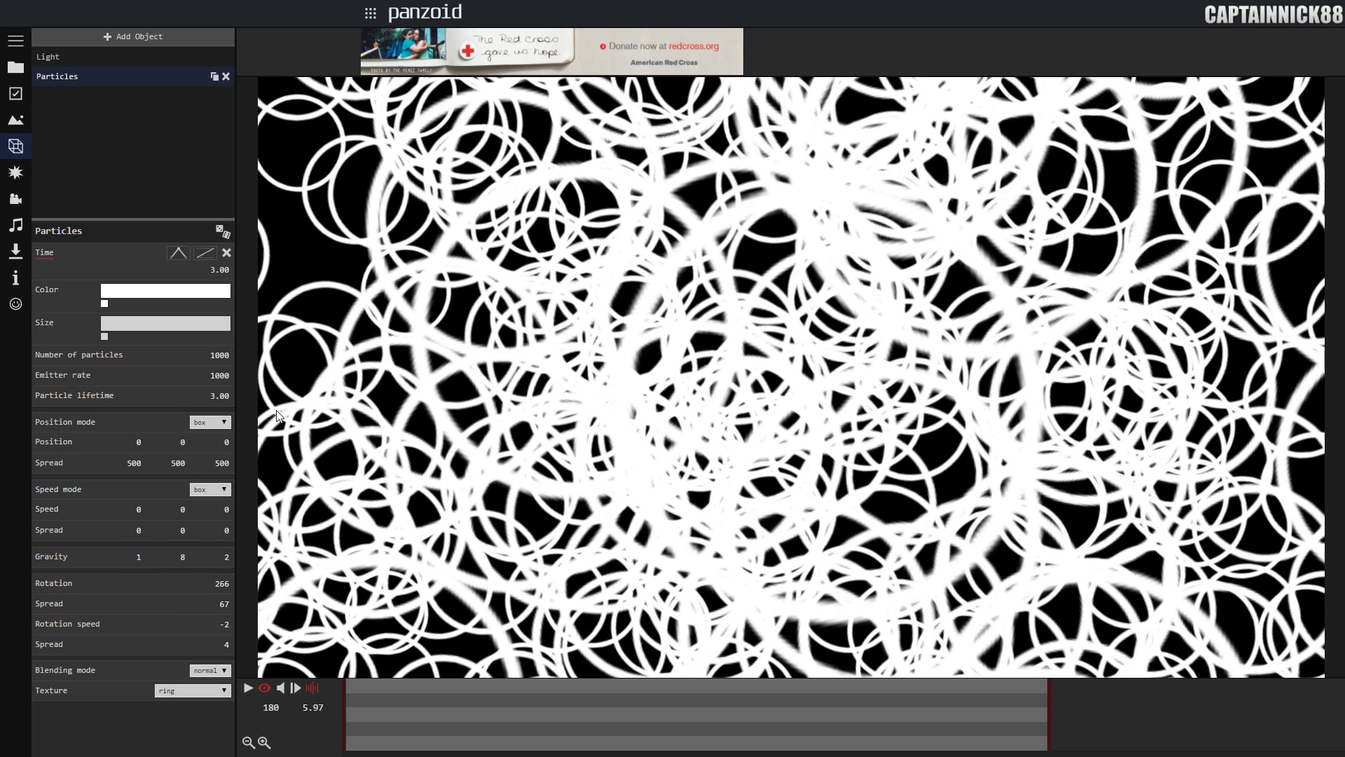
{"action": "mouse_move", "coordinate": [253, 603]}
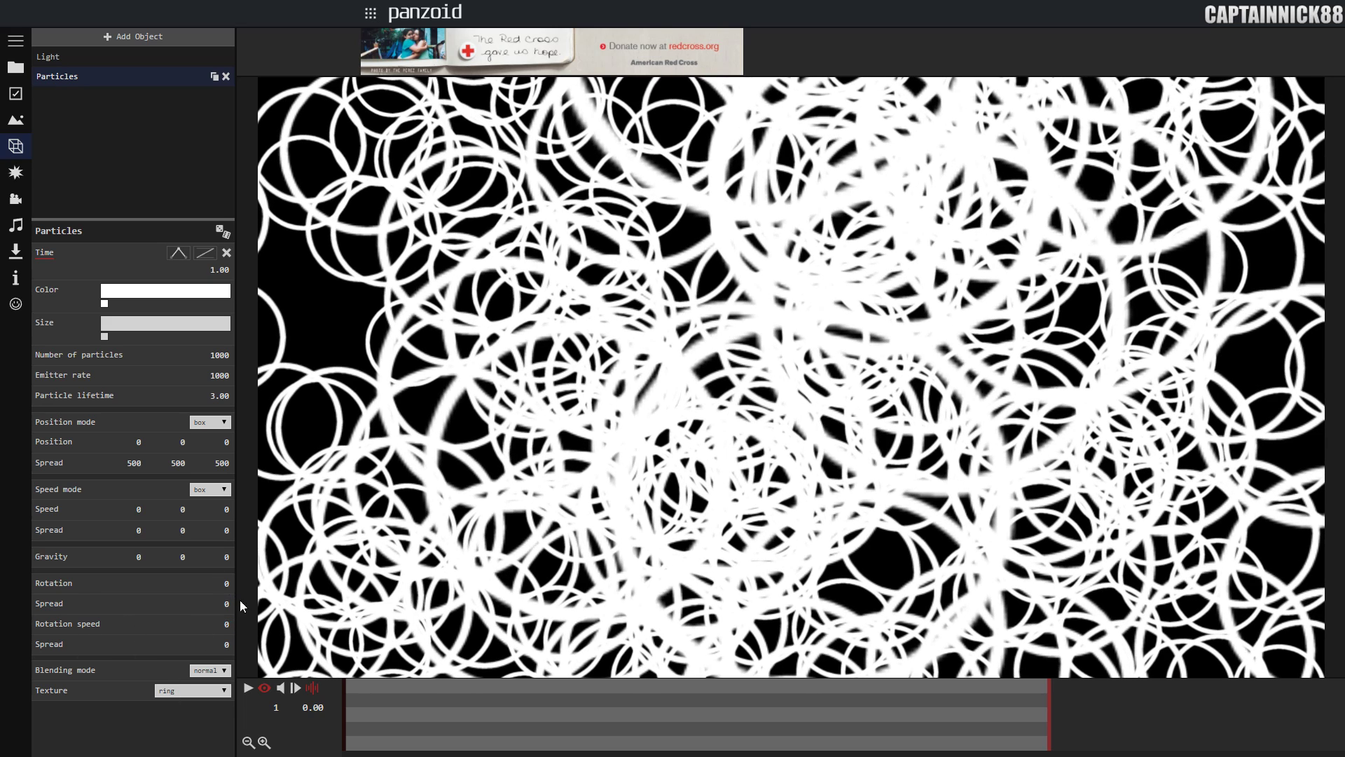
{"action": "mouse_move", "coordinate": [147, 676]}
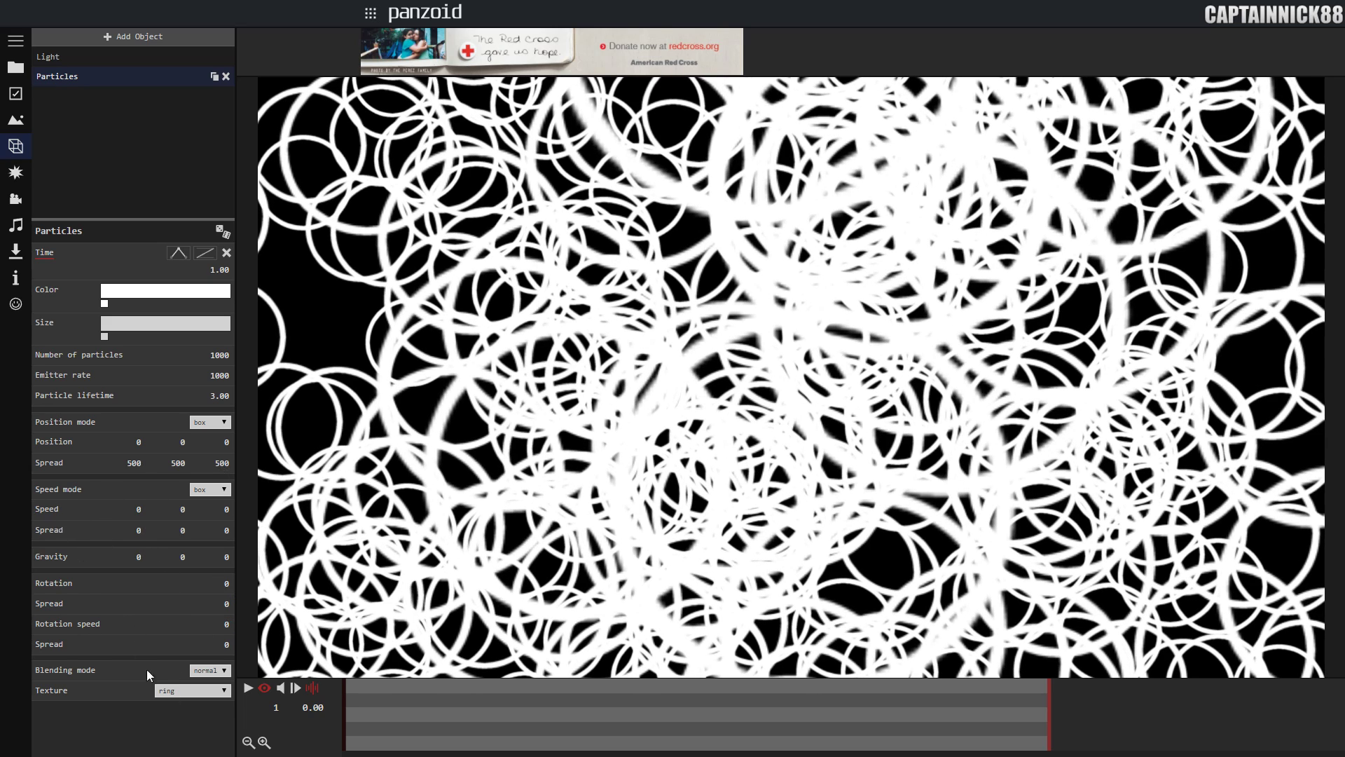
{"action": "mouse_move", "coordinate": [26, 643]}
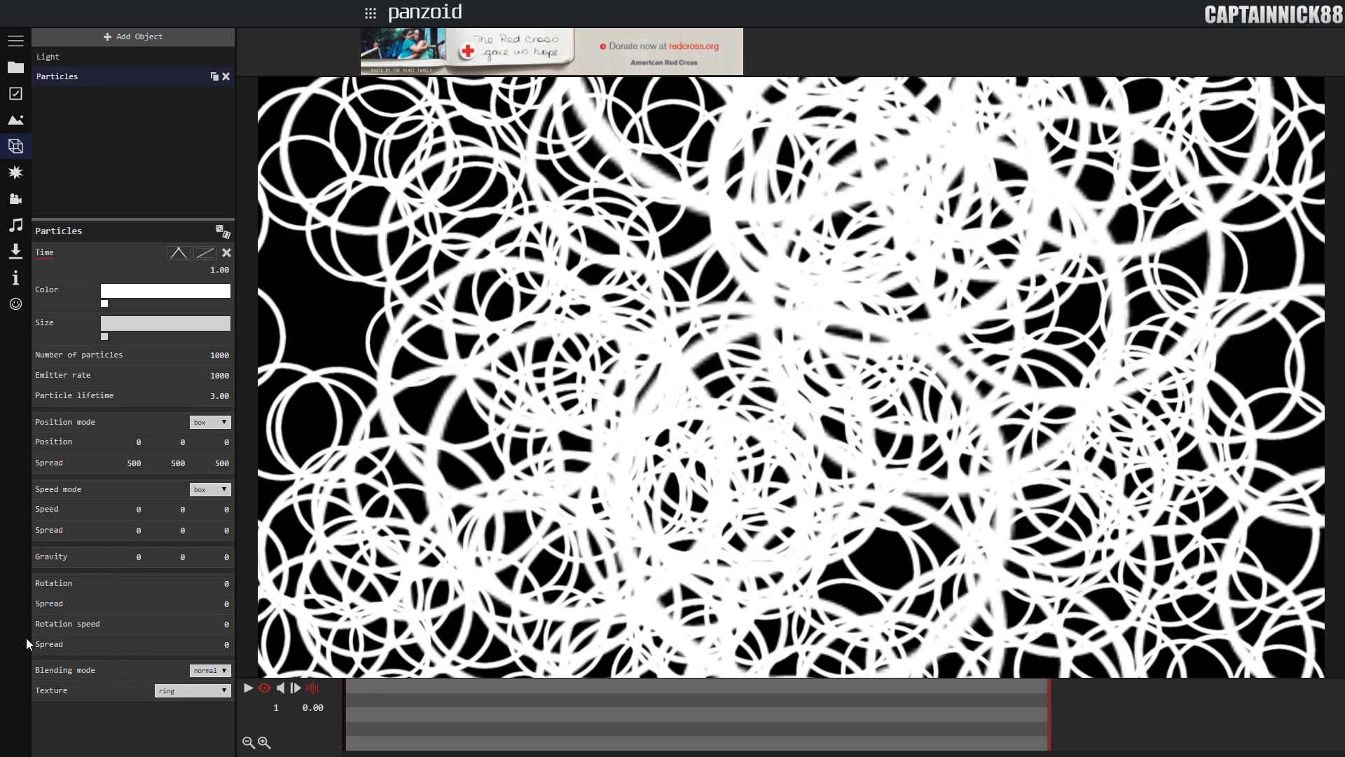
{"action": "mouse_move", "coordinate": [408, 583]}
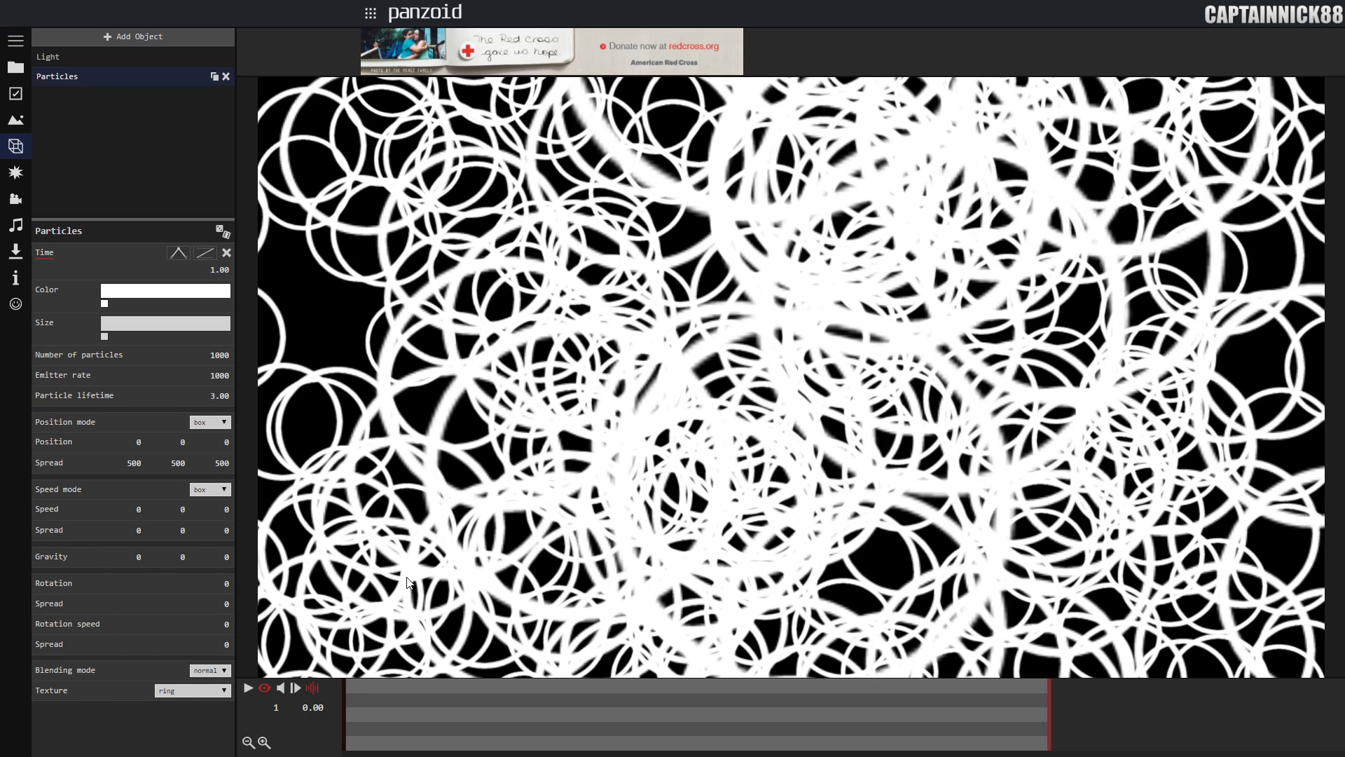
{"action": "mouse_move", "coordinate": [207, 636]}
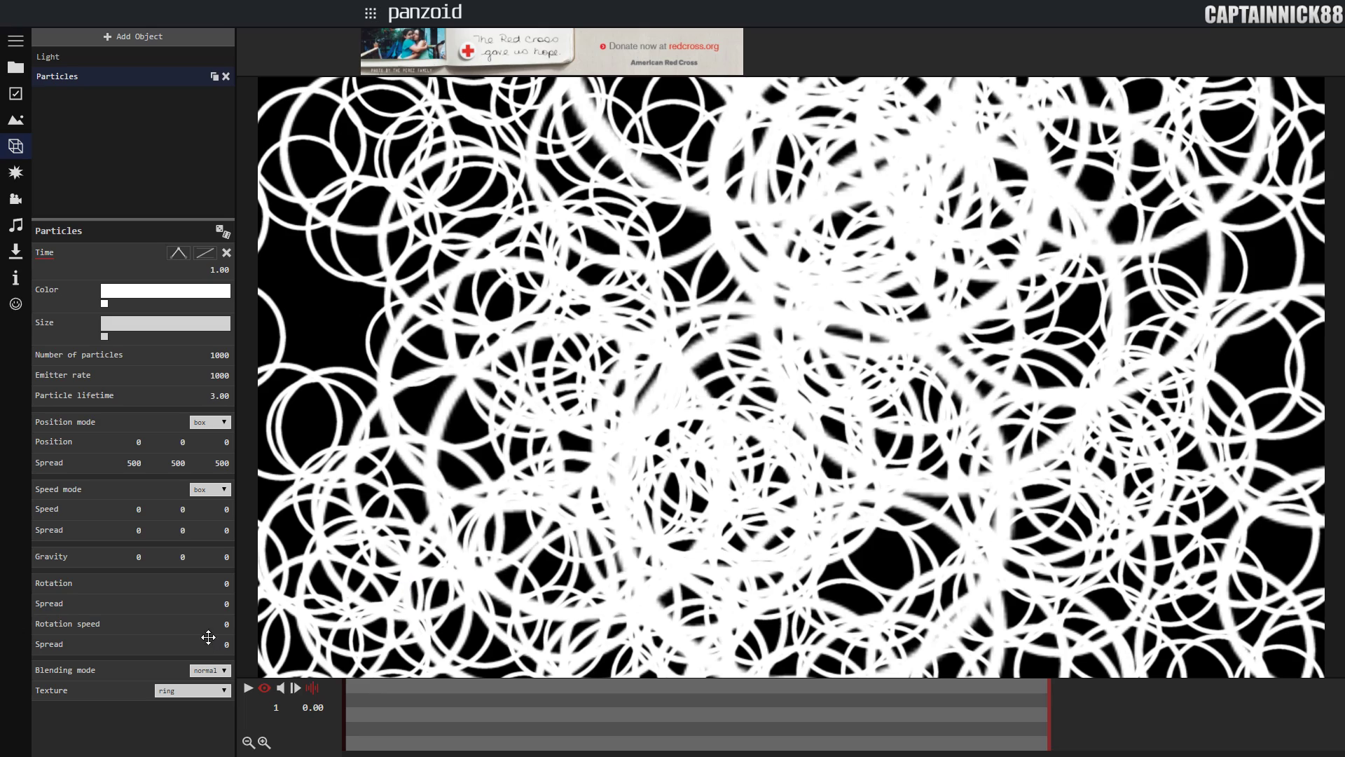
{"action": "mouse_move", "coordinate": [262, 651]}
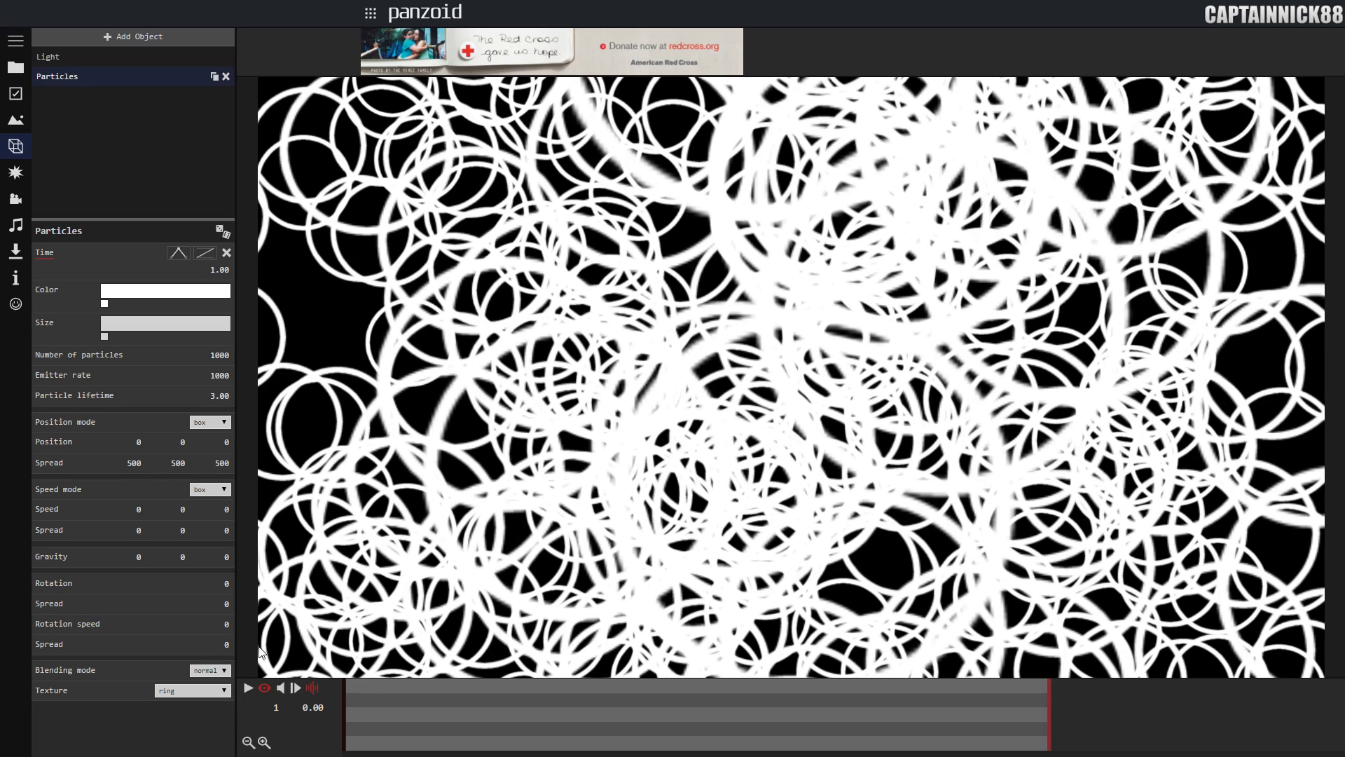
{"action": "left_click", "coordinate": [209, 670]}
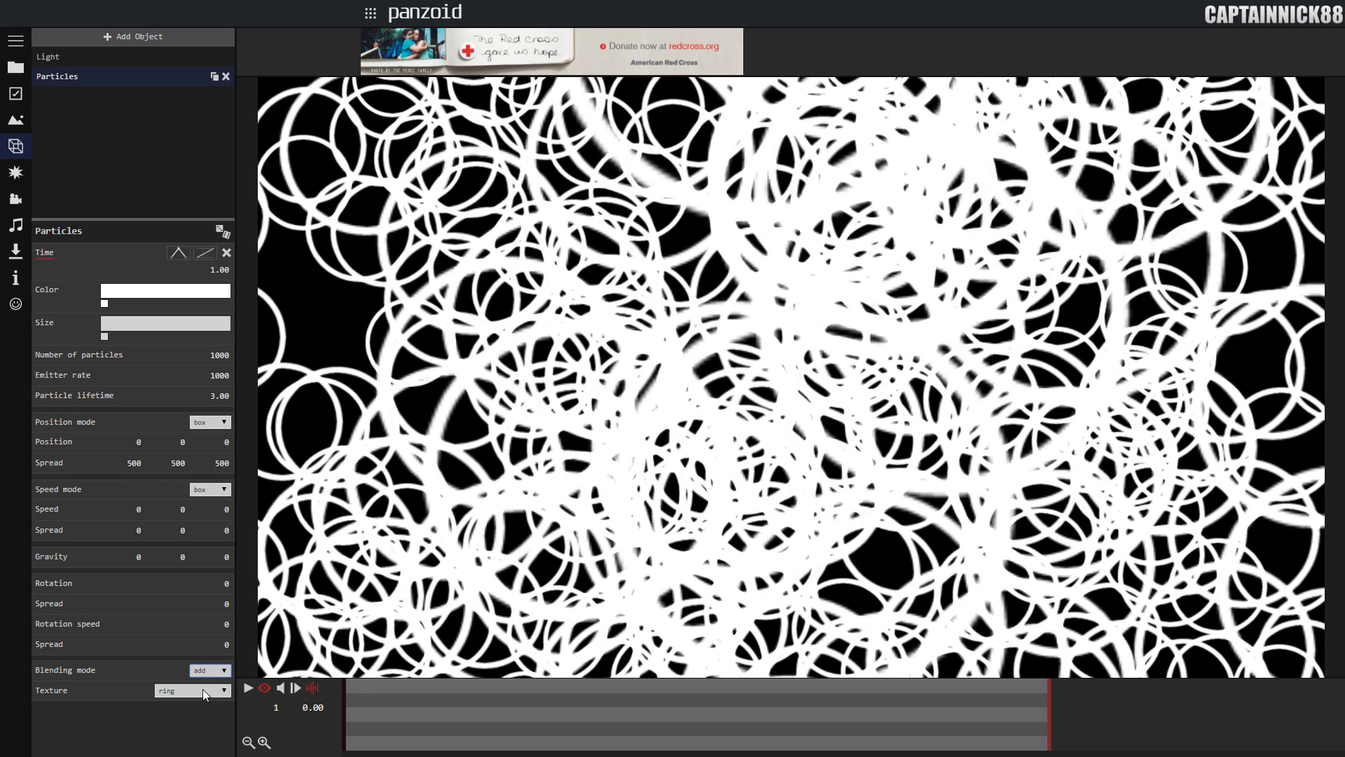
{"action": "mouse_move", "coordinate": [849, 346]}
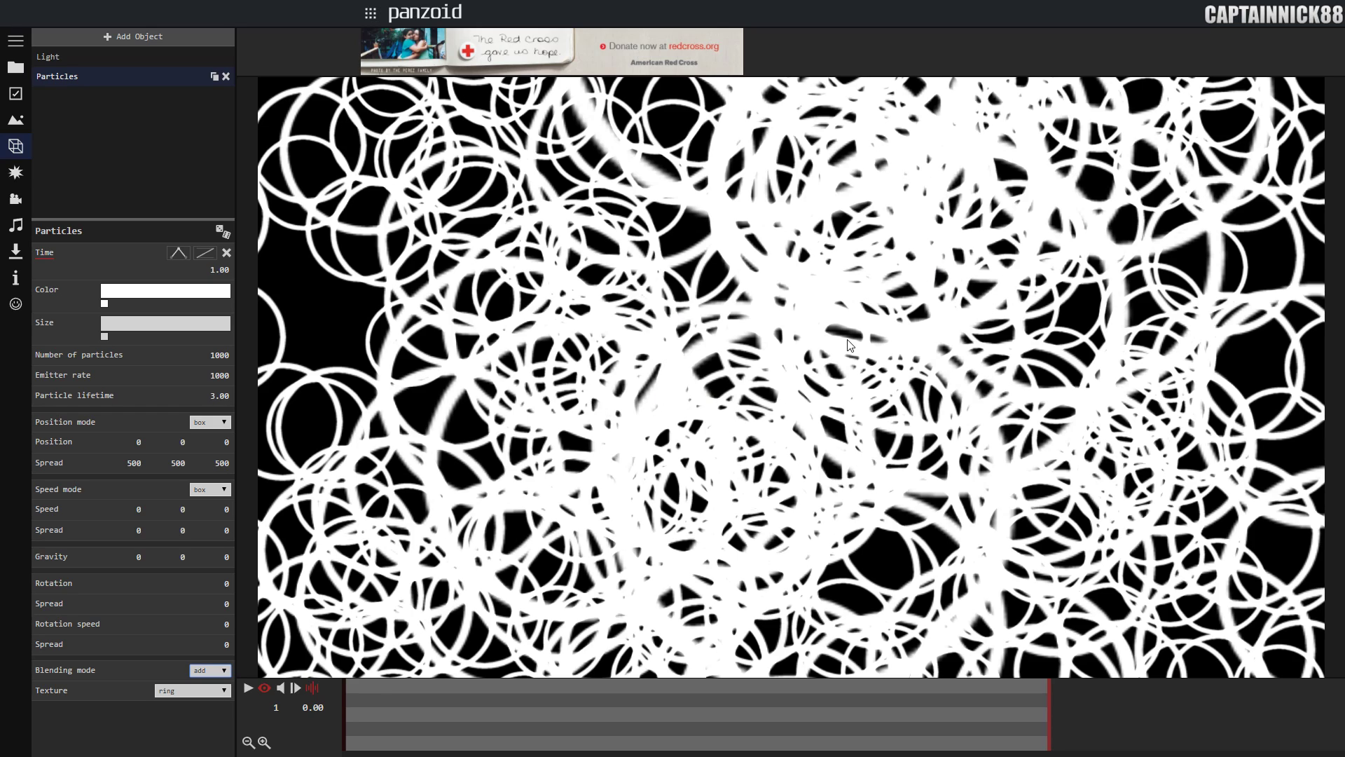
{"action": "left_click", "coordinate": [209, 670]}
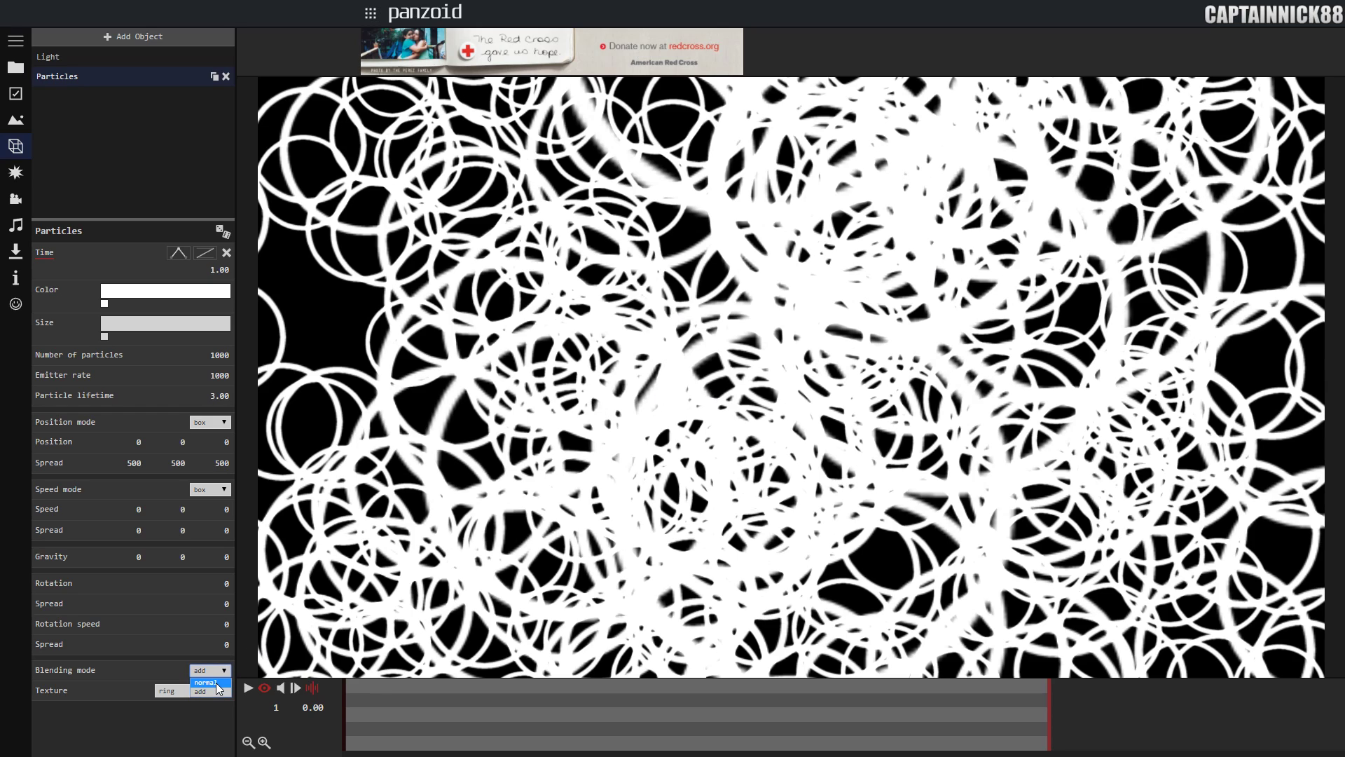
{"action": "left_click", "coordinate": [206, 683]}
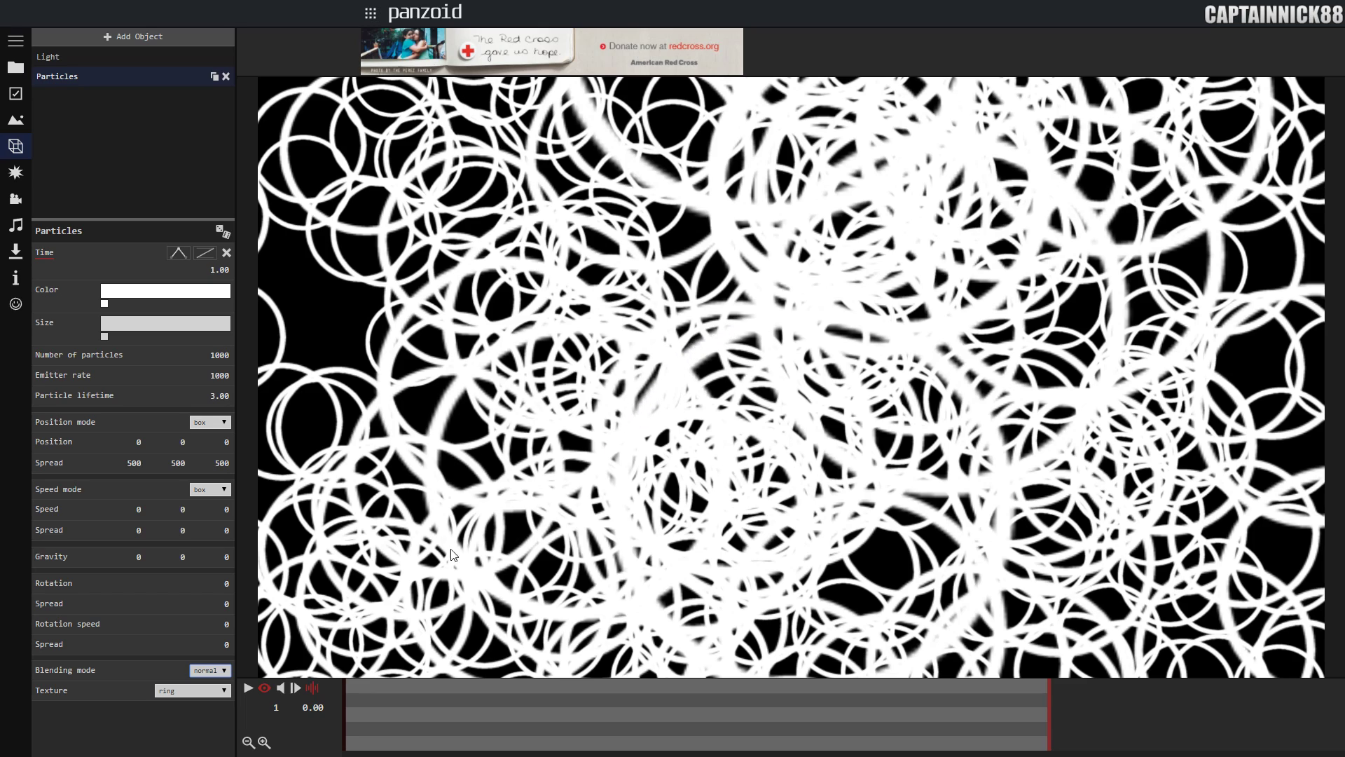
{"action": "left_click", "coordinate": [206, 670]}
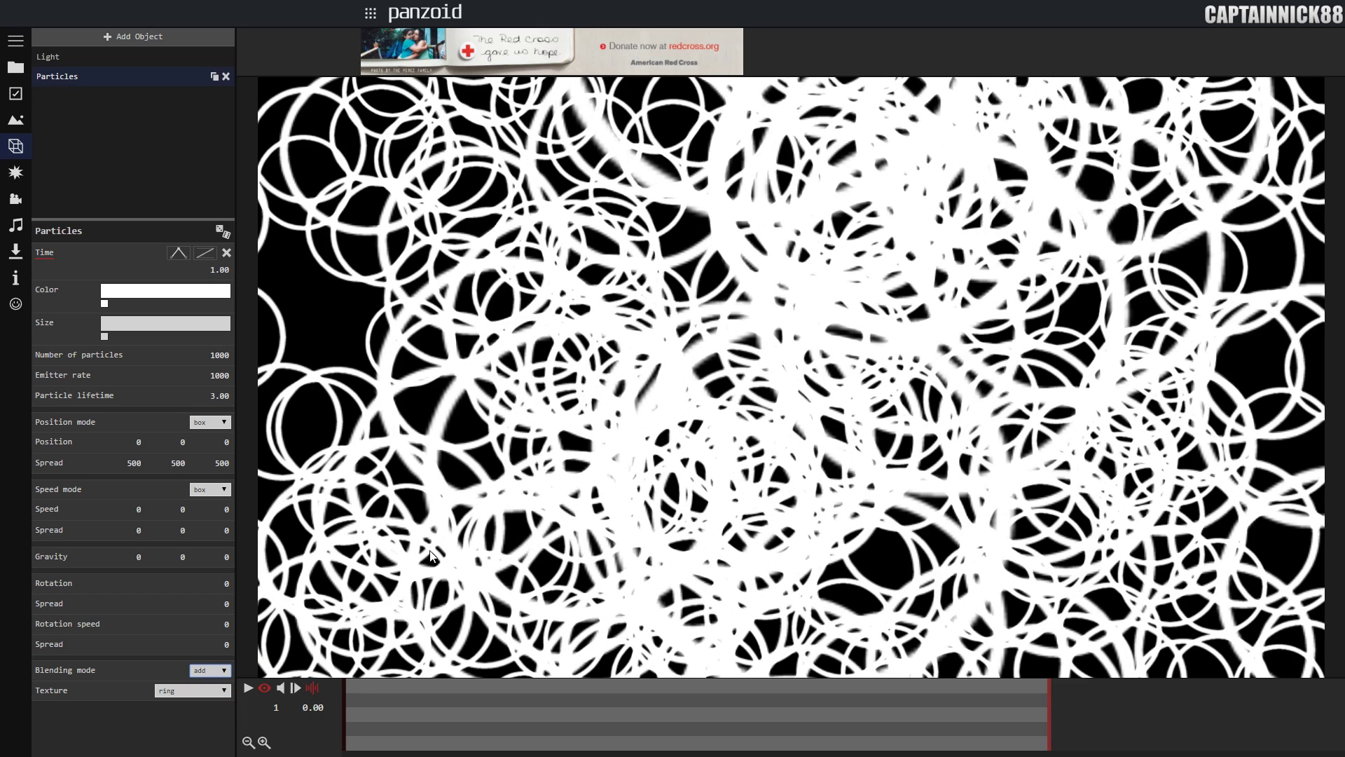
{"action": "left_click", "coordinate": [208, 670]}
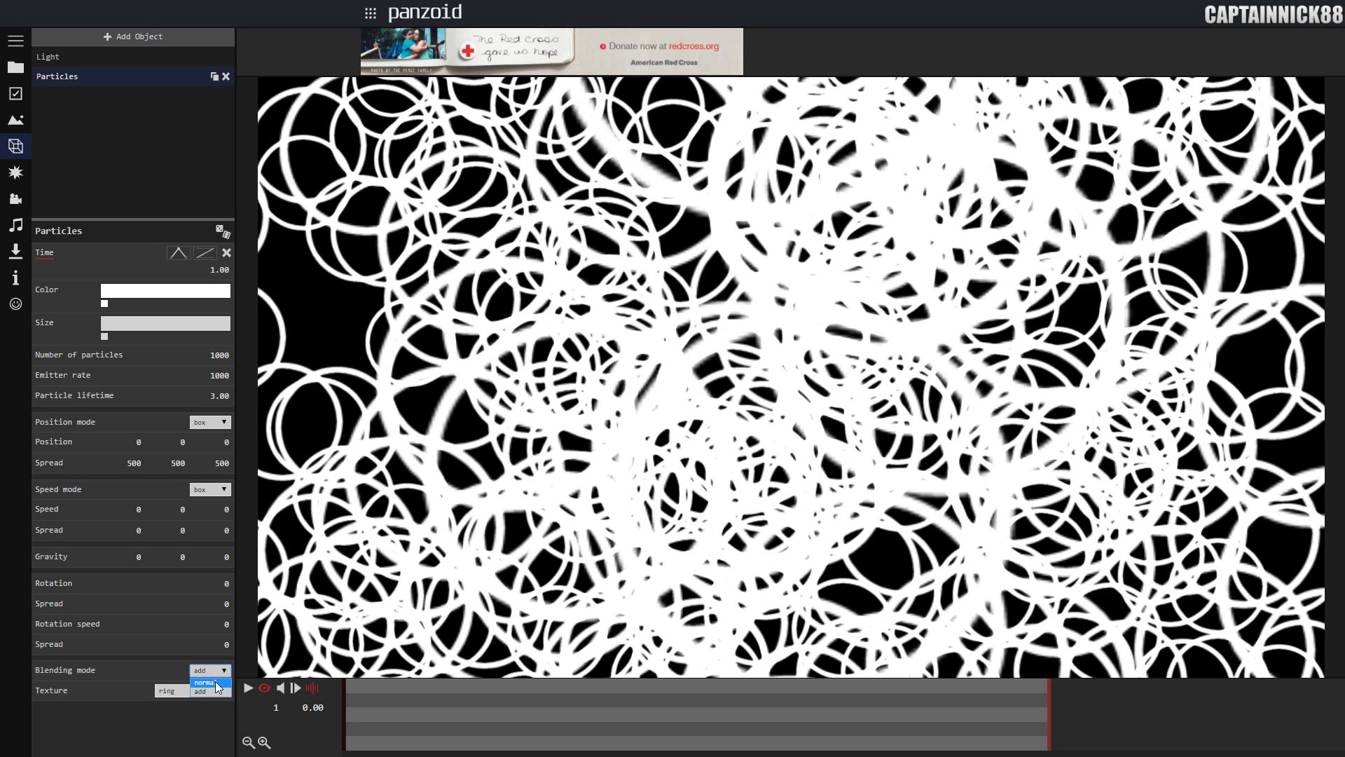
{"action": "left_click", "coordinate": [205, 683]}
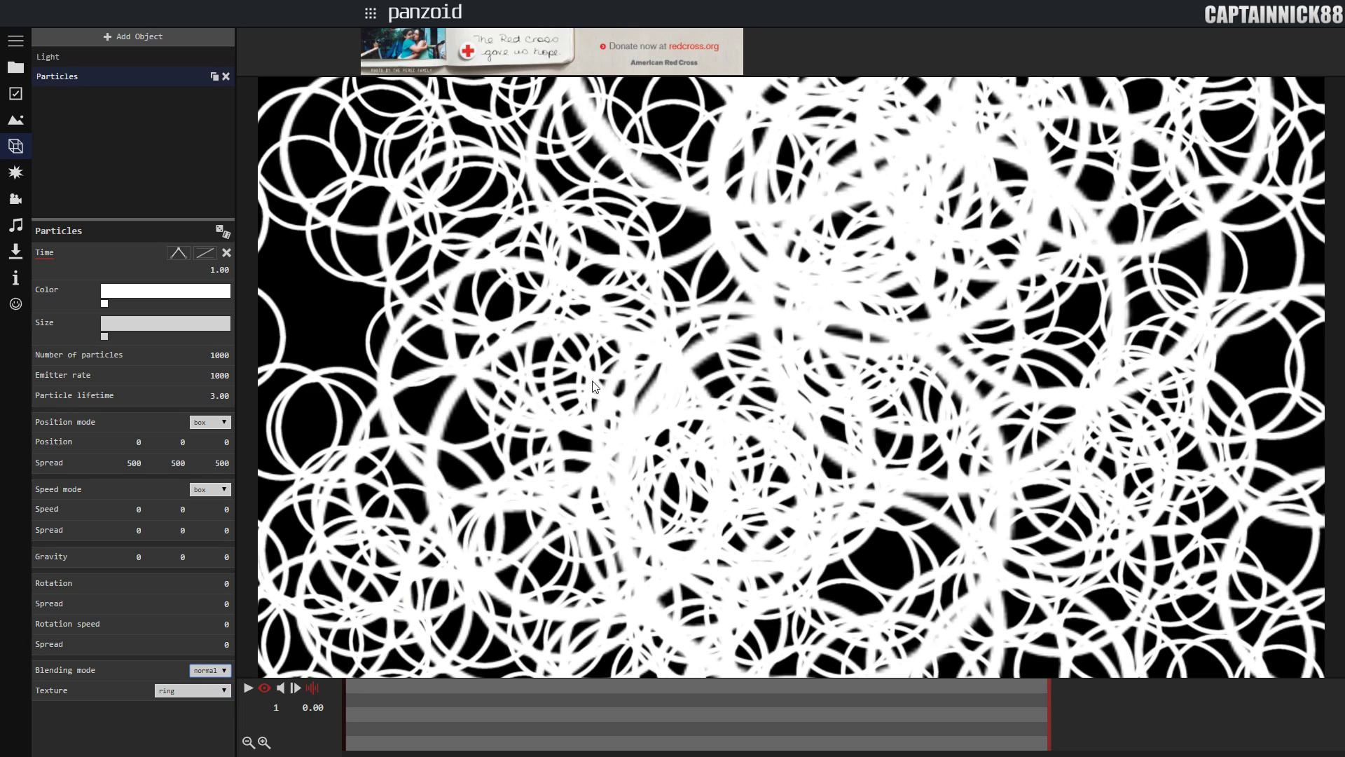
{"action": "mouse_move", "coordinate": [67, 691]}
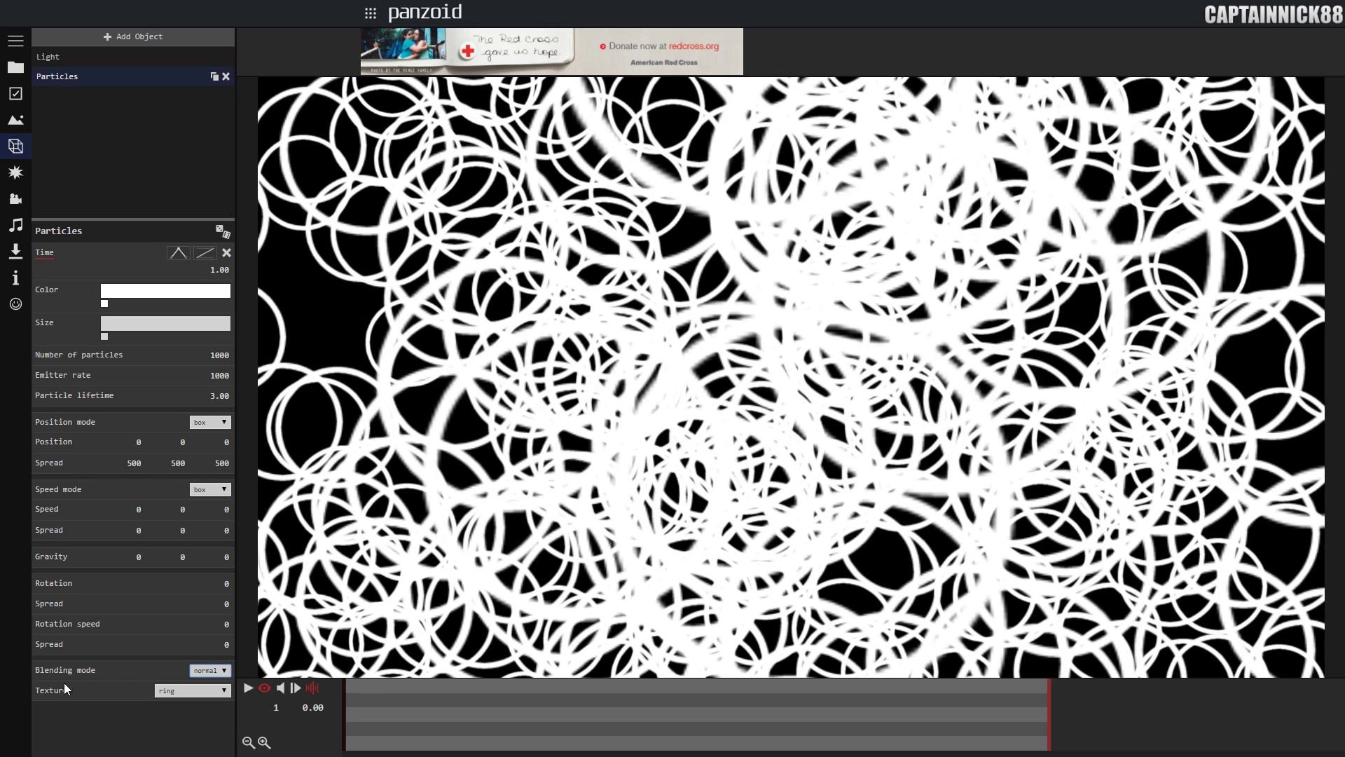
- Try the artsy texture, settle on smokey for grey smoke clouds, and return to camera view
{"action": "left_click", "coordinate": [192, 689]}
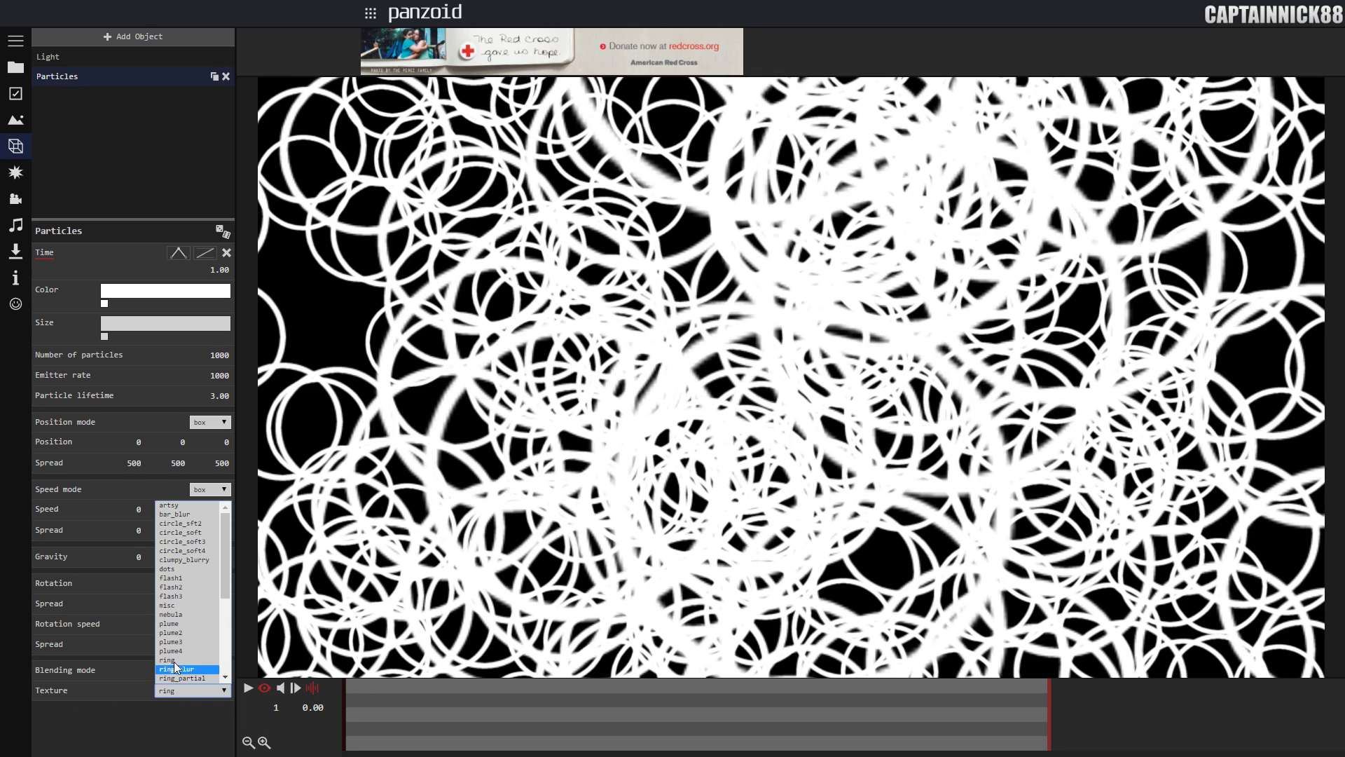
{"action": "left_click", "coordinate": [168, 504]}
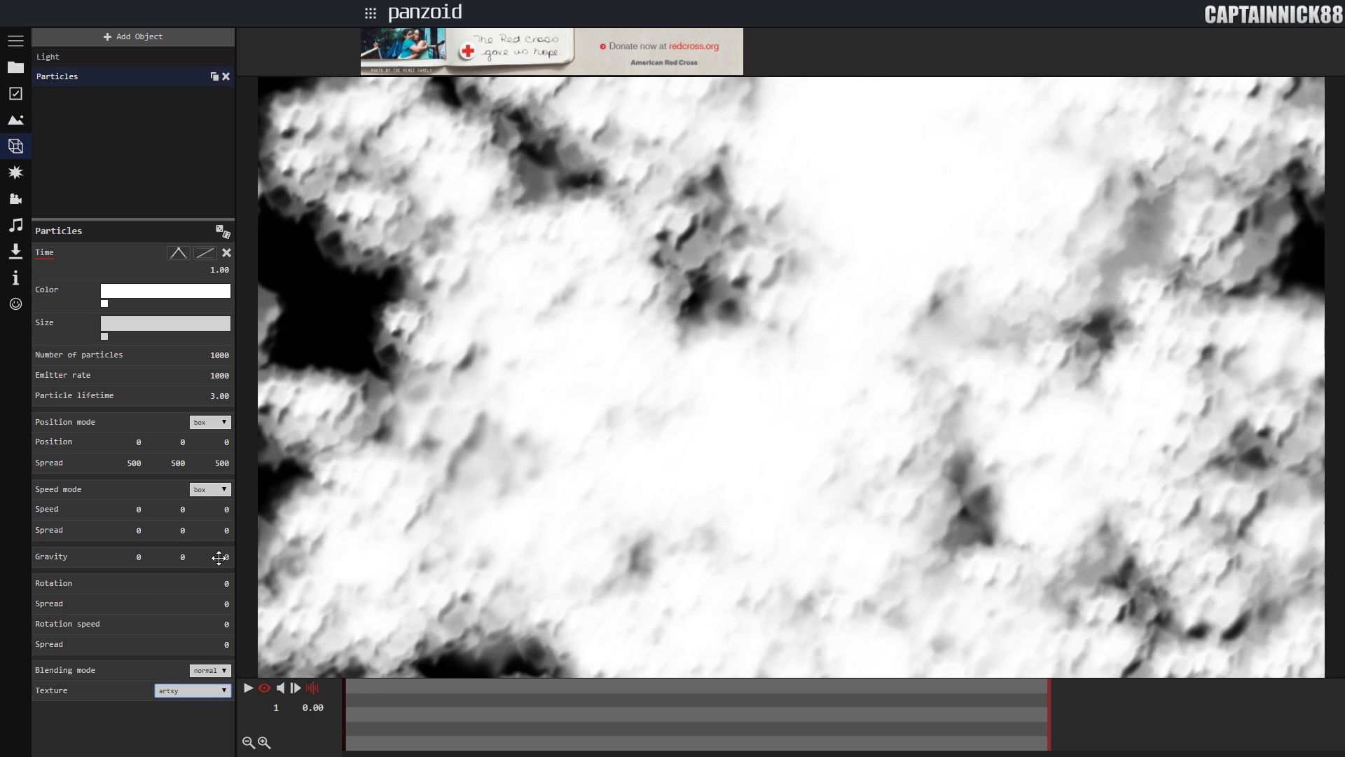
{"action": "left_click", "coordinate": [192, 690]}
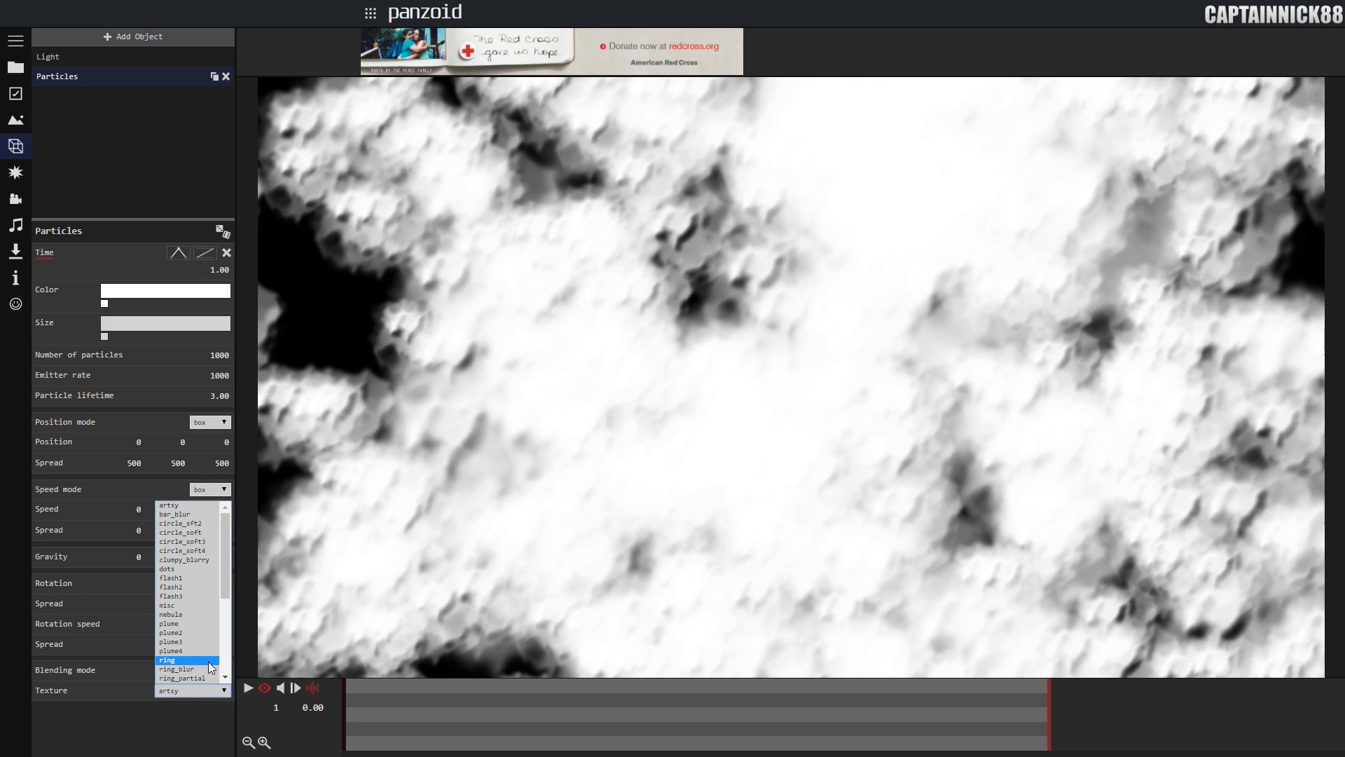
{"action": "left_click", "coordinate": [181, 689]}
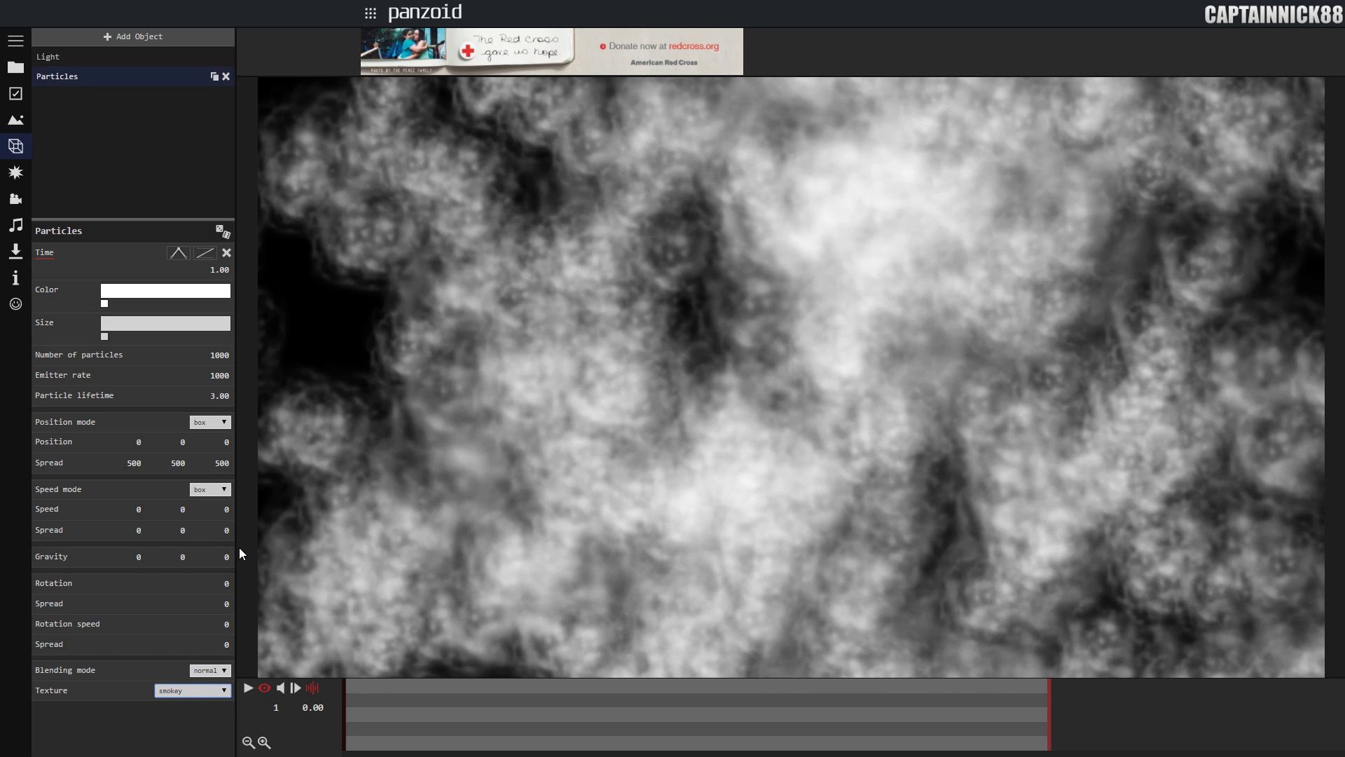
{"action": "mouse_move", "coordinate": [590, 403]}
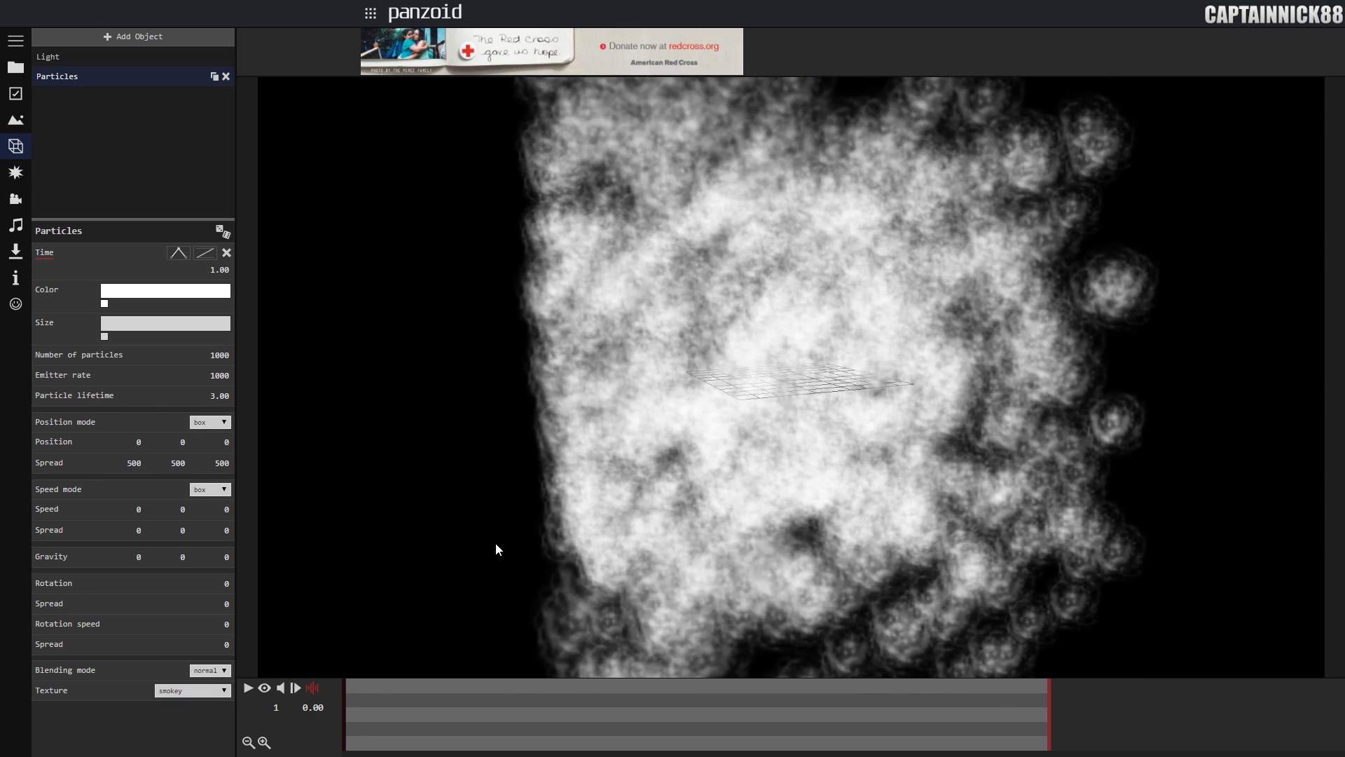
{"action": "left_click", "coordinate": [265, 686]}
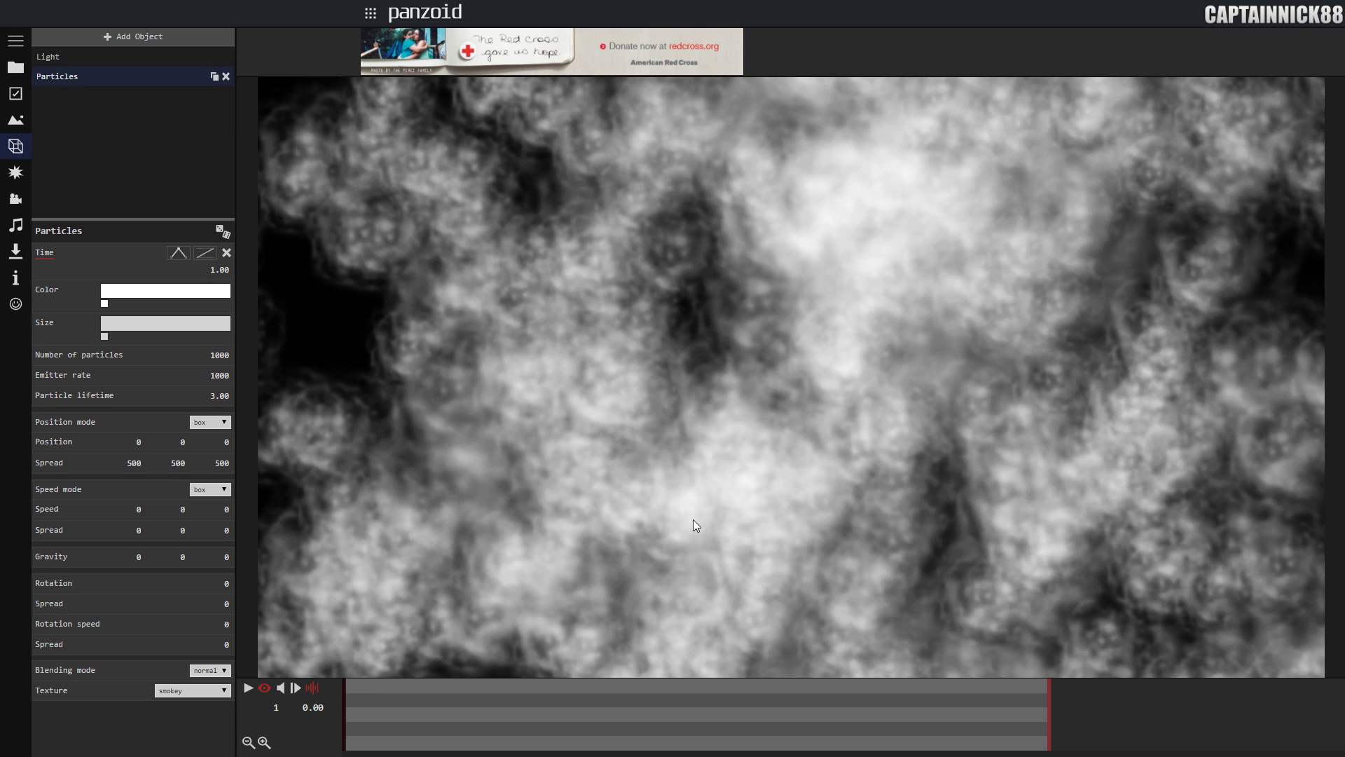
{"action": "mouse_move", "coordinate": [426, 424]}
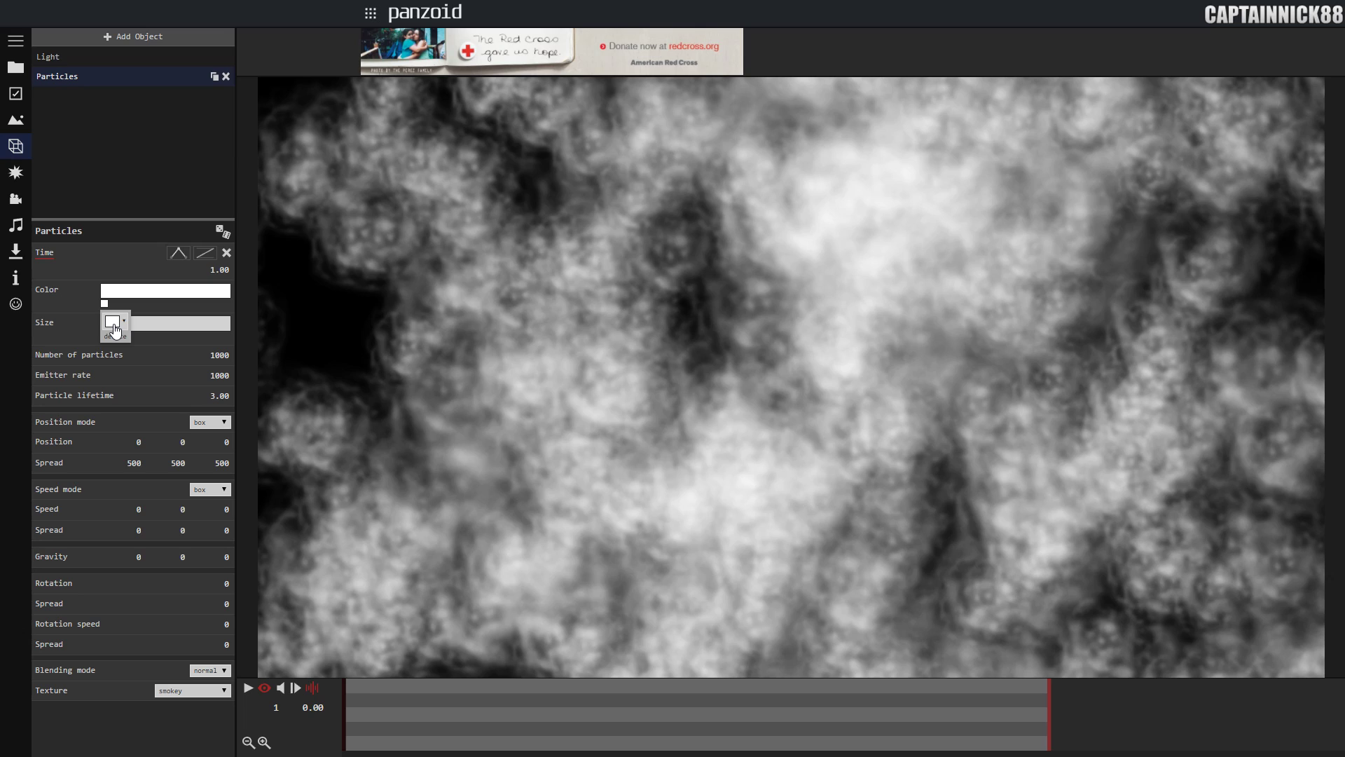
- Set the particle colour keyframe to a dark, translucent light blue
{"action": "left_click", "coordinate": [115, 321]}
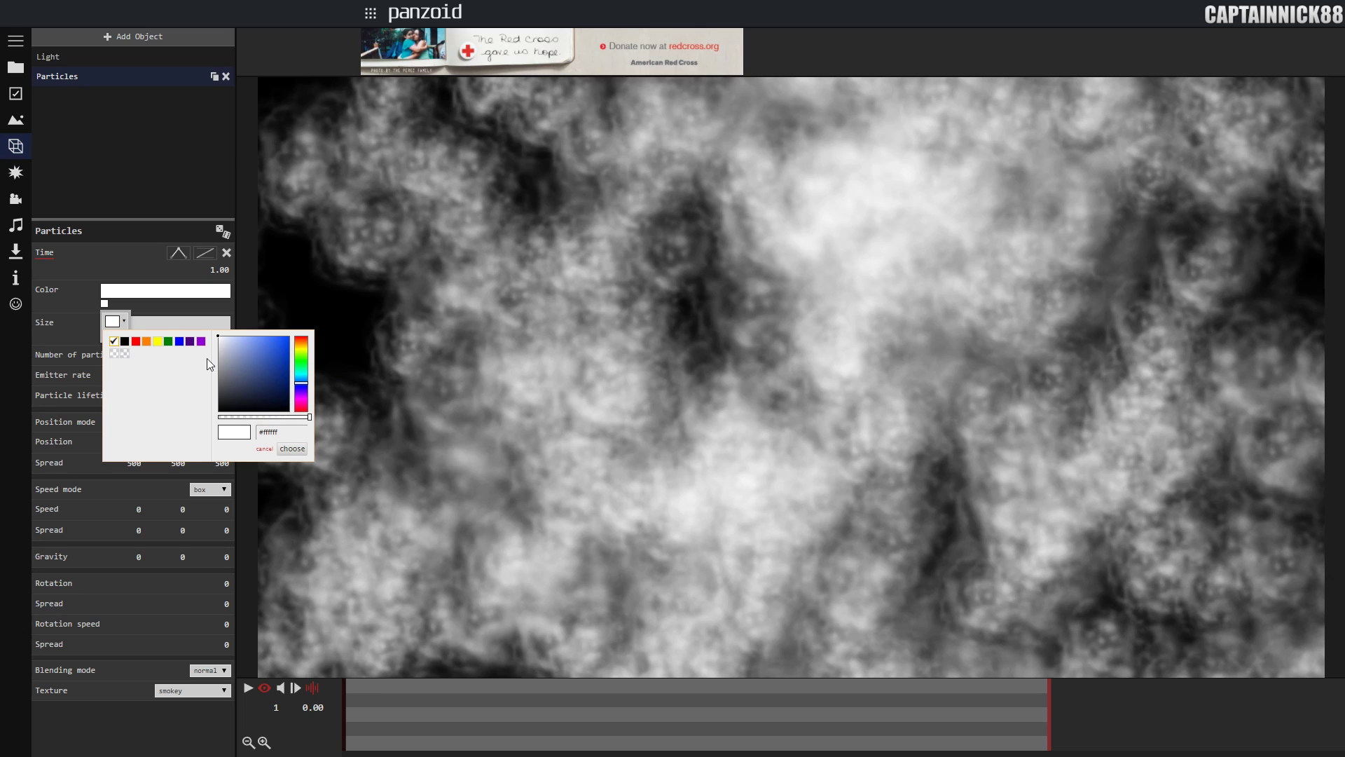
{"action": "mouse_move", "coordinate": [250, 421]}
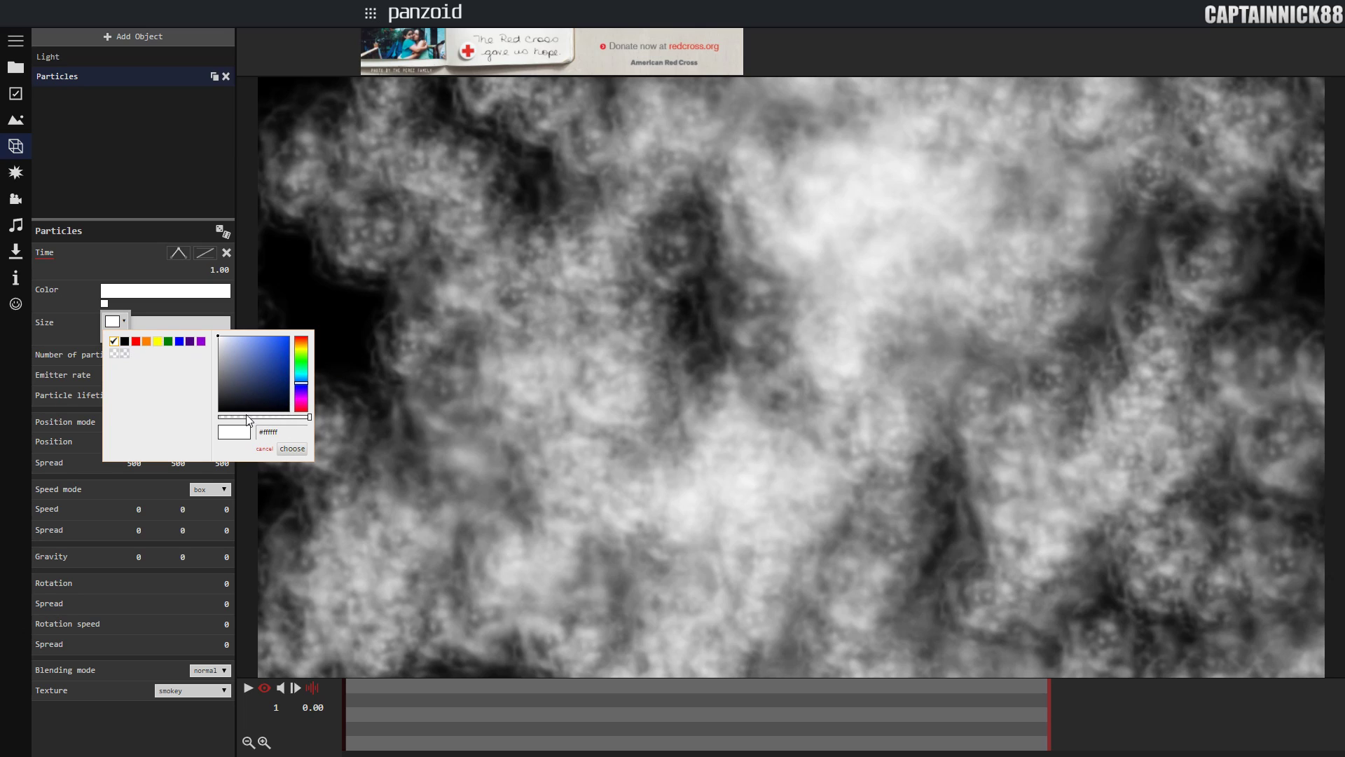
{"action": "left_click", "coordinate": [254, 351]}
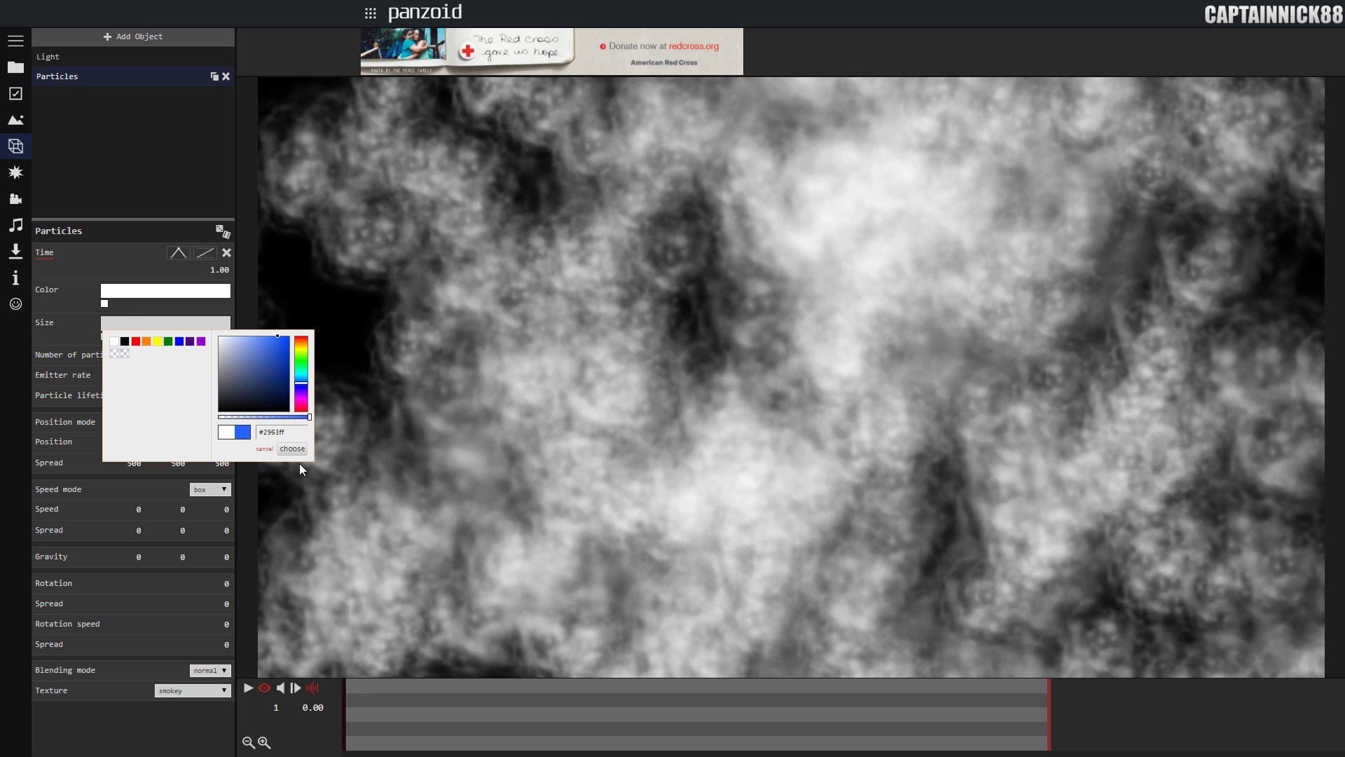
{"action": "left_click", "coordinate": [292, 449]}
{"action": "type", "text": "c4"}
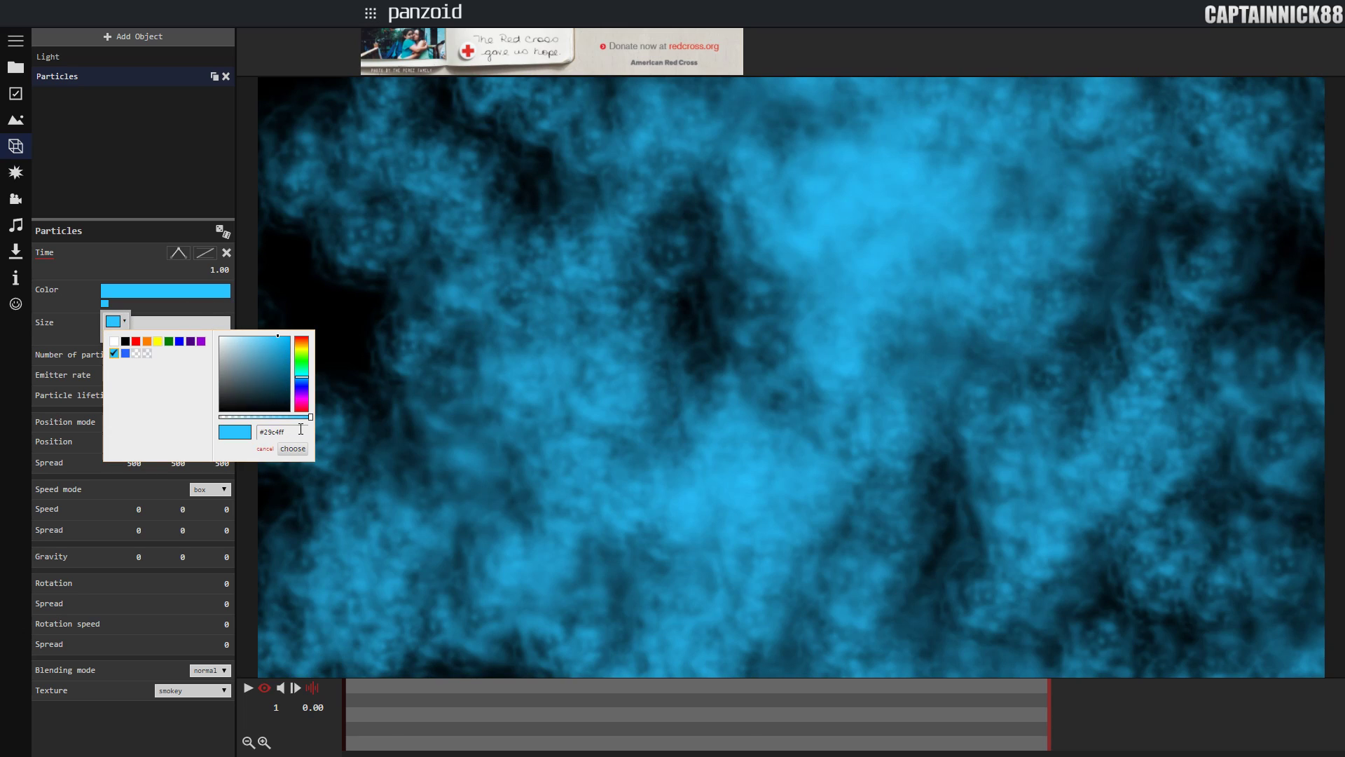
{"action": "mouse_move", "coordinate": [322, 412]}
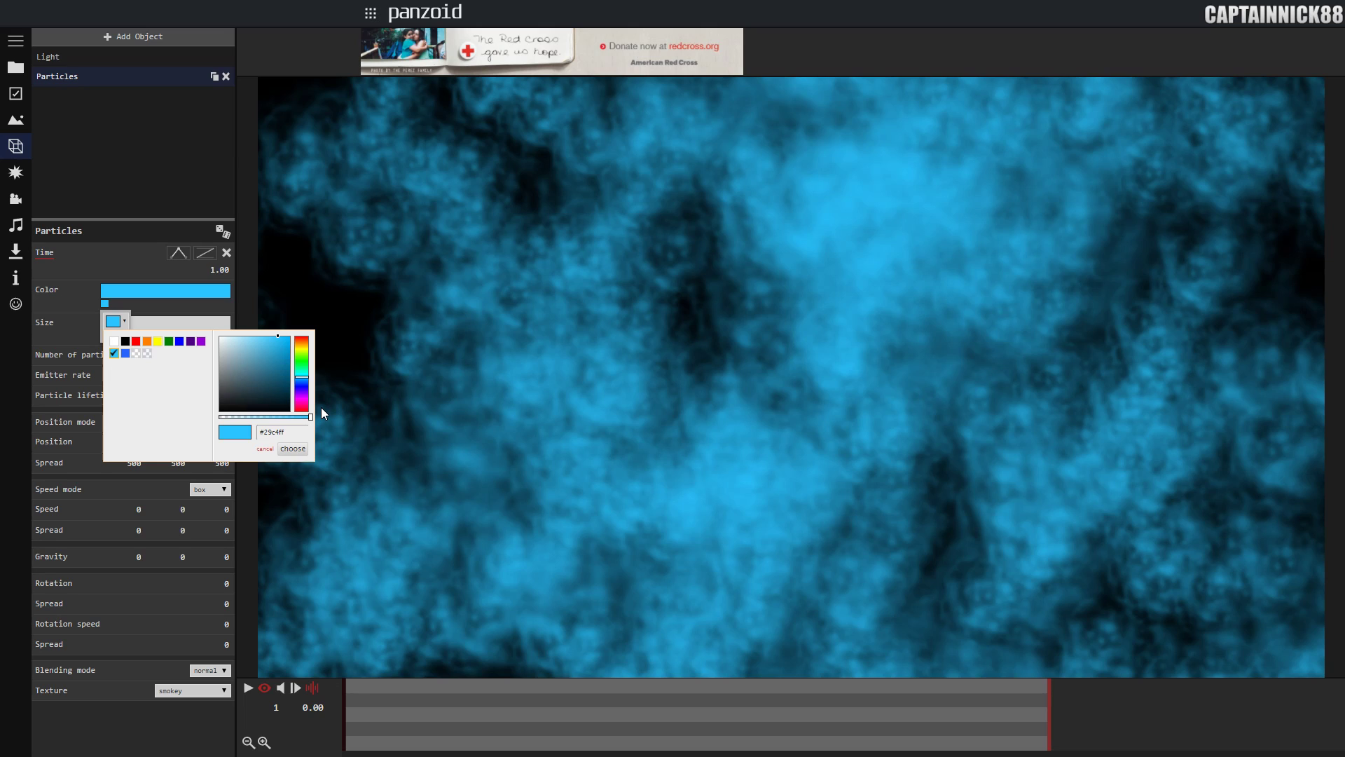
{"action": "mouse_move", "coordinate": [287, 426]}
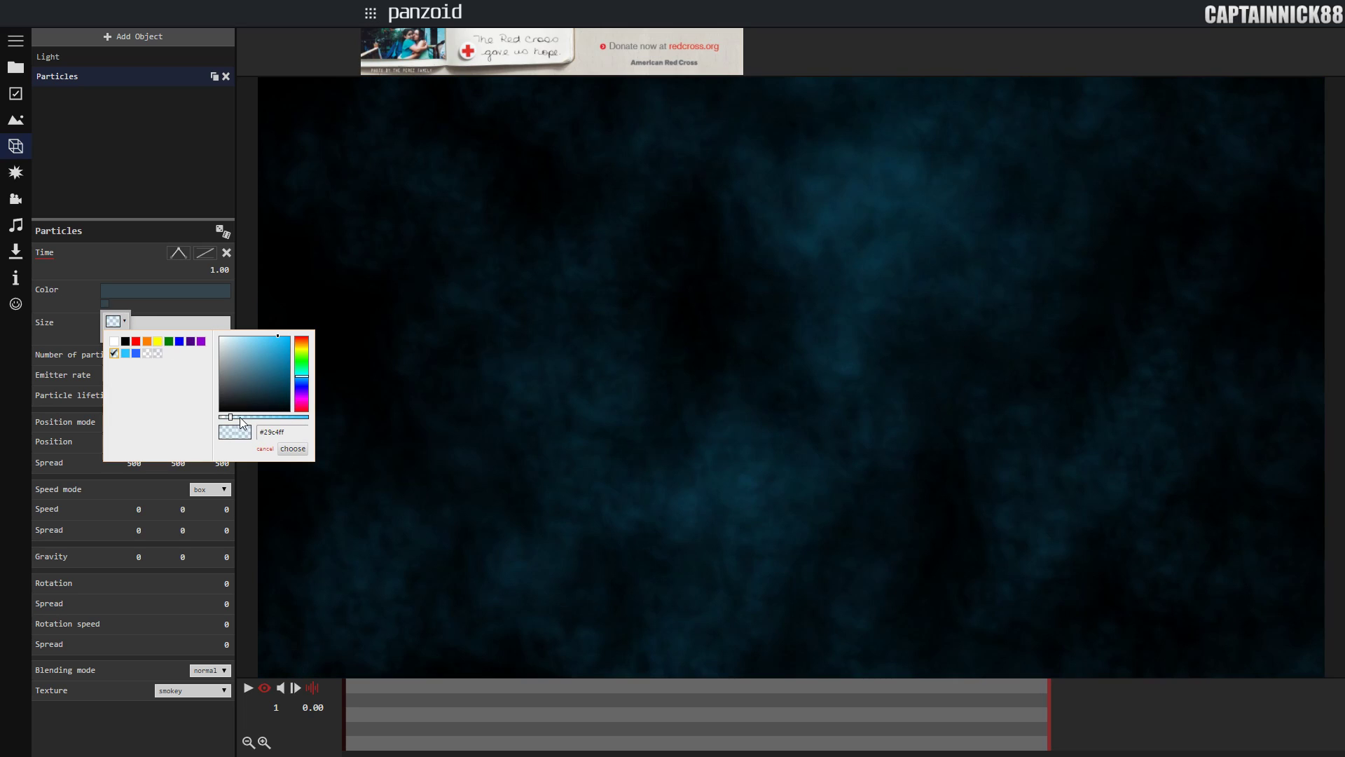
{"action": "left_click", "coordinate": [293, 449]}
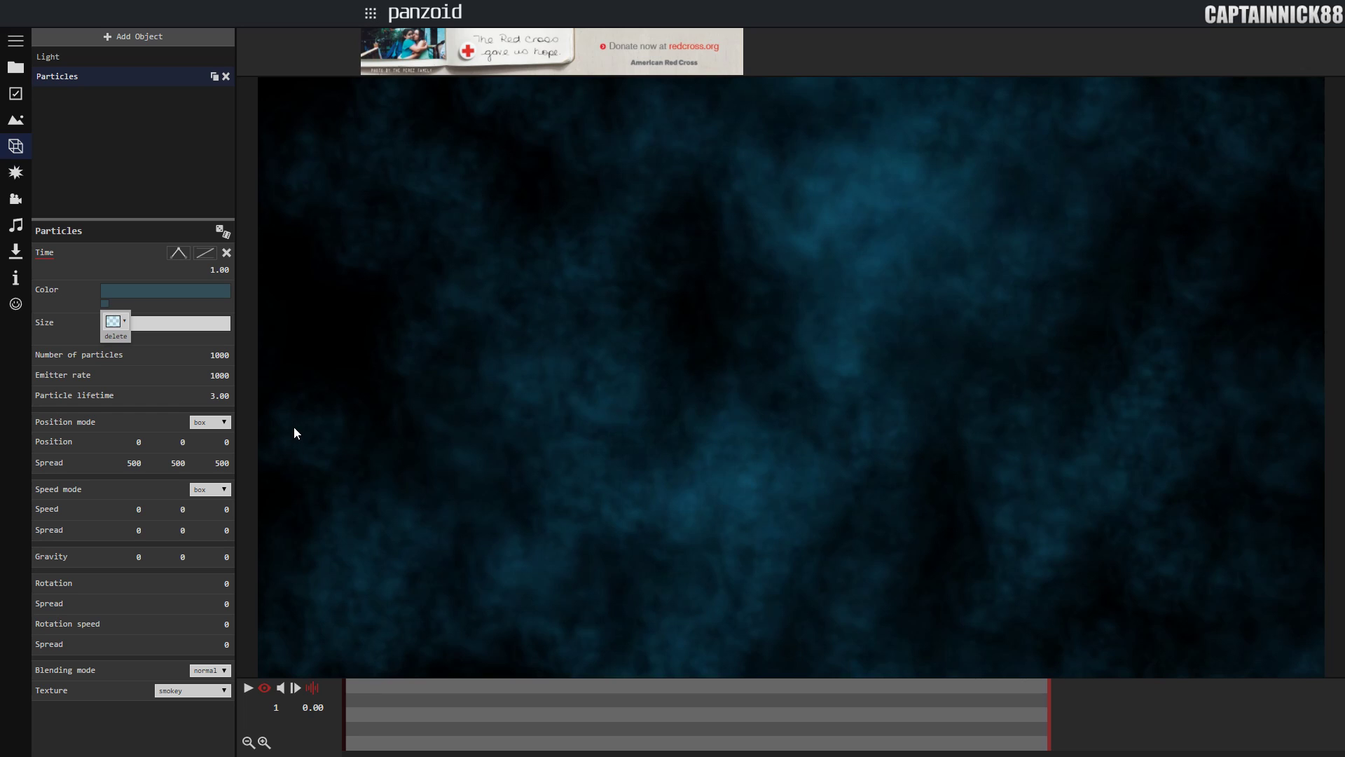
{"action": "mouse_move", "coordinate": [434, 472]}
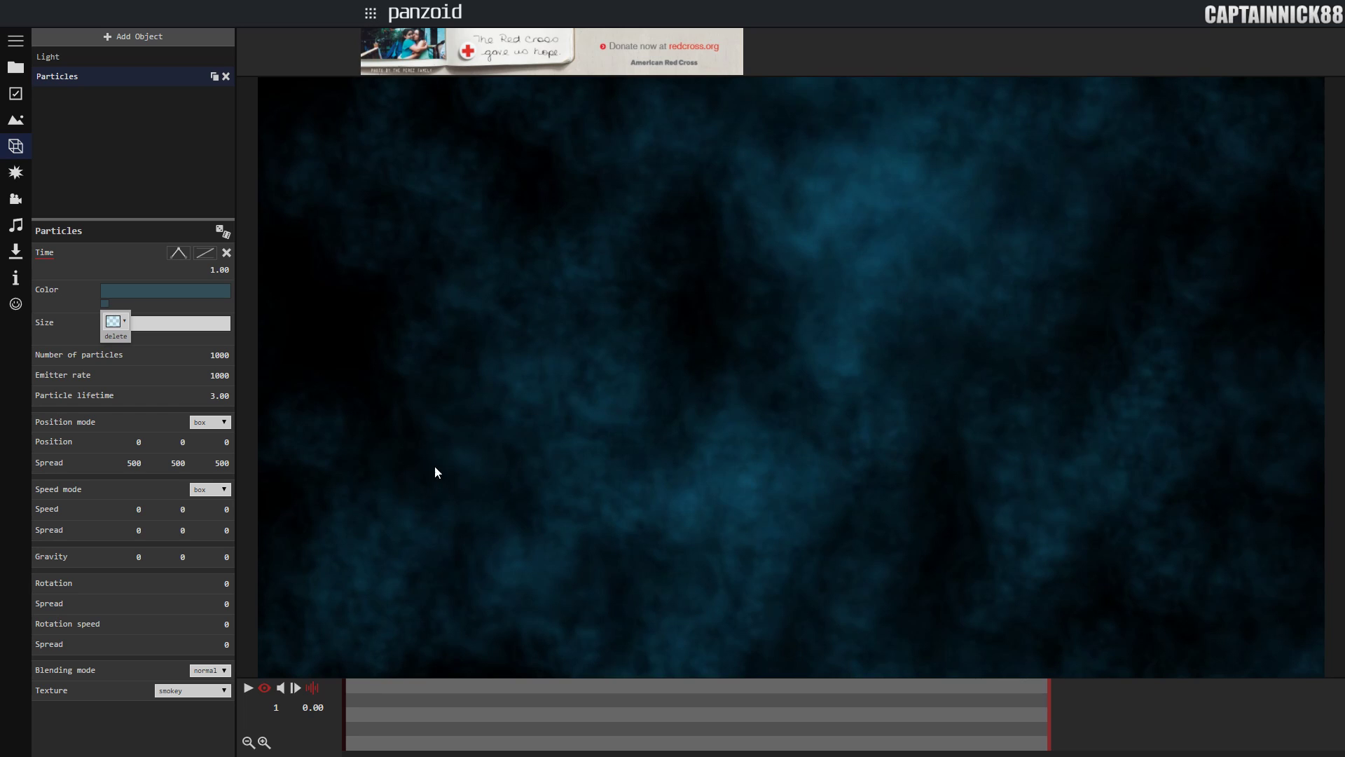
{"action": "mouse_move", "coordinate": [350, 335]}
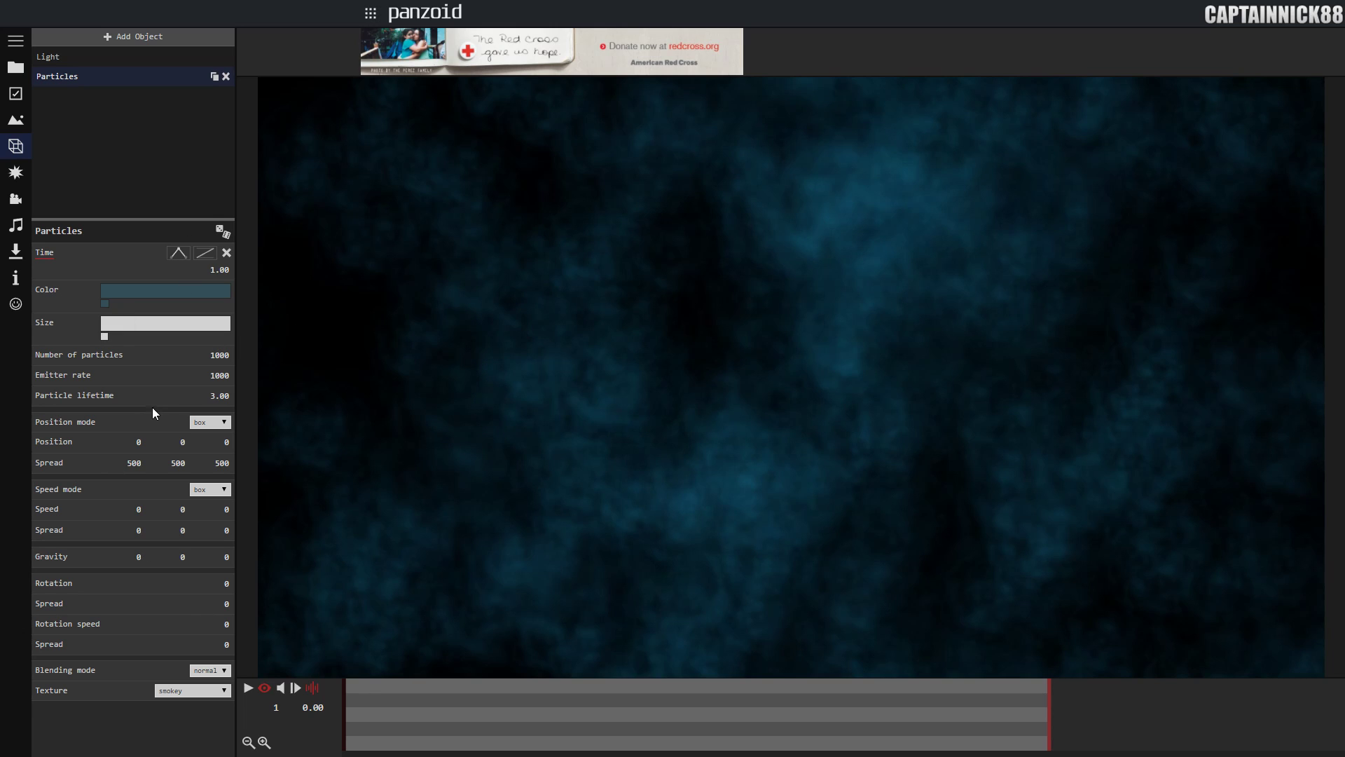
- Preview the smoky animation to about 3 seconds, then pause playback
{"action": "left_click", "coordinate": [250, 687]}
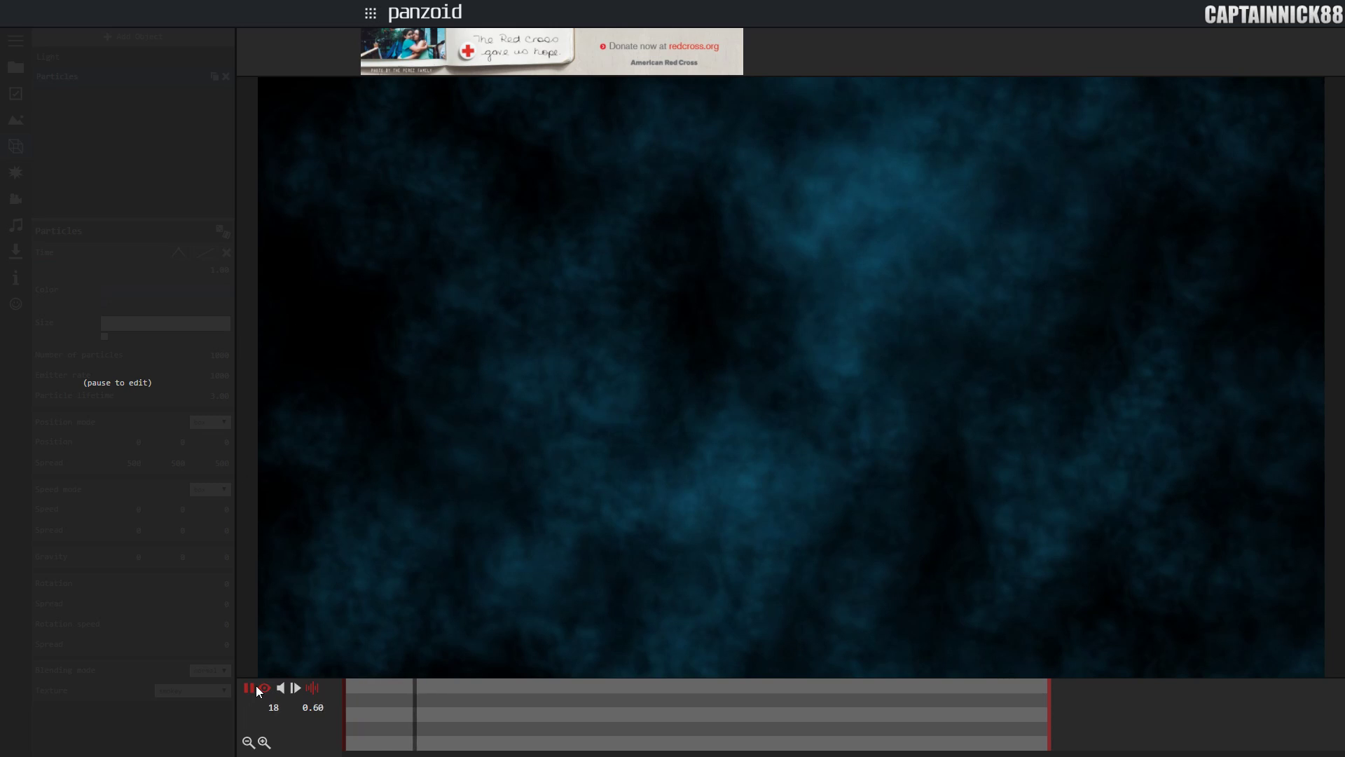
{"action": "left_click", "coordinate": [265, 687]}
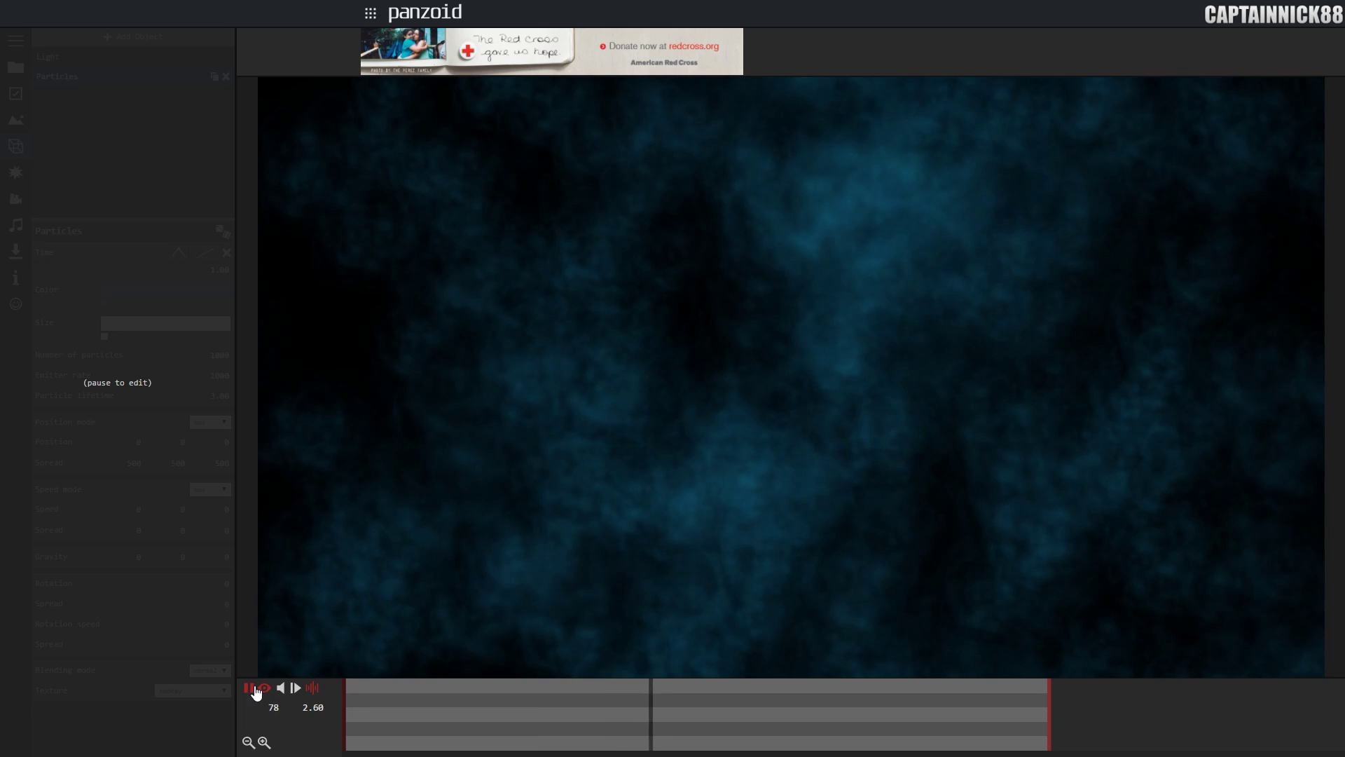
{"action": "left_click", "coordinate": [250, 687]}
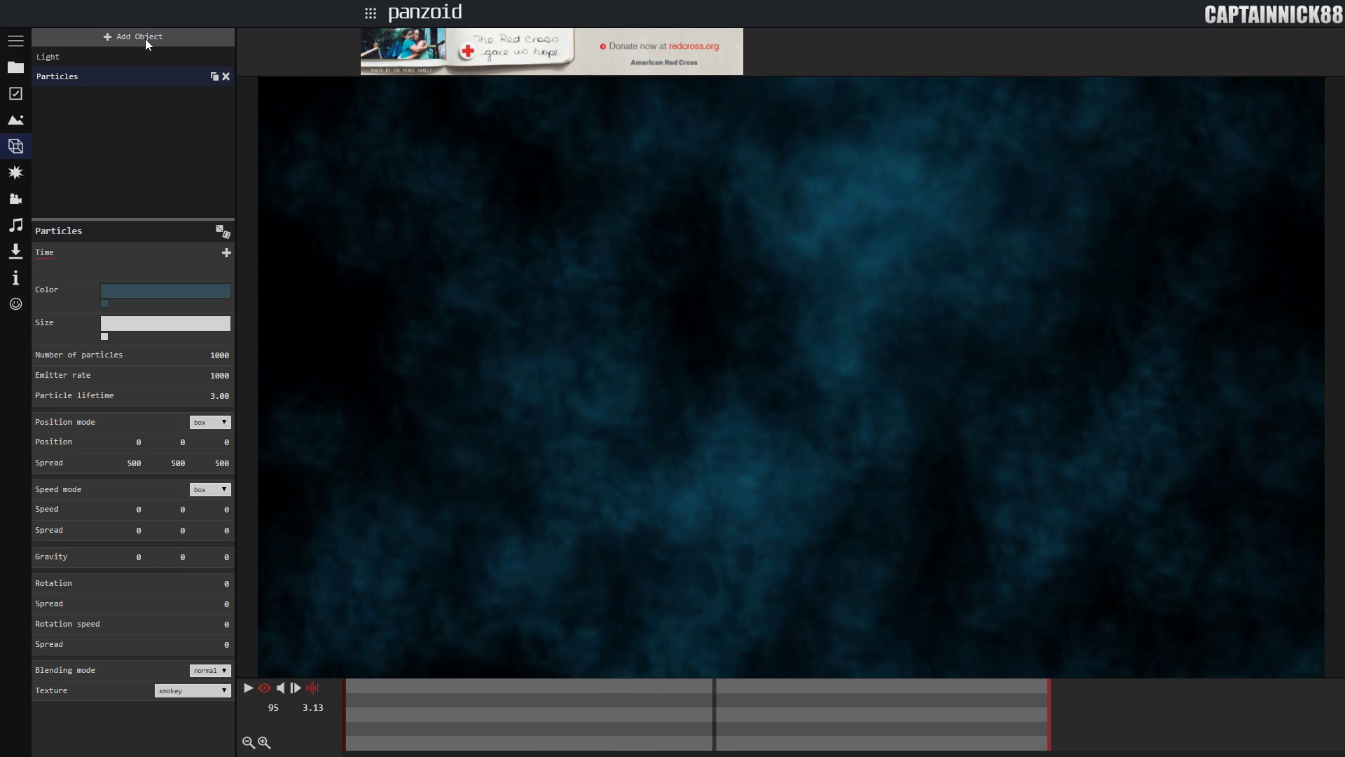
- Add a Custom Object and import AWP_Dragon_Lore.obj from Desktop > IntroStuff > 3D_Models > Dragon_Lore
{"action": "left_click", "coordinate": [133, 36]}
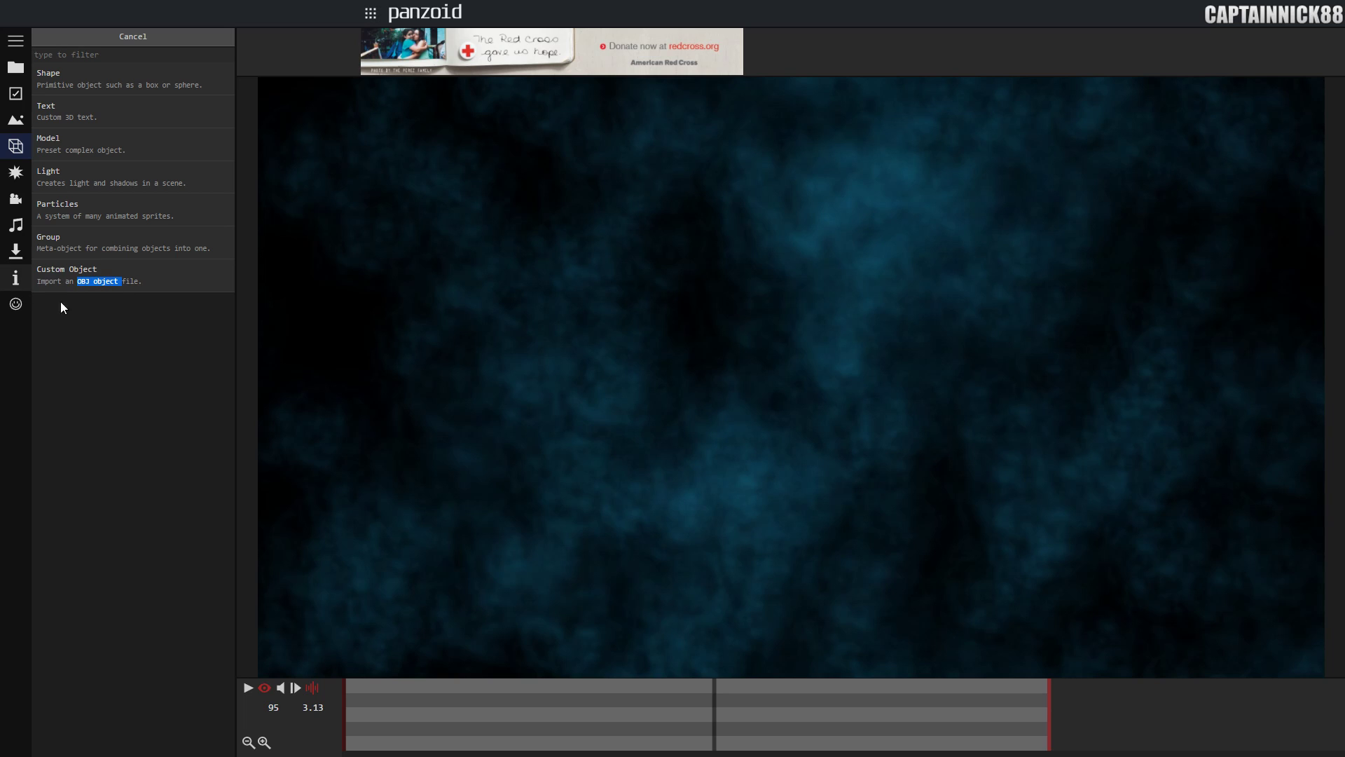
{"action": "left_click", "coordinate": [66, 269]}
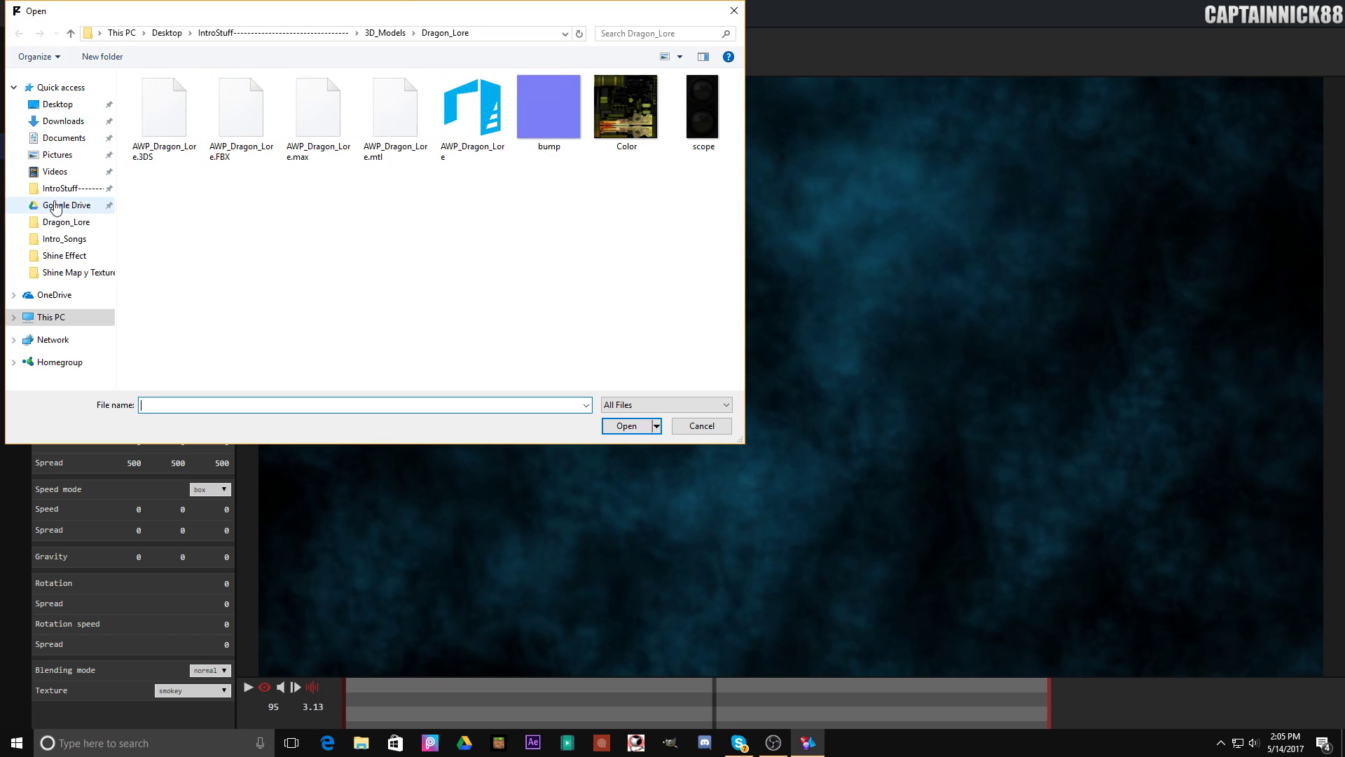
{"action": "left_click", "coordinate": [58, 104]}
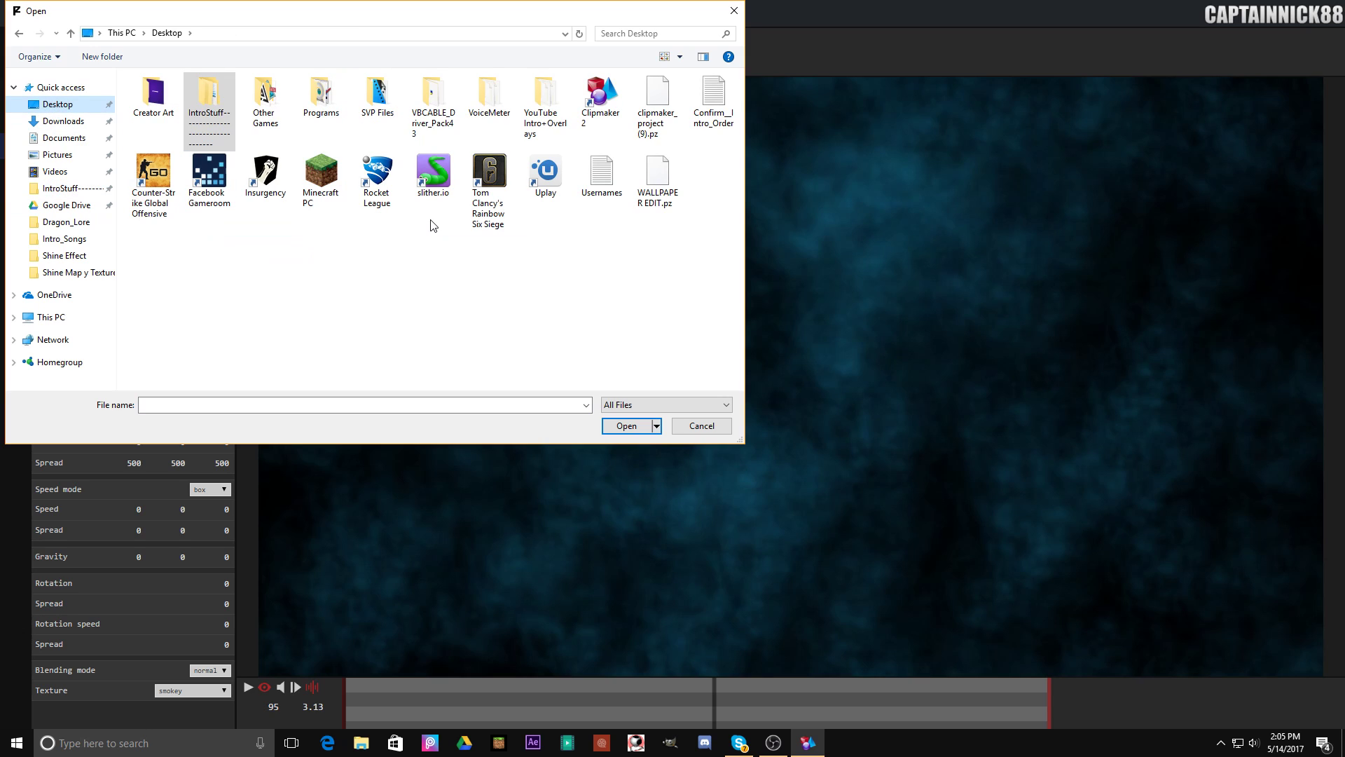
{"action": "double_click", "coordinate": [209, 90]}
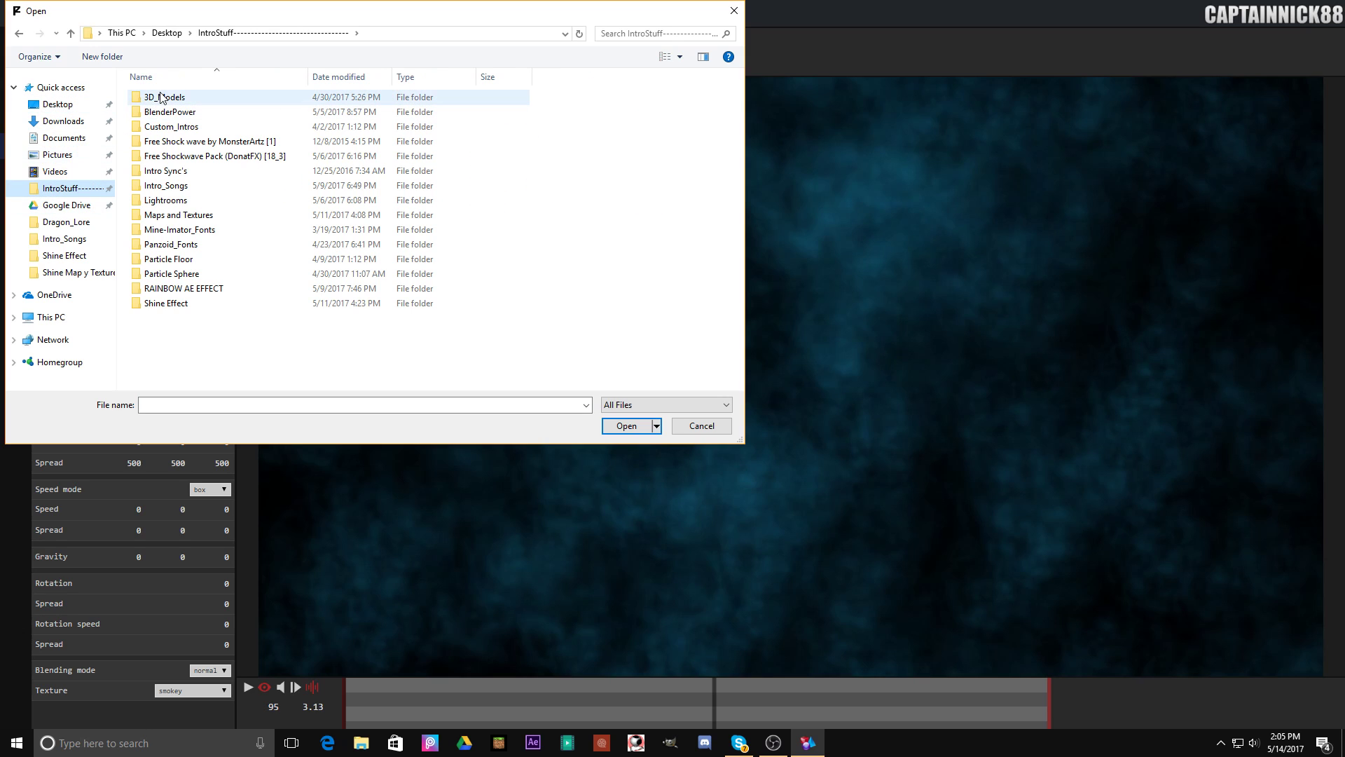
{"action": "double_click", "coordinate": [163, 97]}
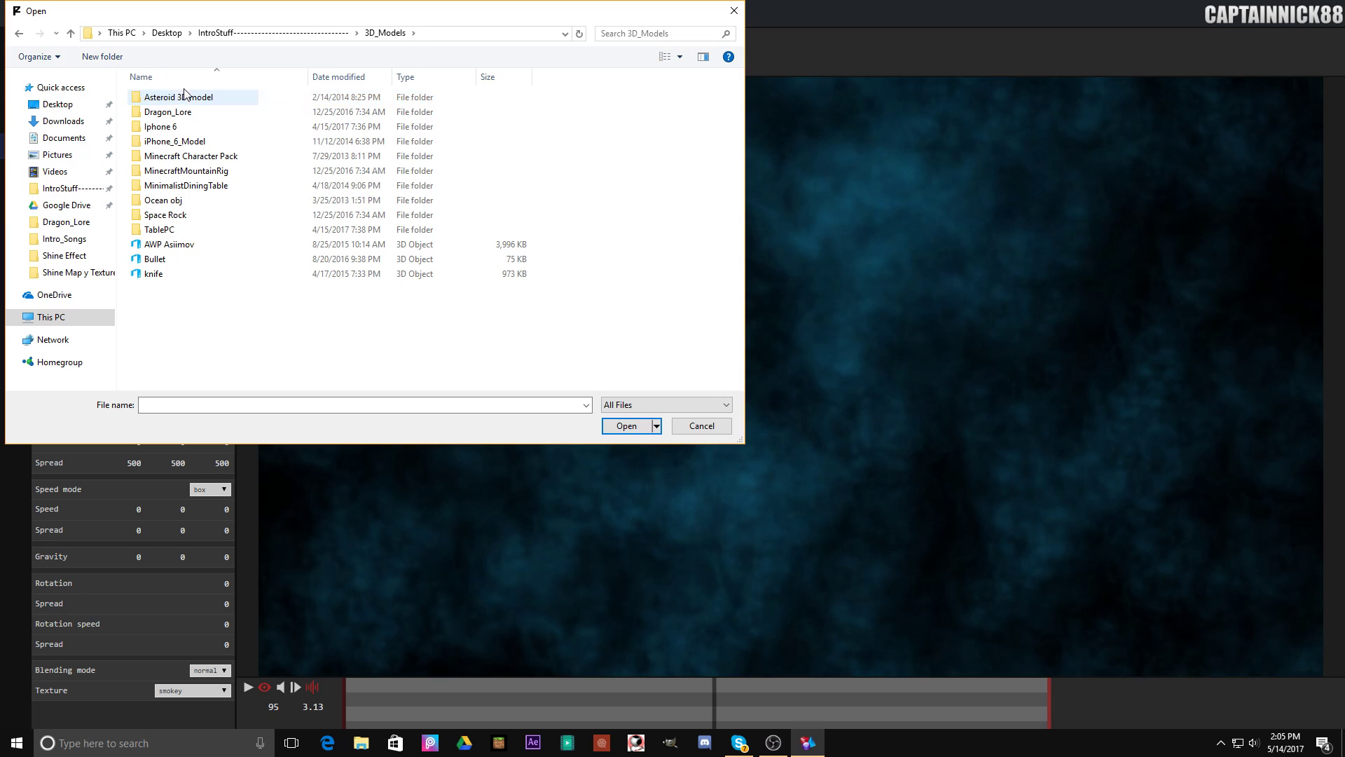
{"action": "double_click", "coordinate": [168, 112]}
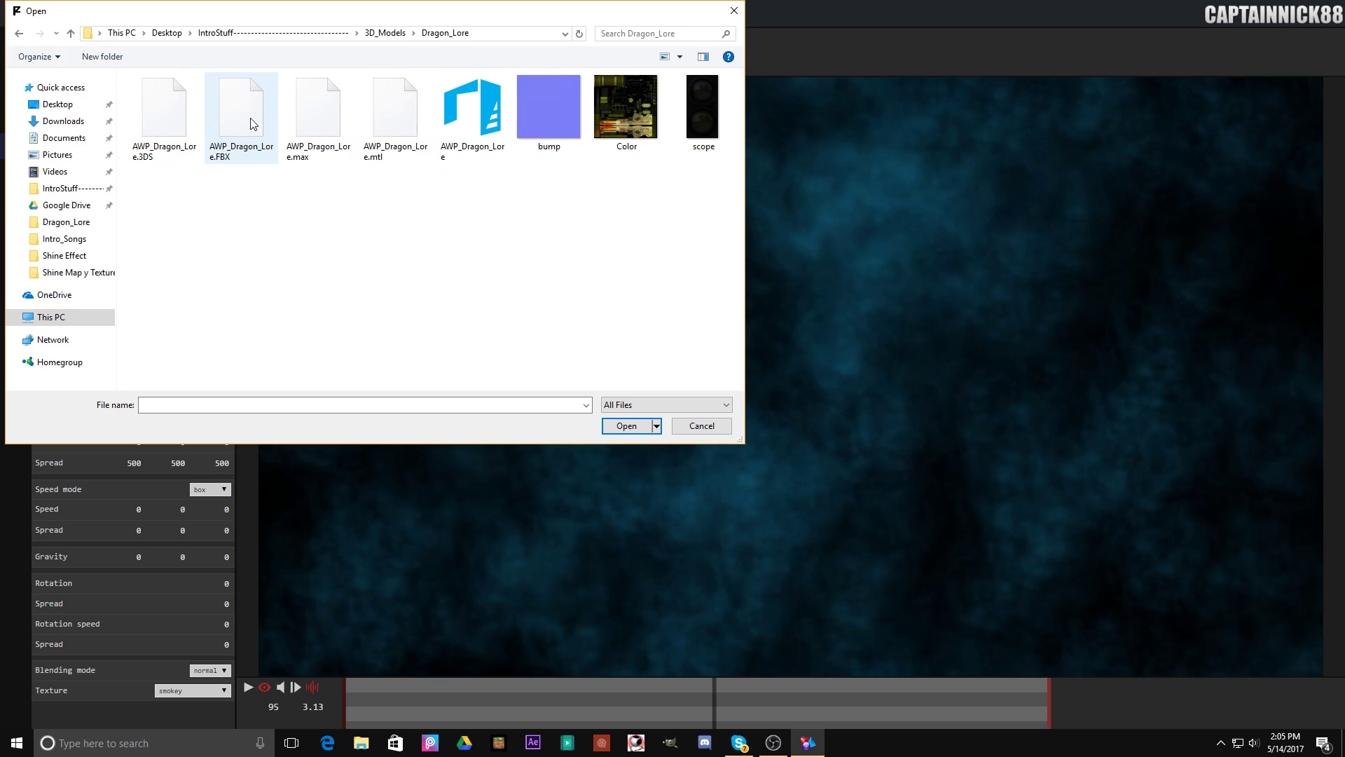
{"action": "mouse_move", "coordinate": [477, 118]}
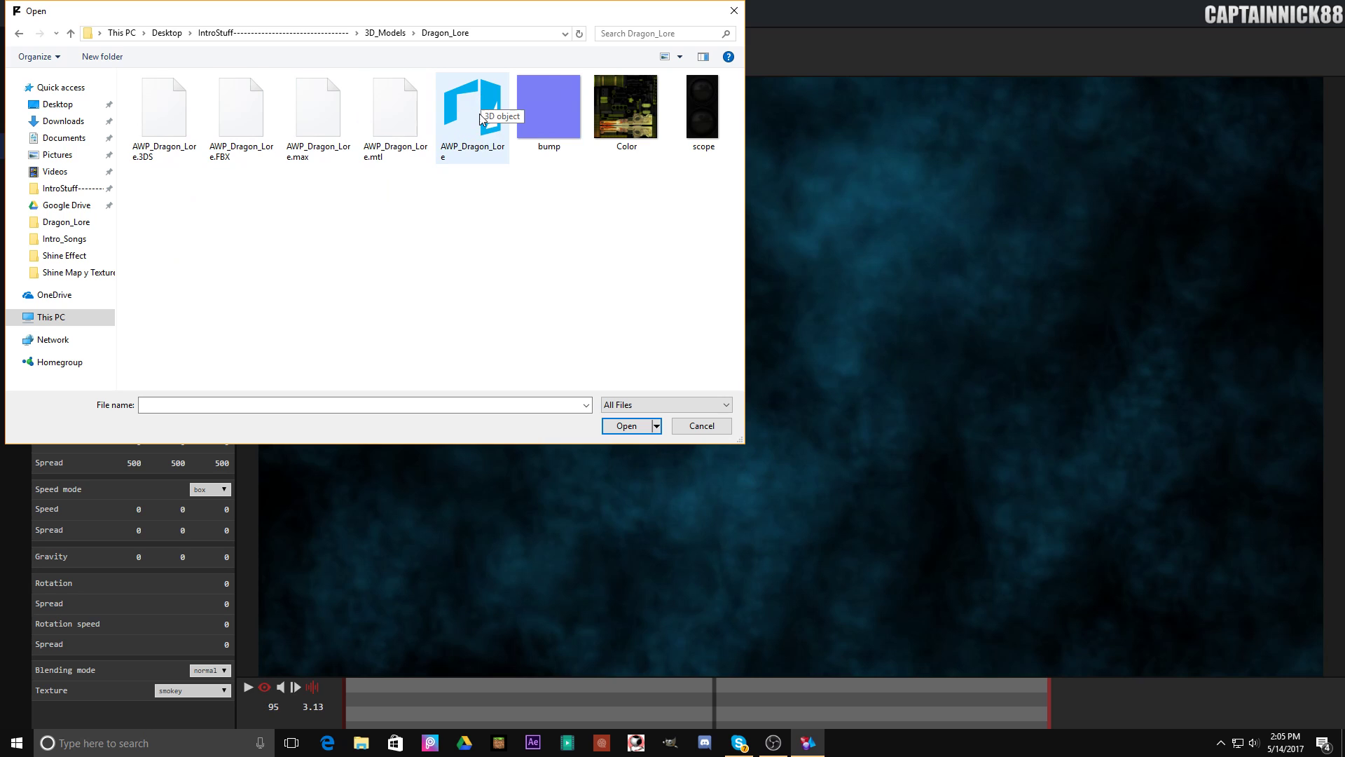
{"action": "left_click", "coordinate": [625, 426]}
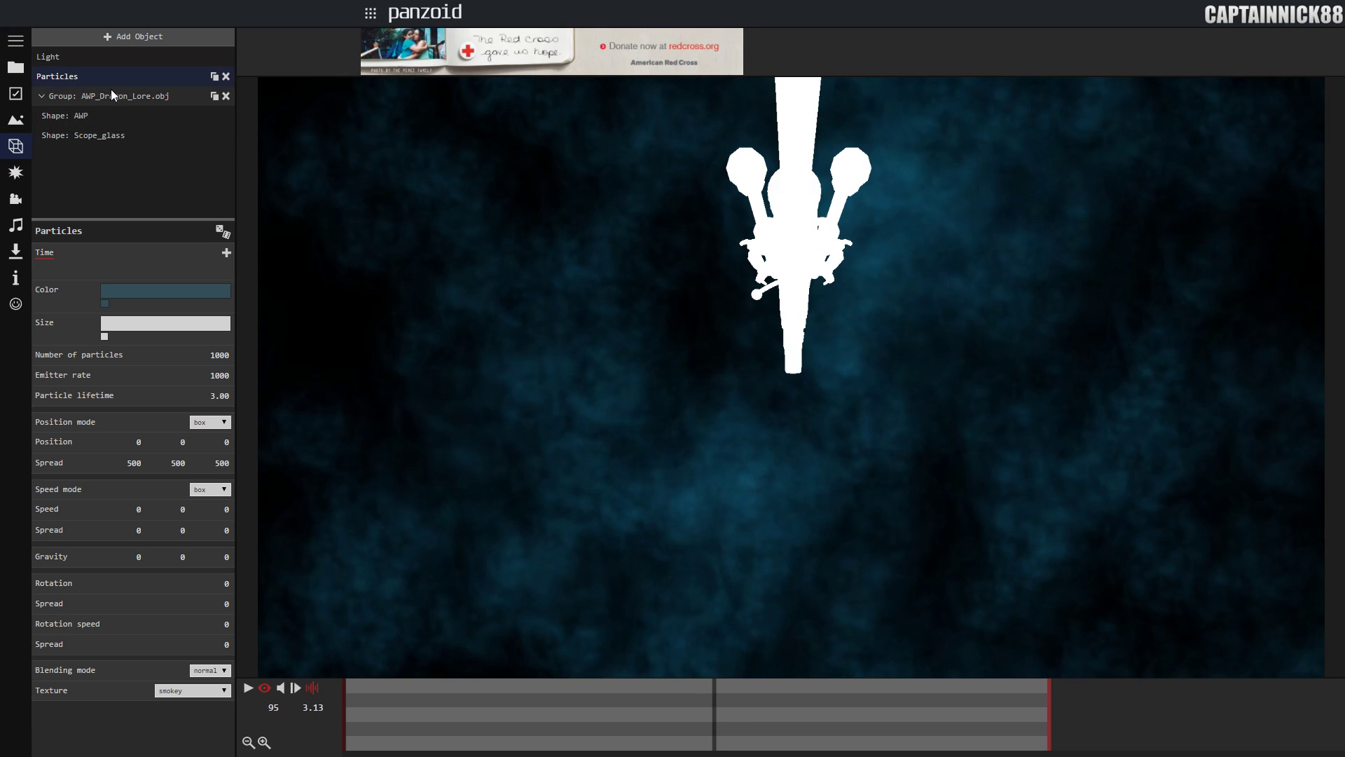
- Select the rifle group and pull the camera Z position back to 120
{"action": "left_click", "coordinate": [102, 95]}
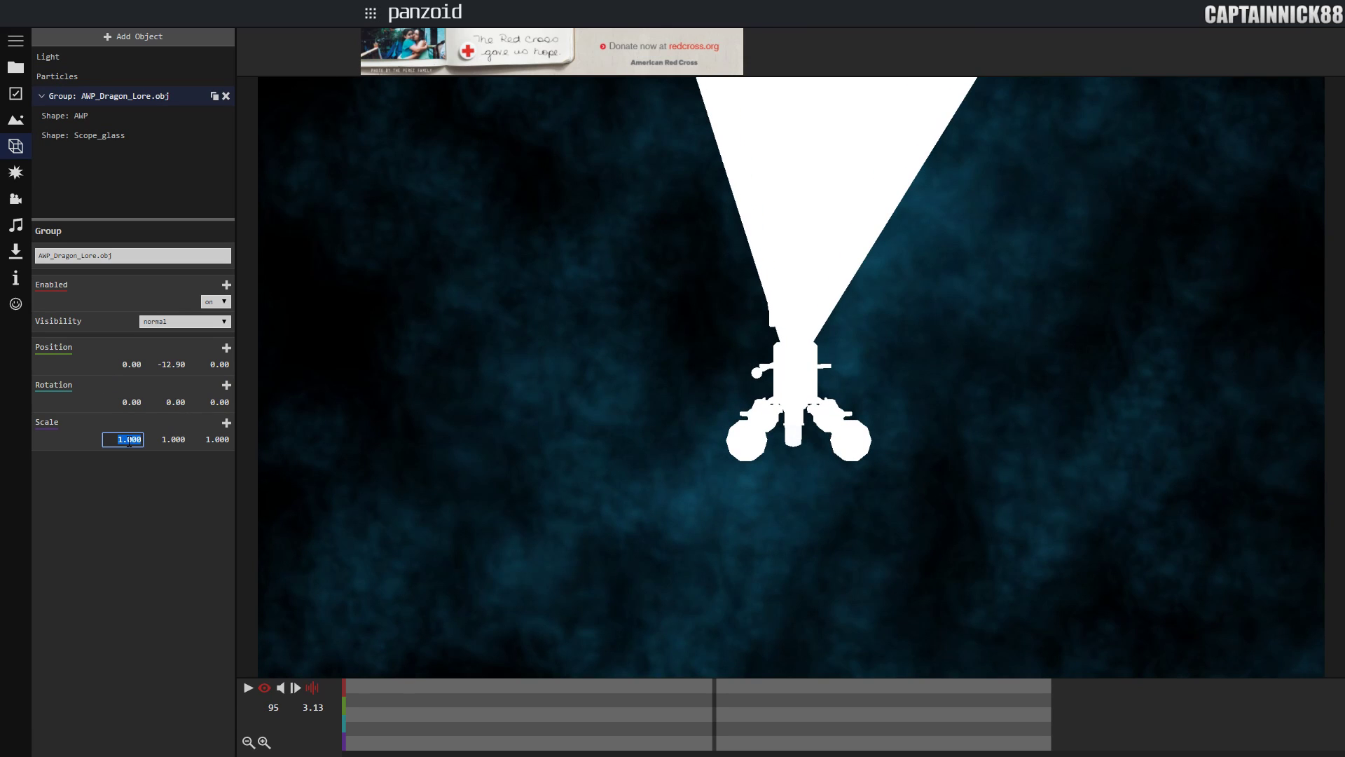
{"action": "left_click", "coordinate": [15, 197]}
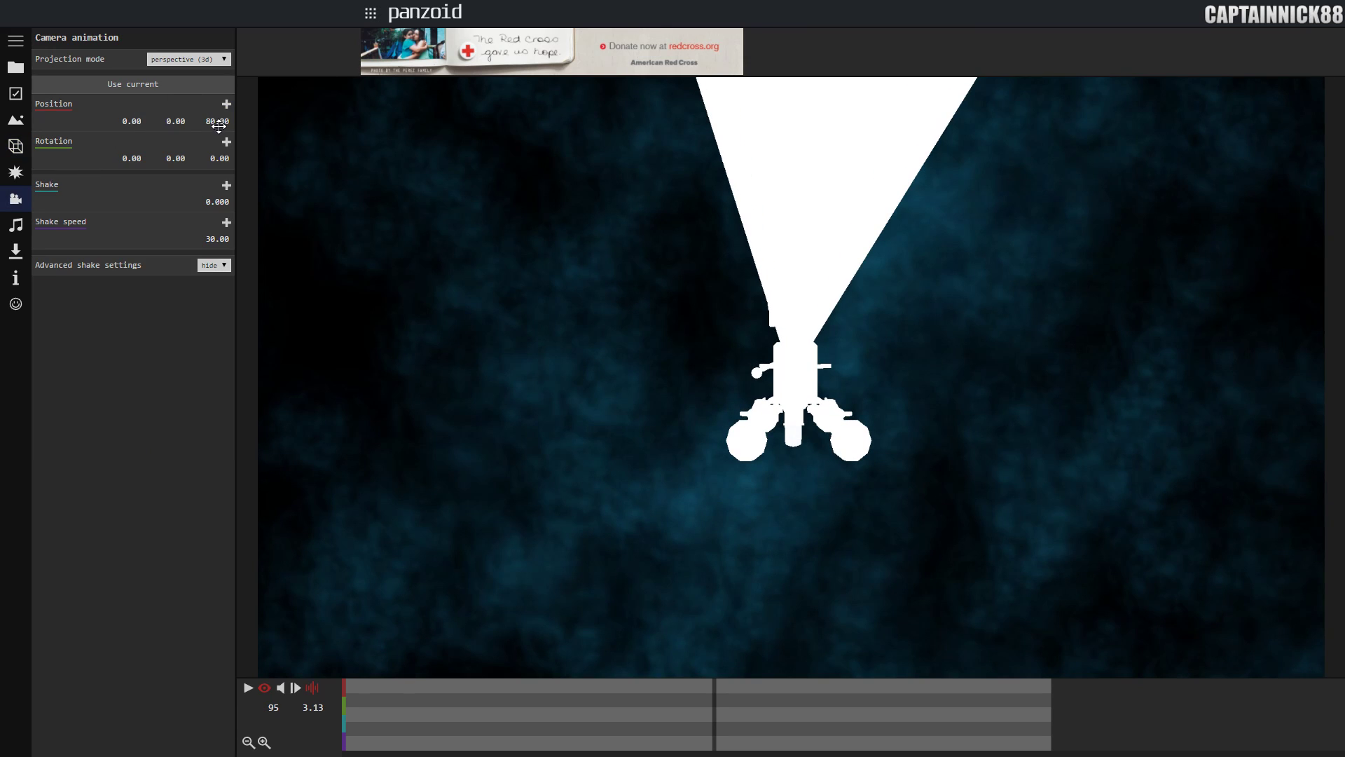
{"action": "left_click_drag", "start_coordinate": [217, 120], "coordinate": [218, 121]}
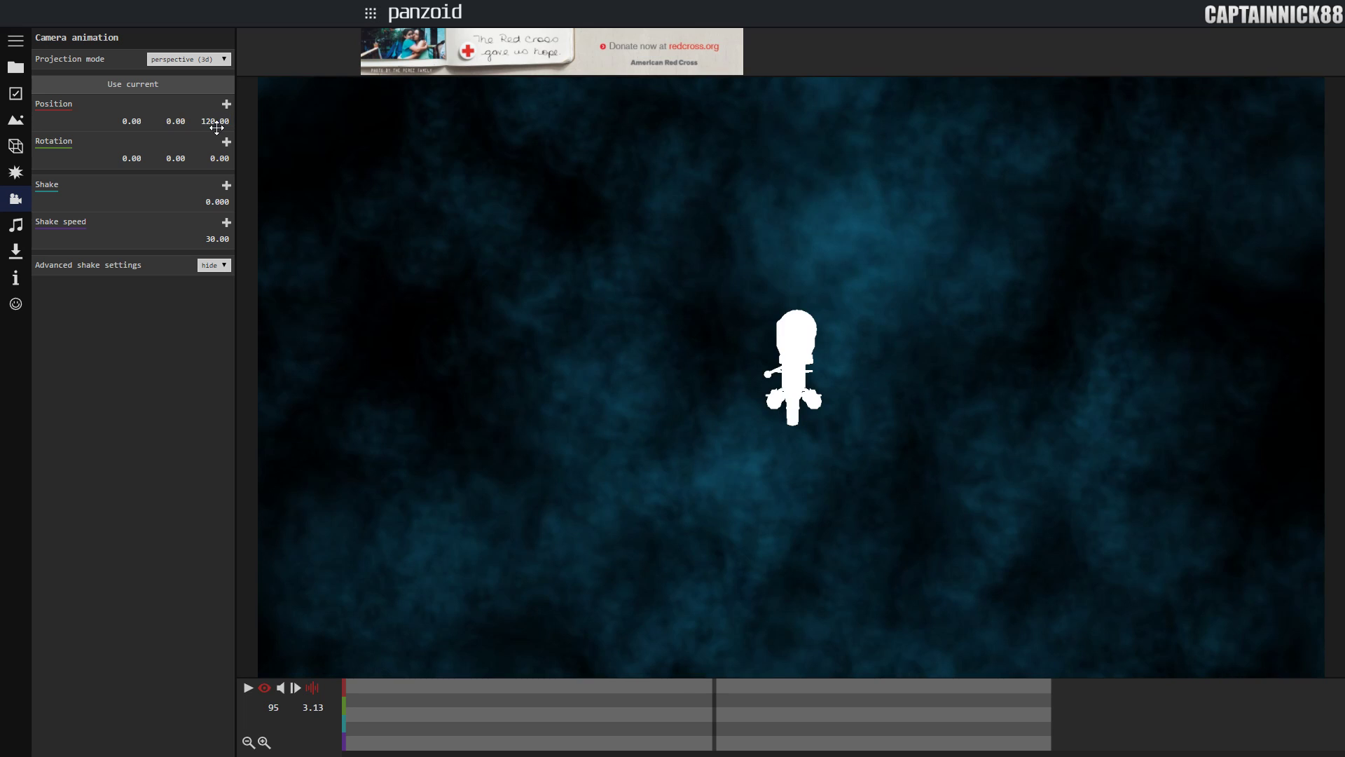
{"action": "left_click", "coordinate": [15, 144]}
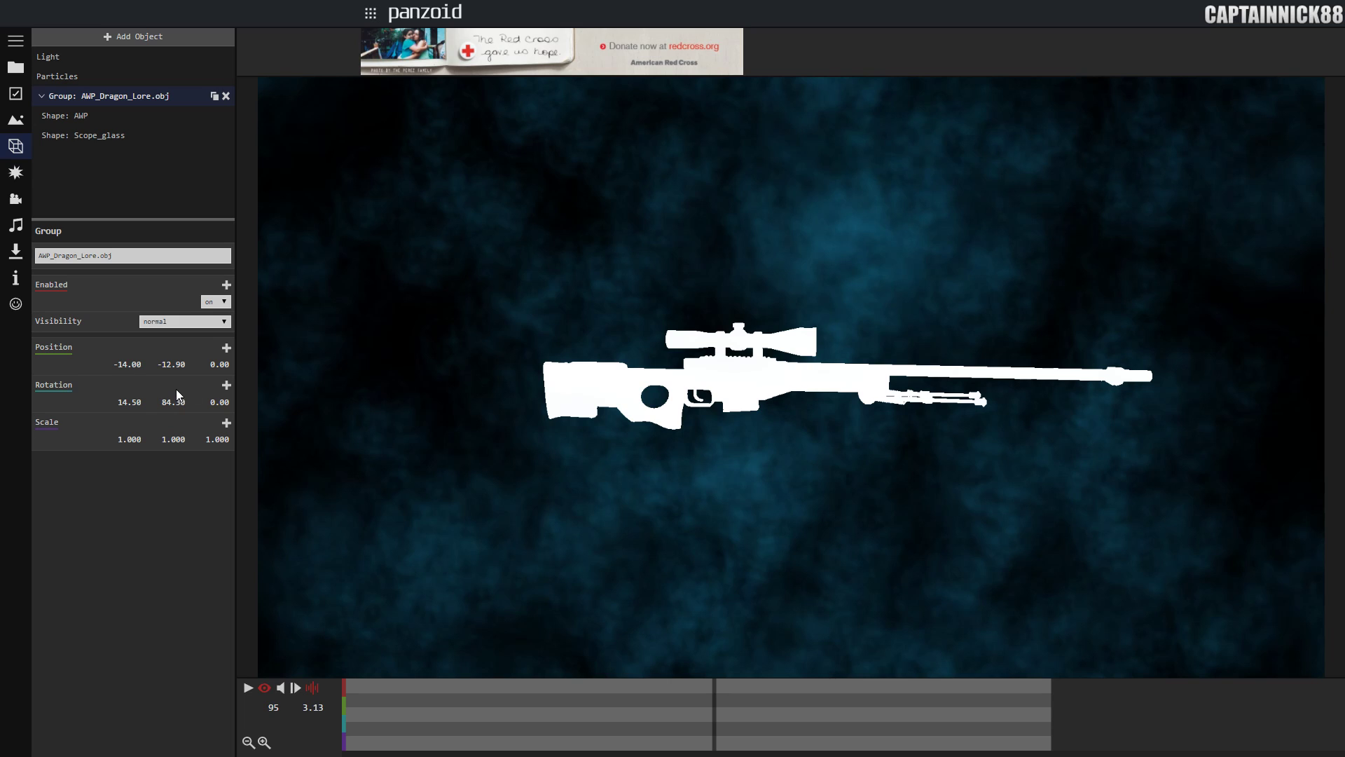
{"action": "mouse_move", "coordinate": [168, 397]}
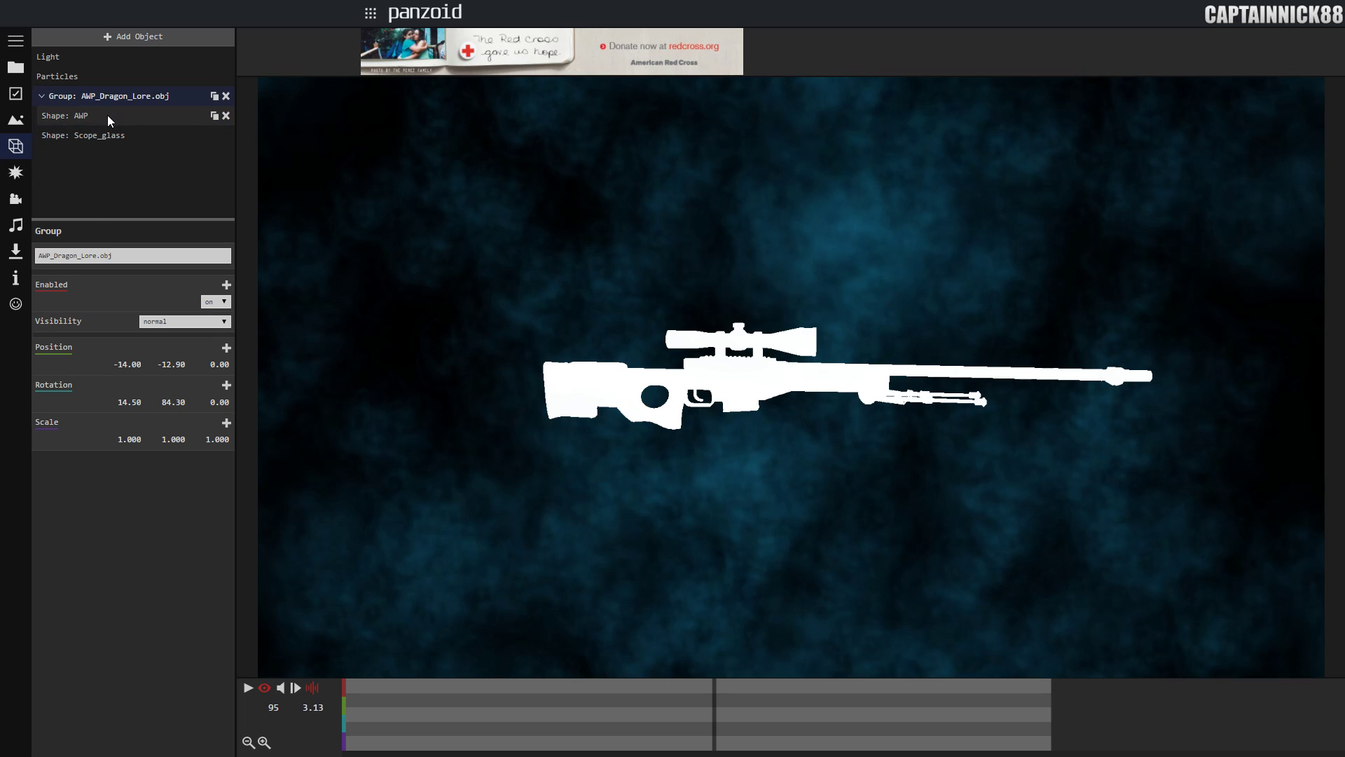
- Set the AWP body and Scope_glass shapes to a custom Appearance material
{"action": "left_click", "coordinate": [77, 117]}
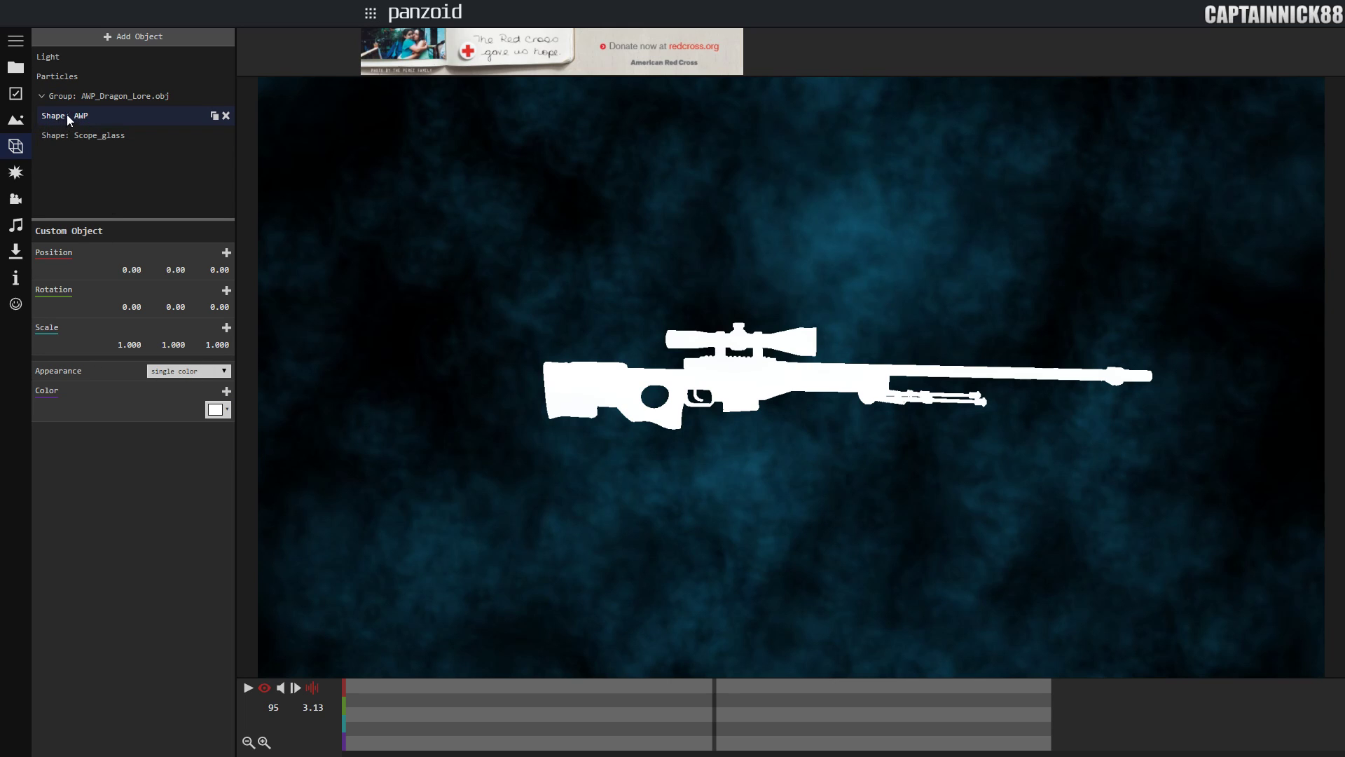
{"action": "left_click", "coordinate": [186, 370]}
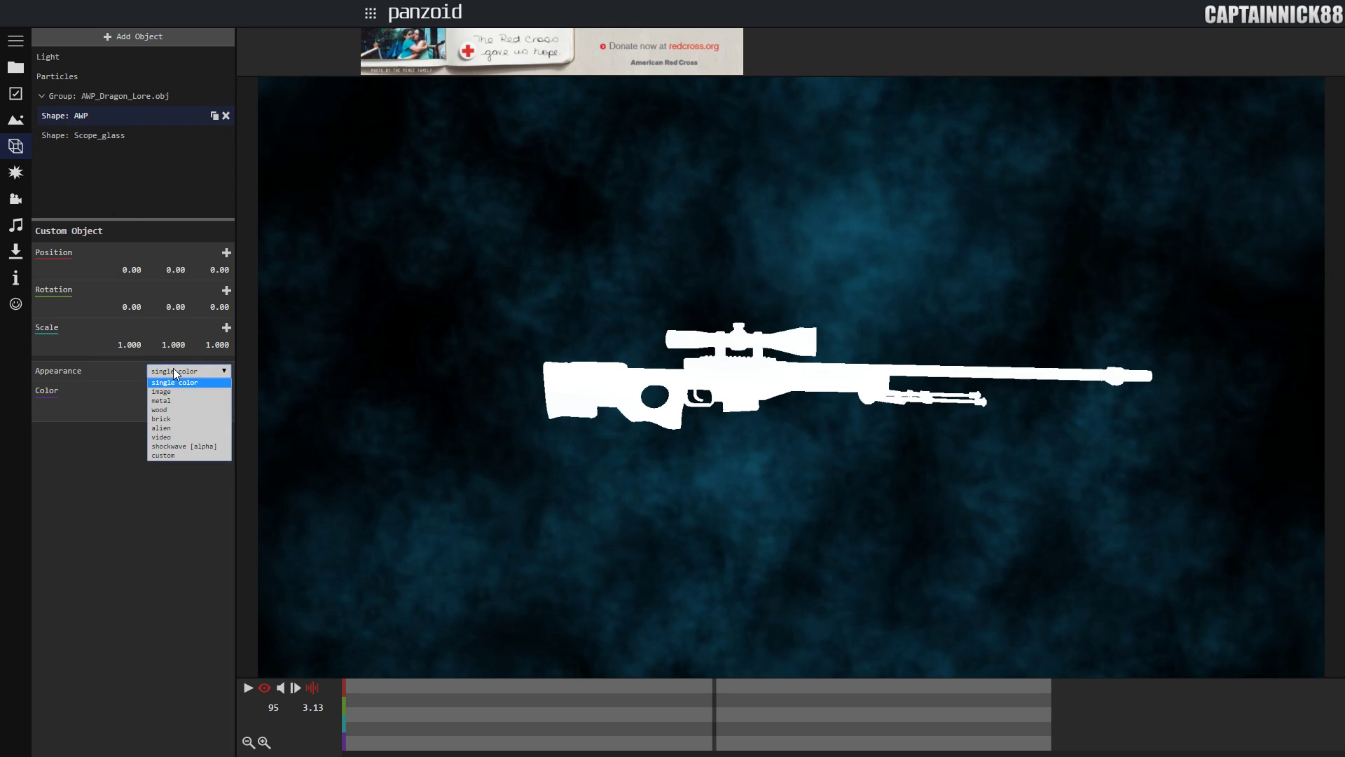
{"action": "mouse_move", "coordinate": [167, 456]}
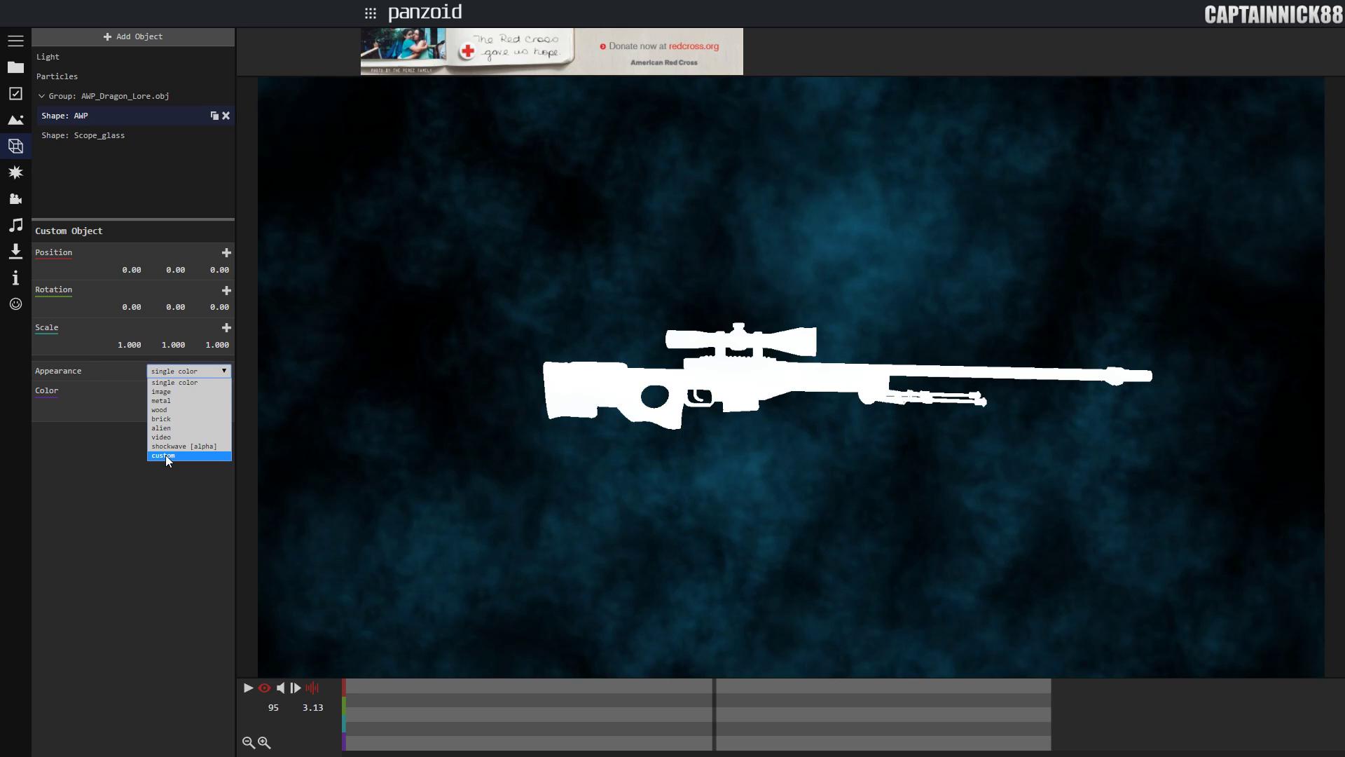
{"action": "left_click", "coordinate": [163, 455]}
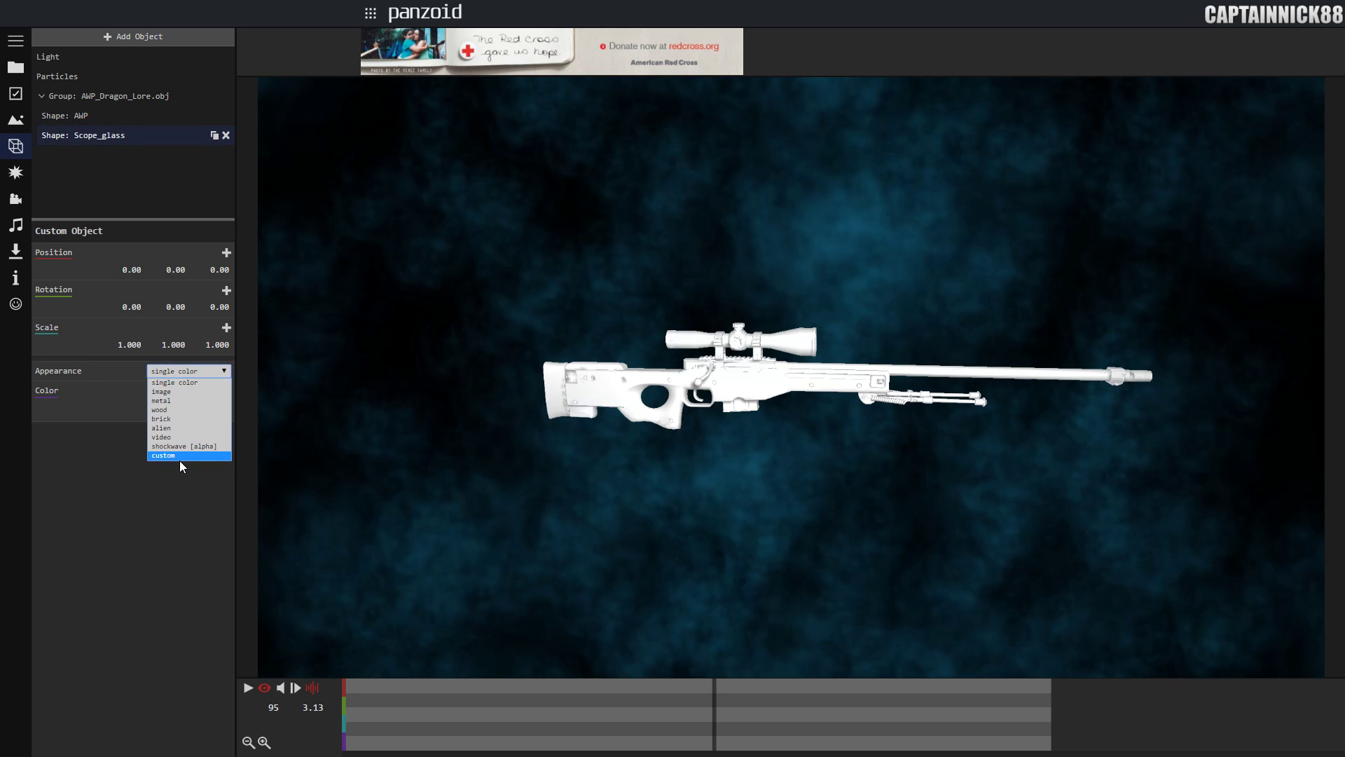
{"action": "left_click", "coordinate": [163, 455]}
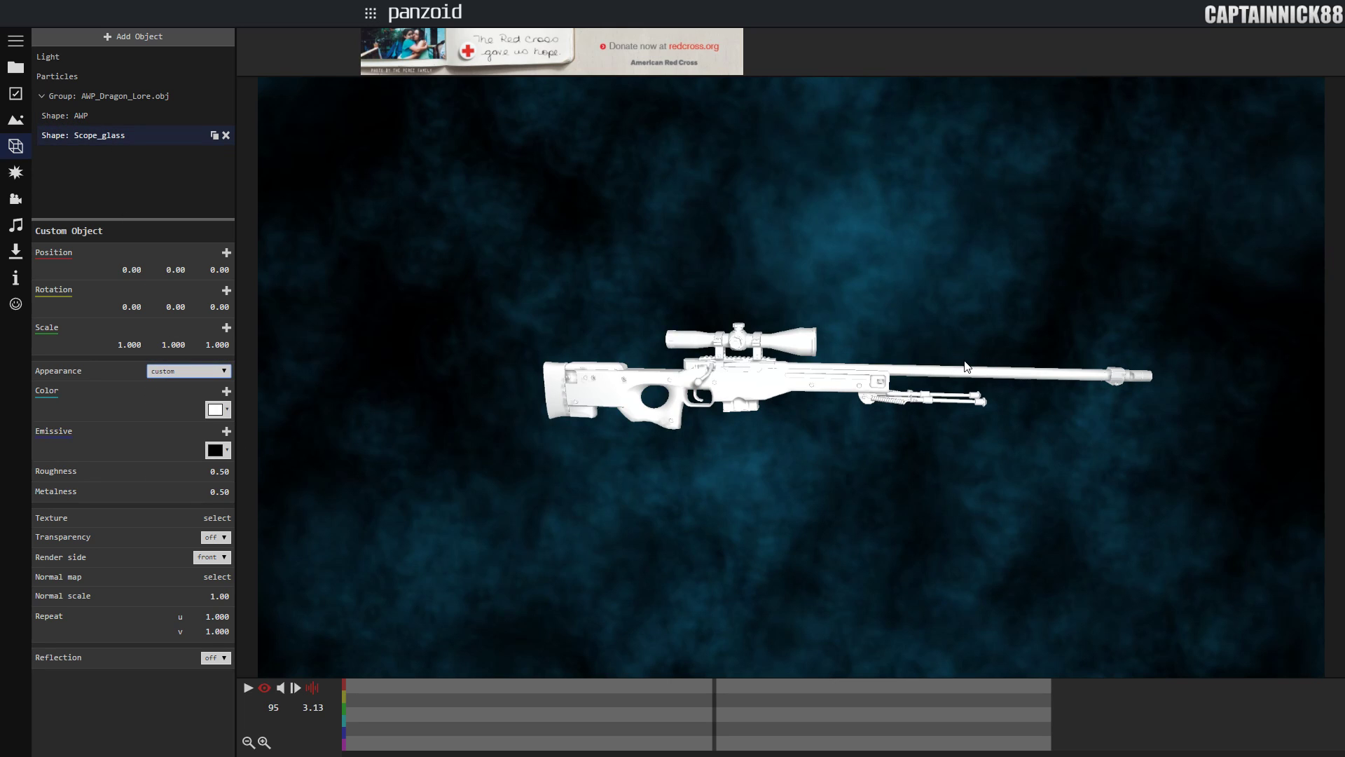
{"action": "left_click", "coordinate": [79, 115]}
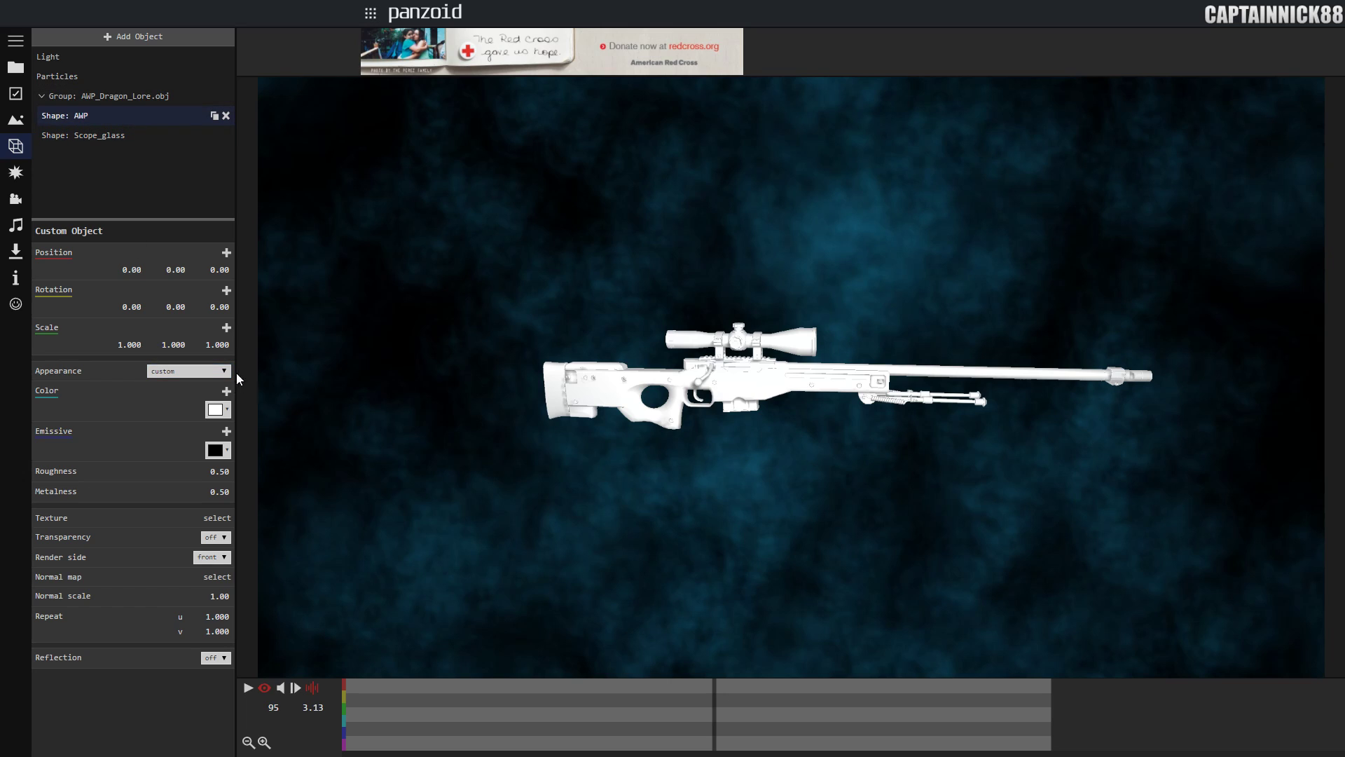
{"action": "mouse_move", "coordinate": [250, 387]}
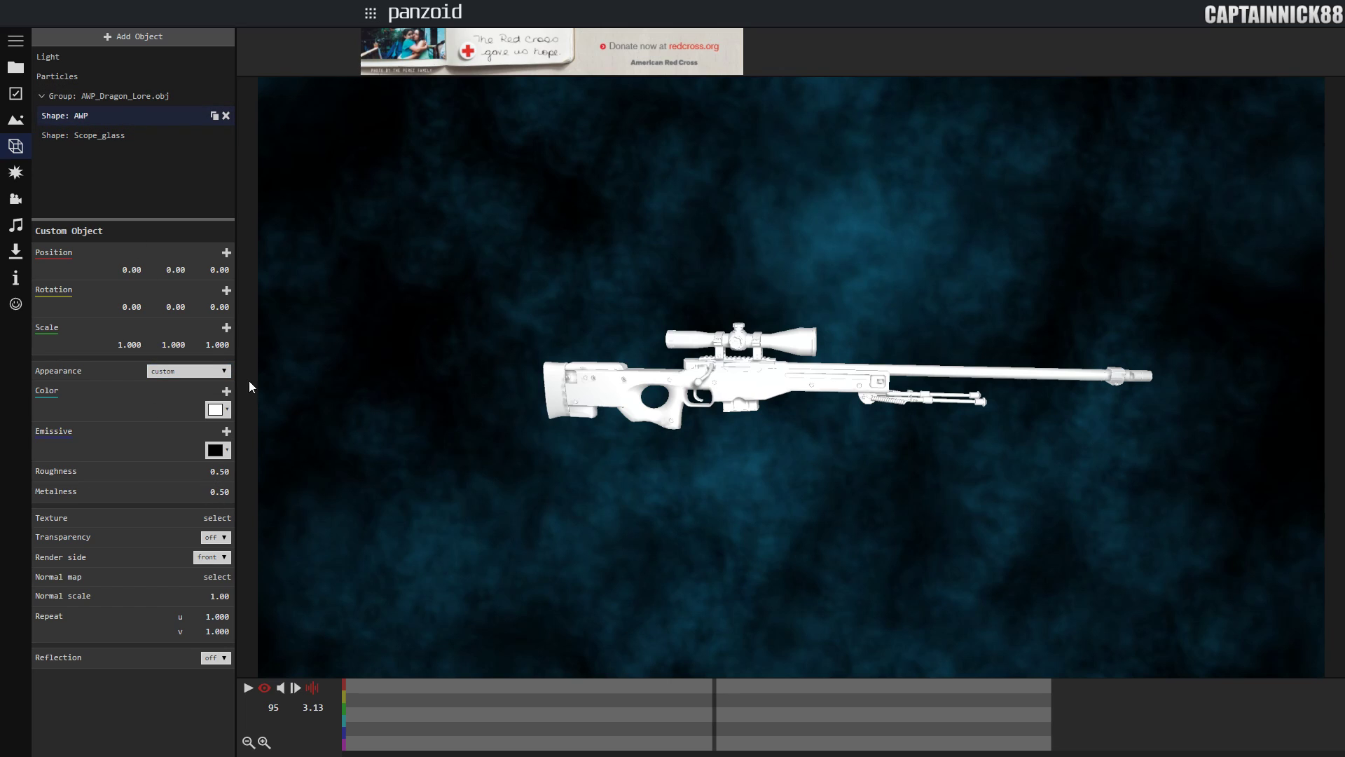
{"action": "mouse_move", "coordinate": [80, 421]}
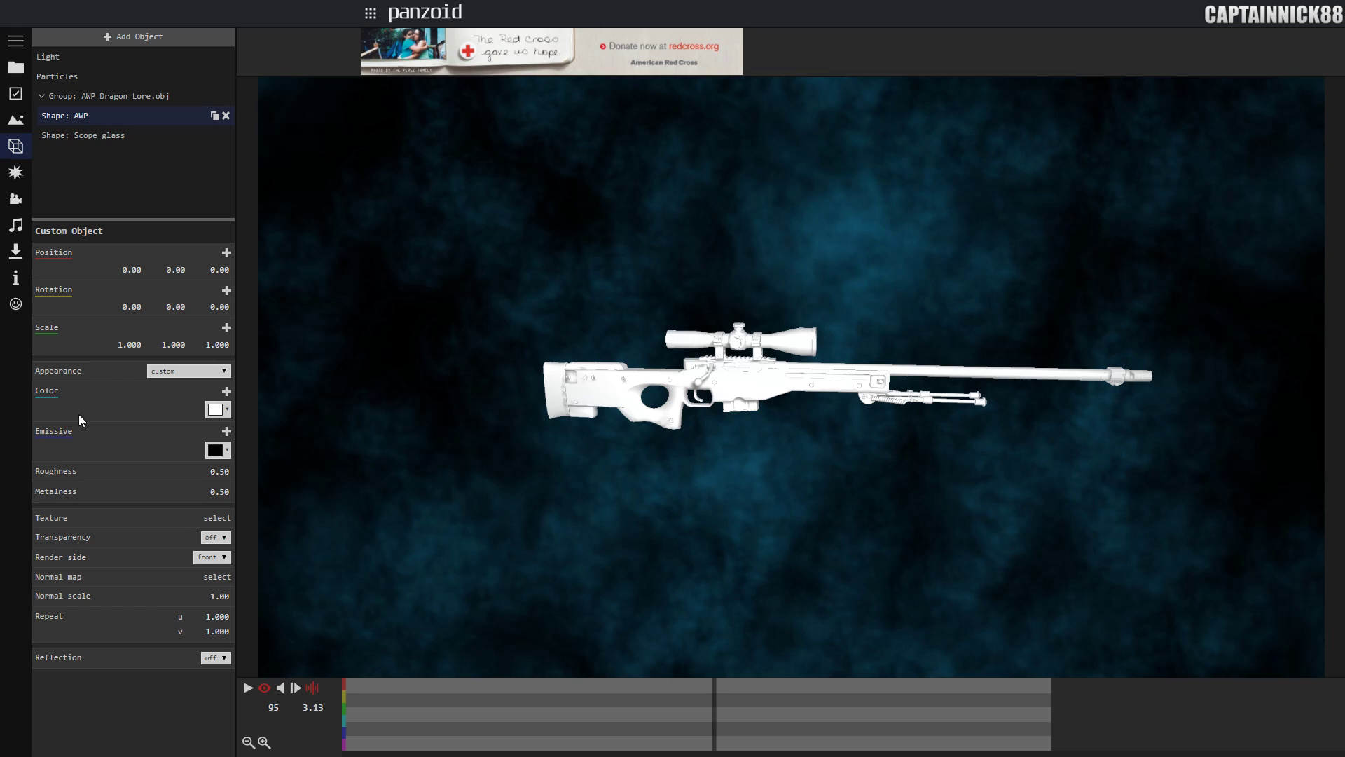
{"action": "mouse_move", "coordinate": [216, 527]}
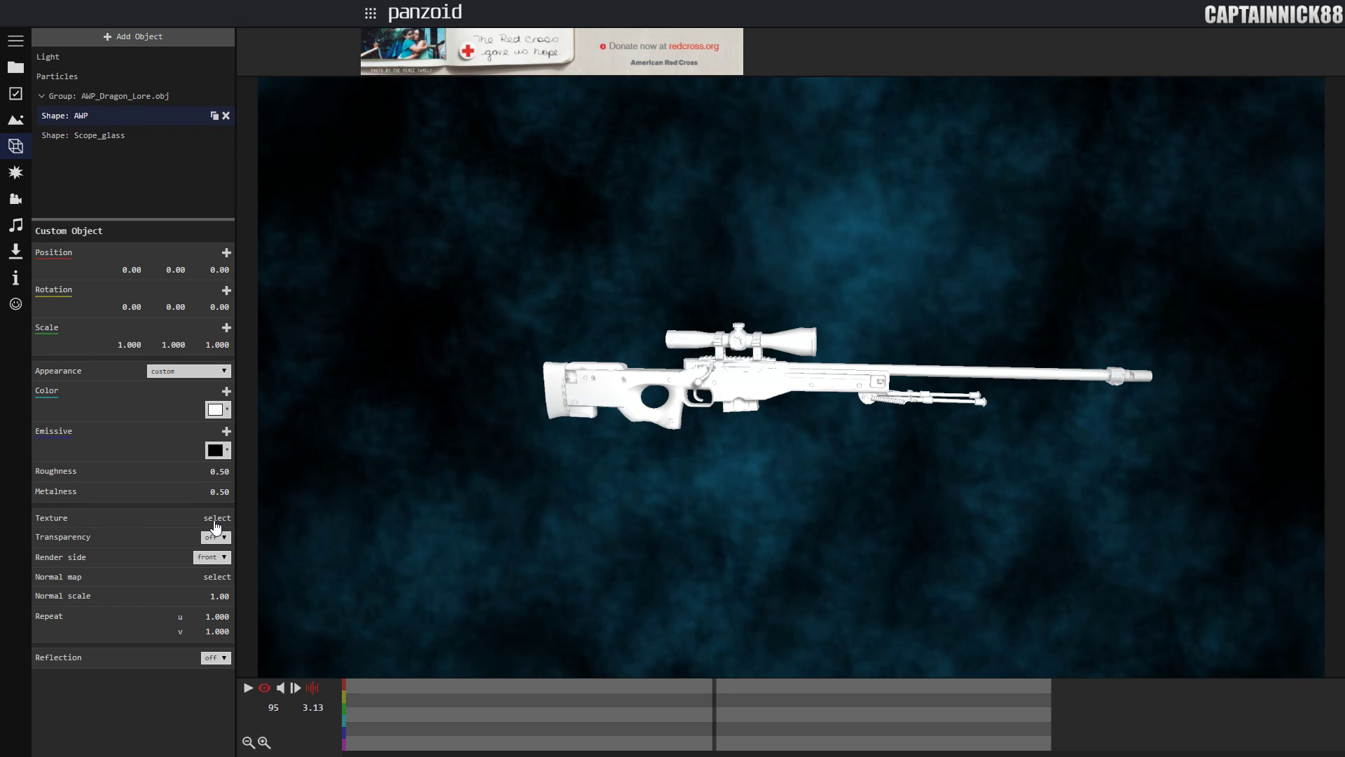
- Apply the Color image from the Dragon_Lore folder as the rifle body texture
{"action": "left_click", "coordinate": [216, 518]}
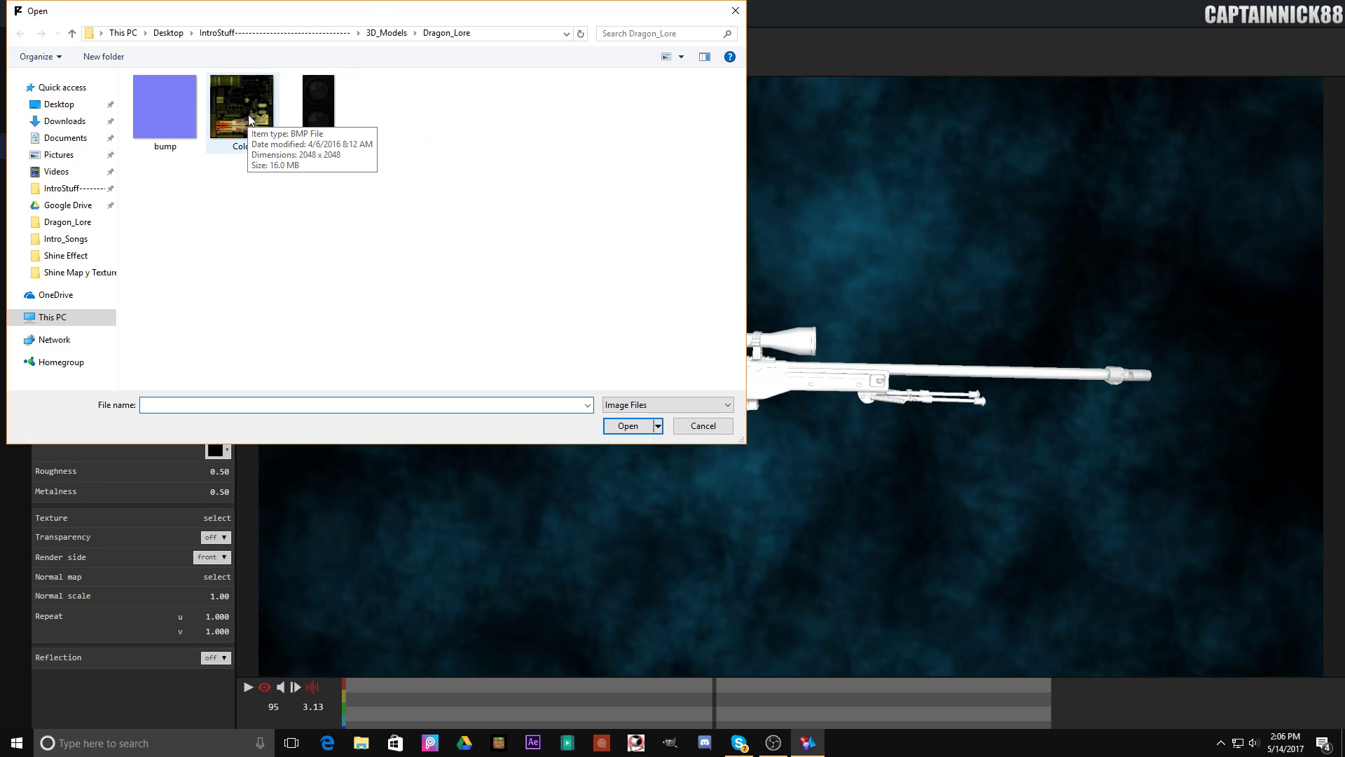
{"action": "left_click", "coordinate": [701, 426]}
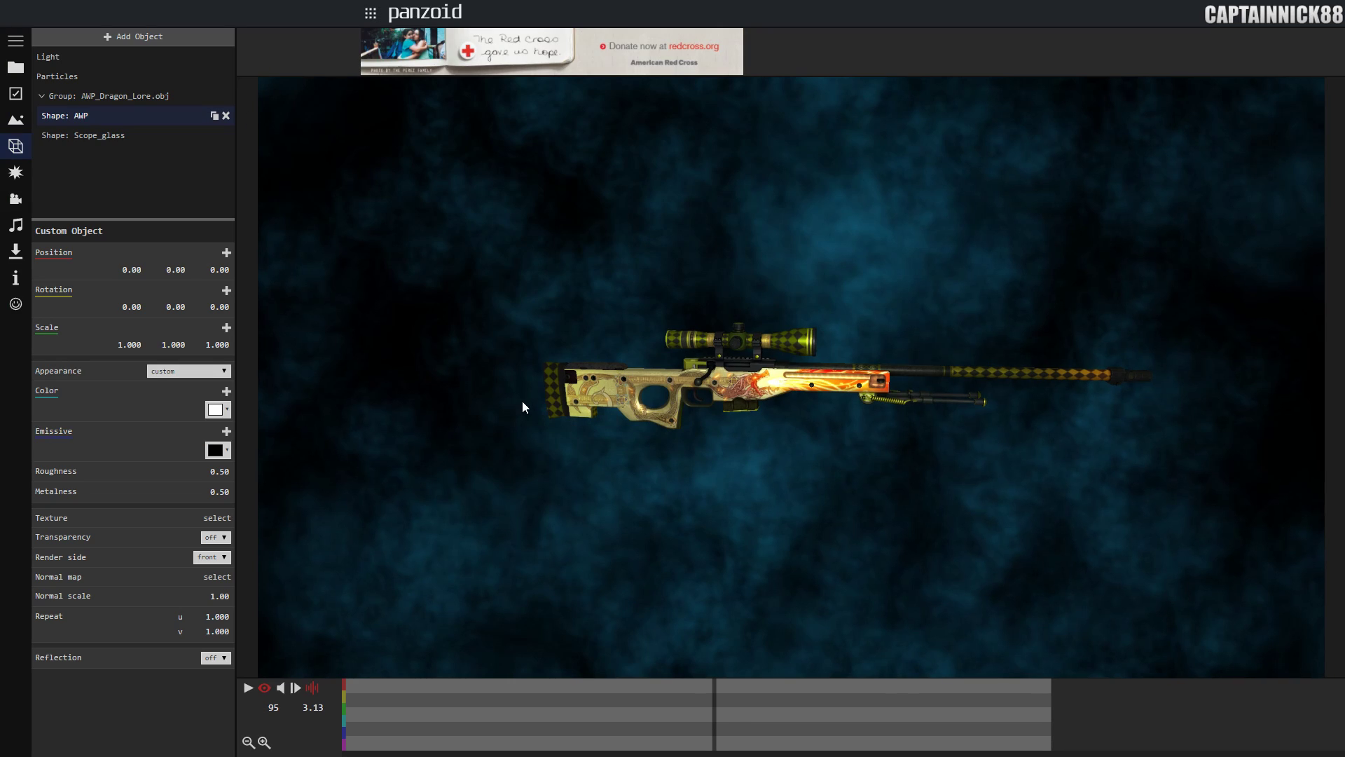
{"action": "mouse_move", "coordinate": [464, 345]}
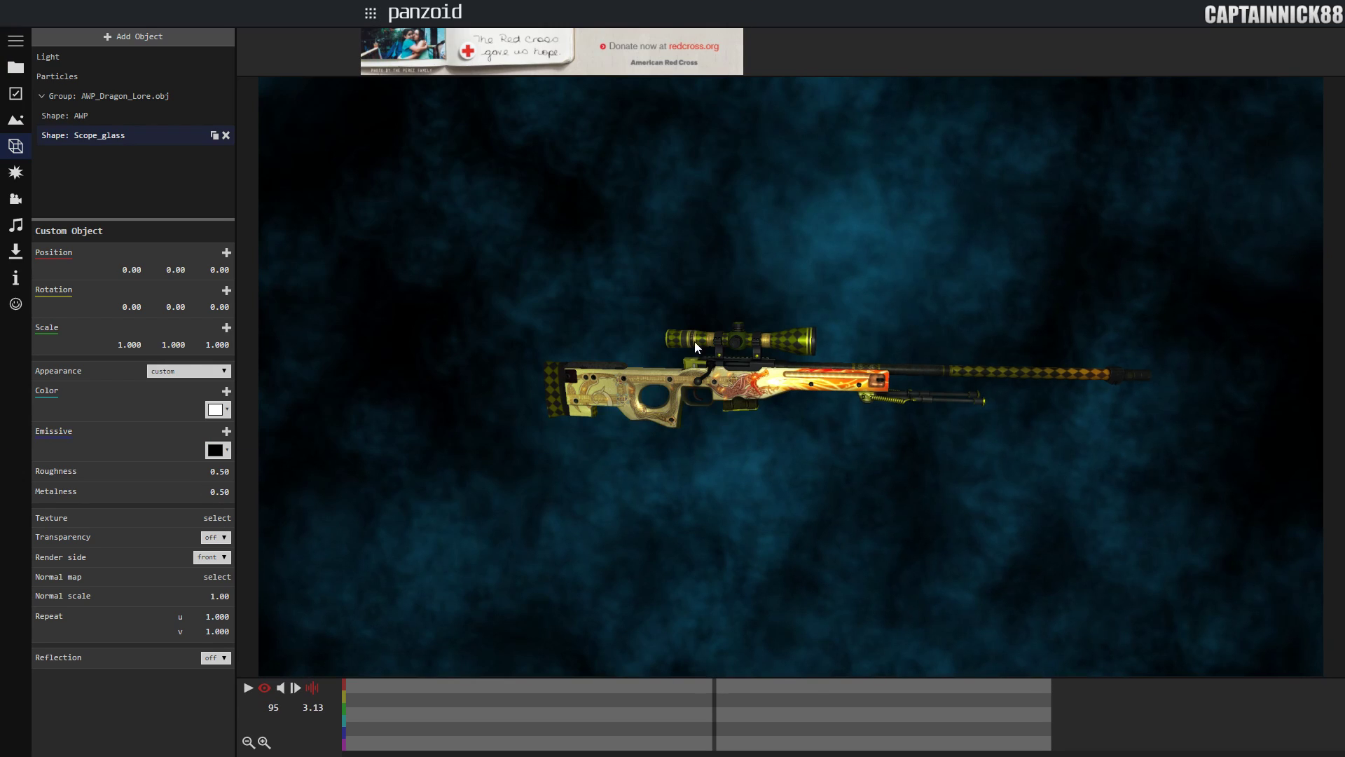
{"action": "left_click", "coordinate": [108, 95]}
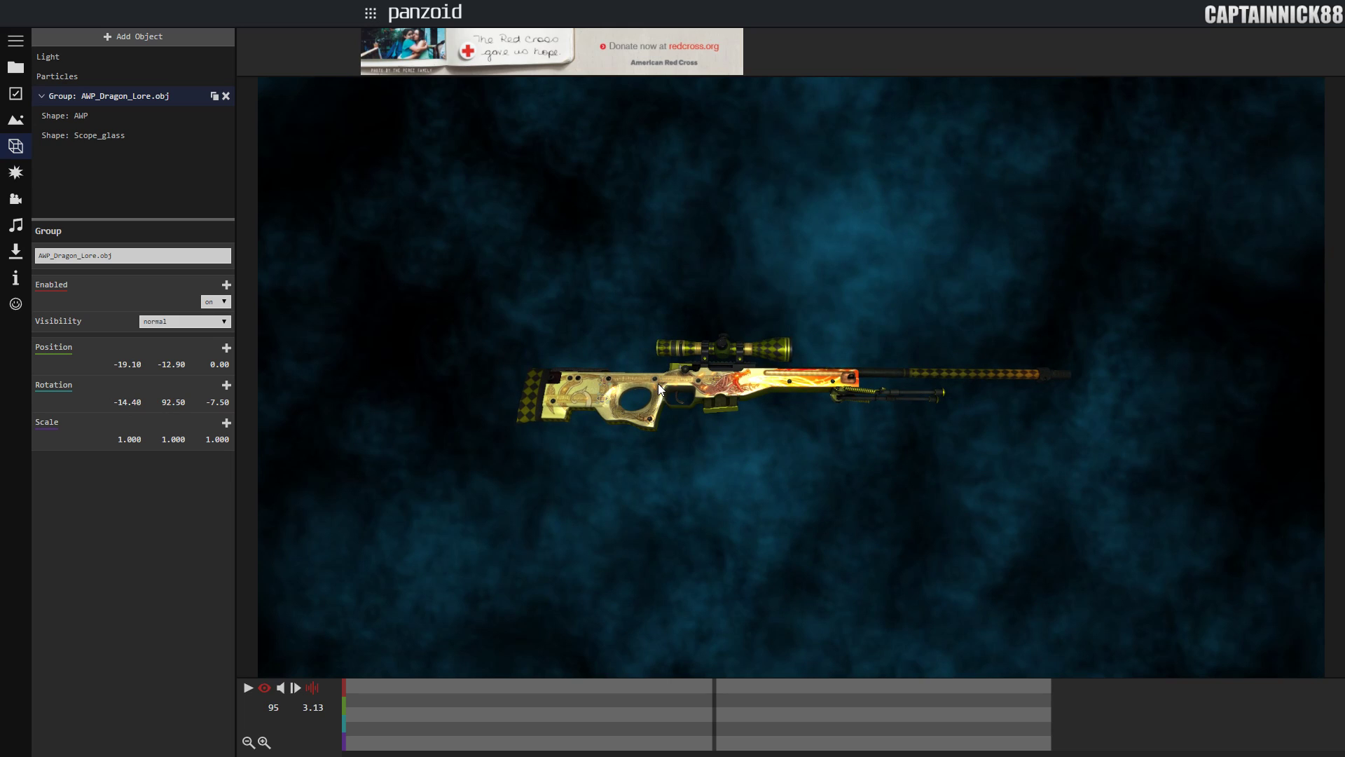
{"action": "mouse_move", "coordinate": [1164, 236]}
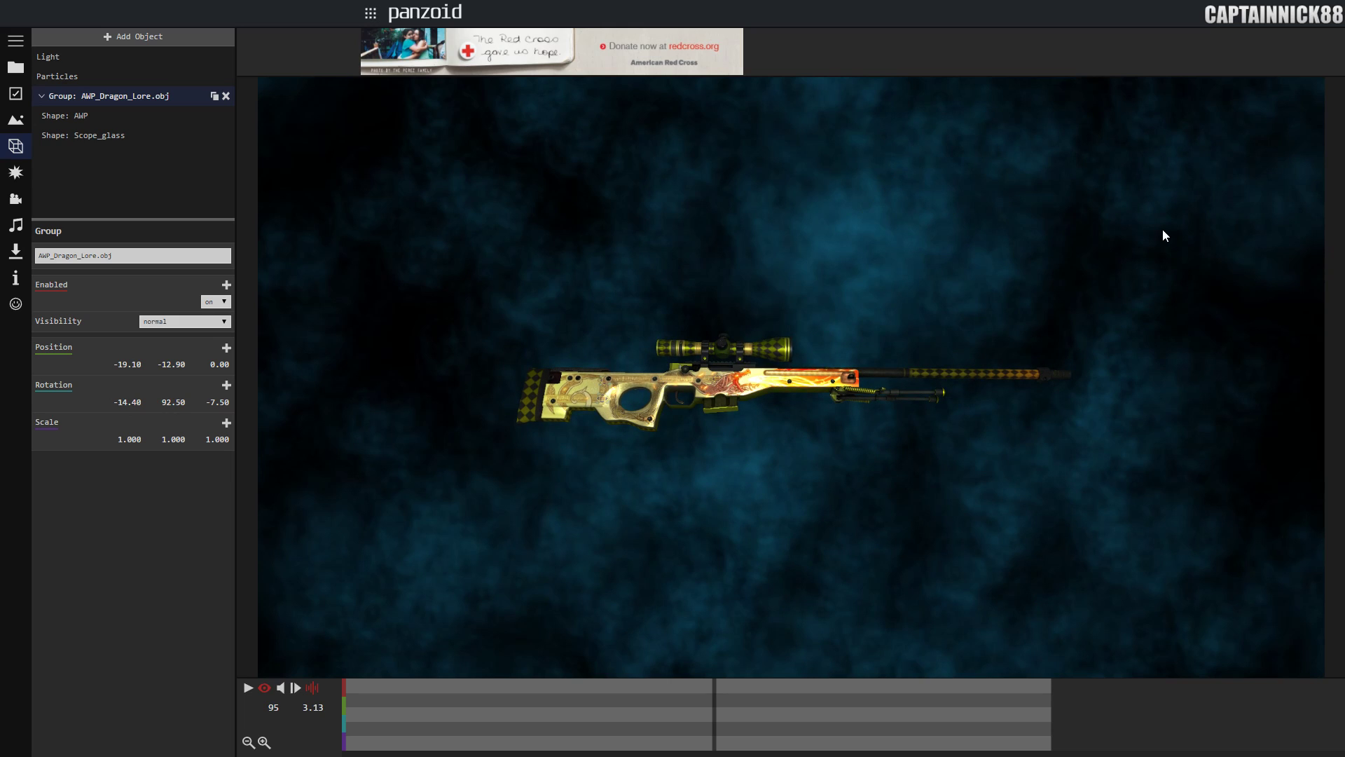